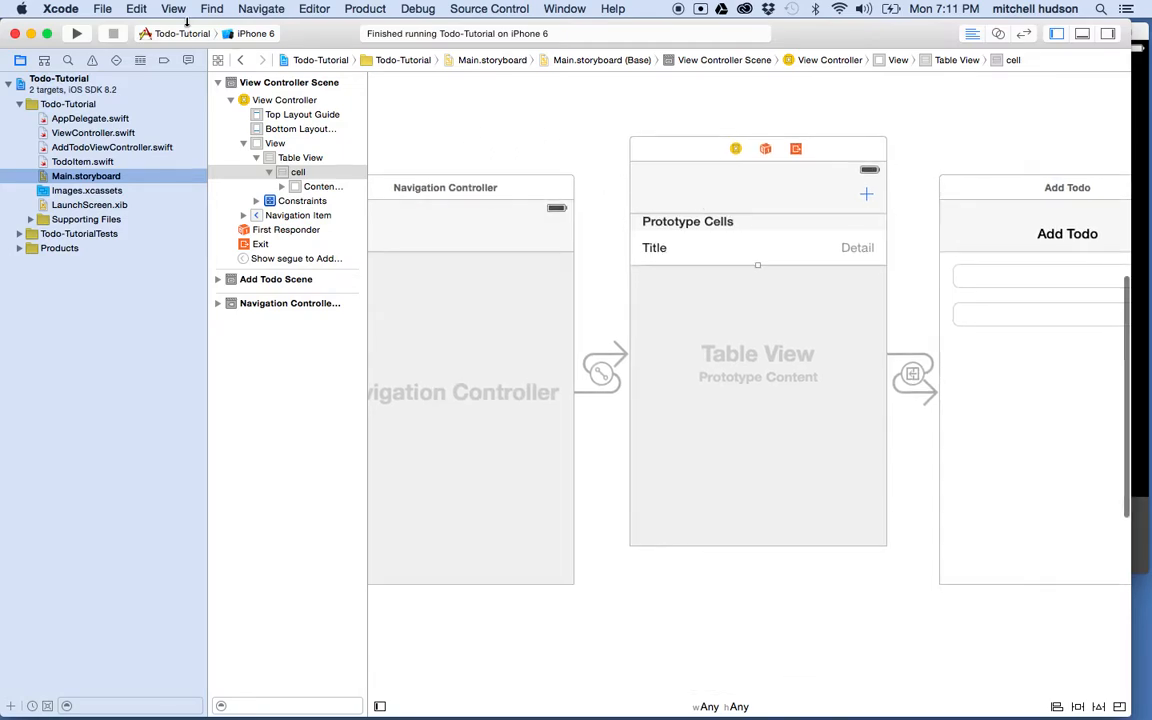
# Run the Todo-Tutorial app in iOS Simulator to view the Add Todo screen
pyautogui.click(74, 37)
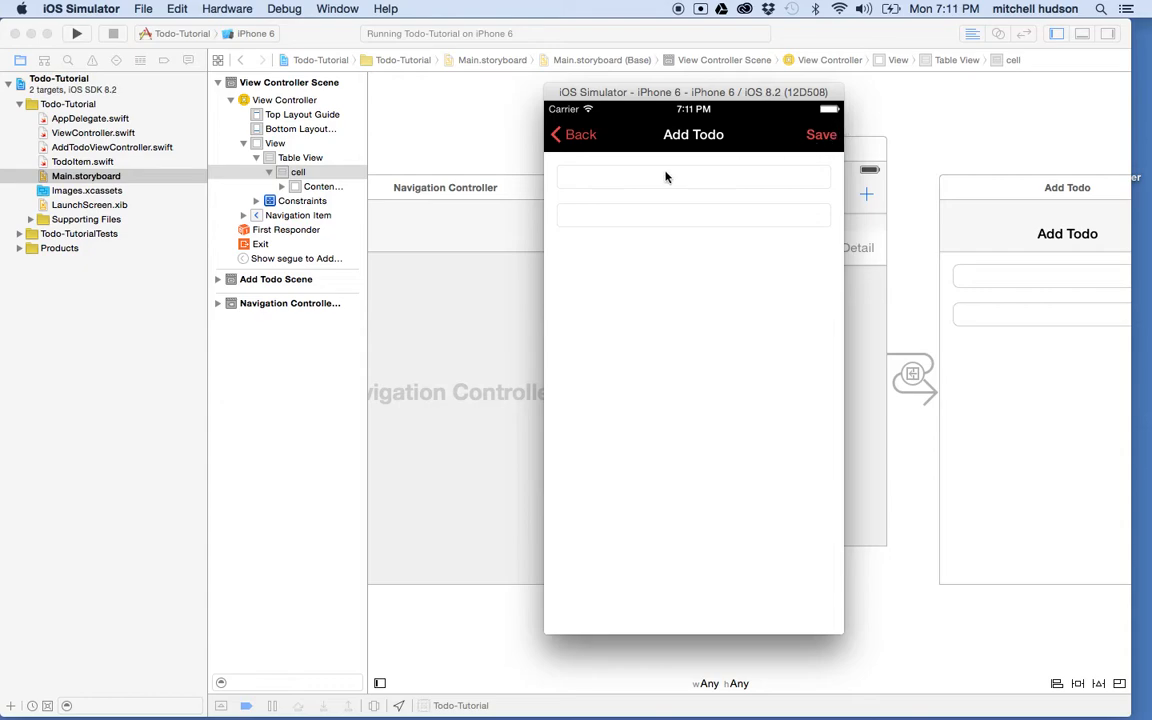
pyautogui.moveTo(583, 173)
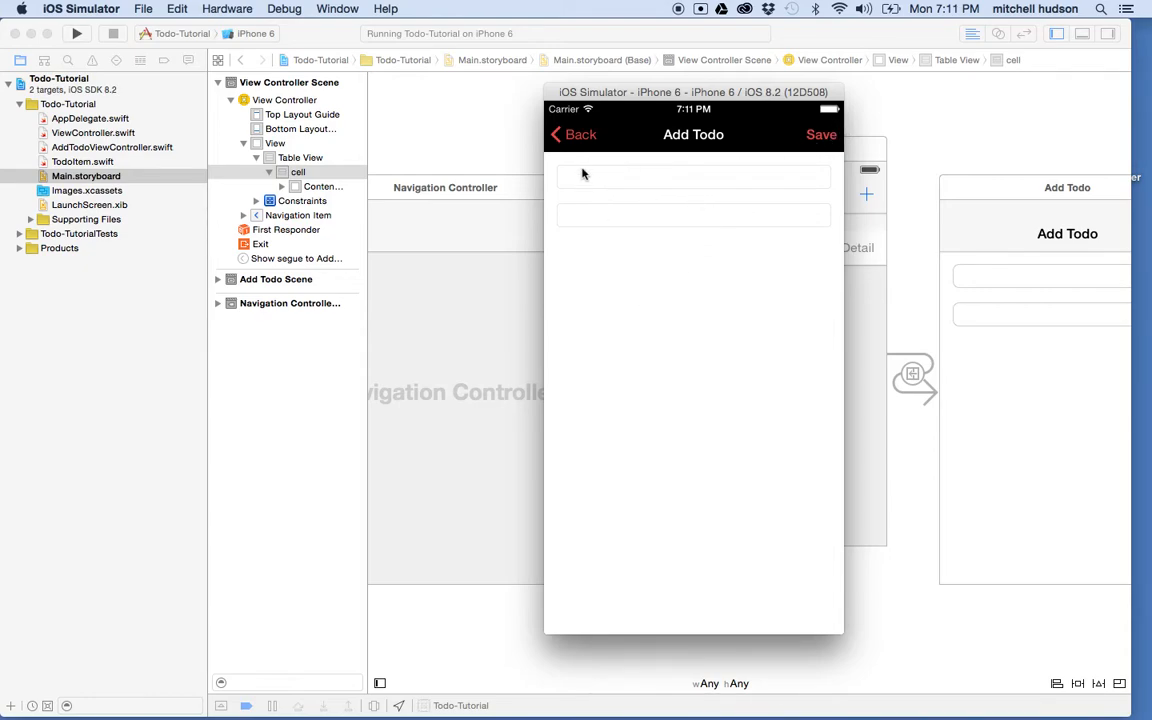
pyautogui.moveTo(673, 241)
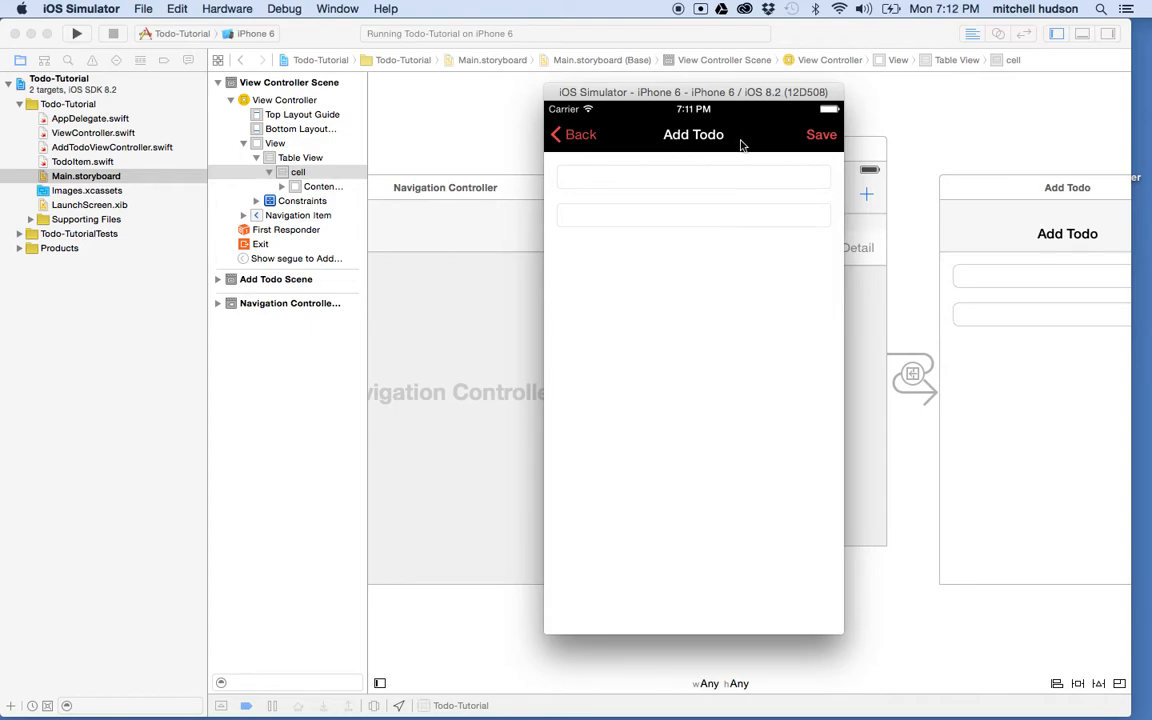
pyautogui.moveTo(592, 158)
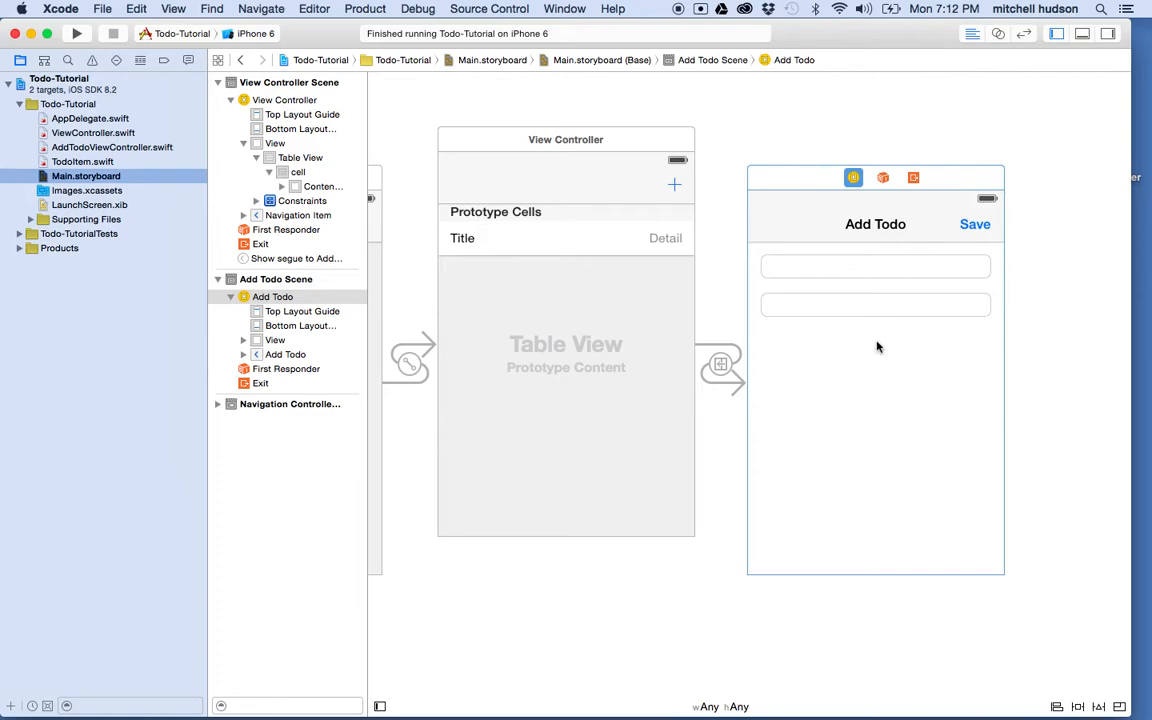
pyautogui.moveTo(852, 403)
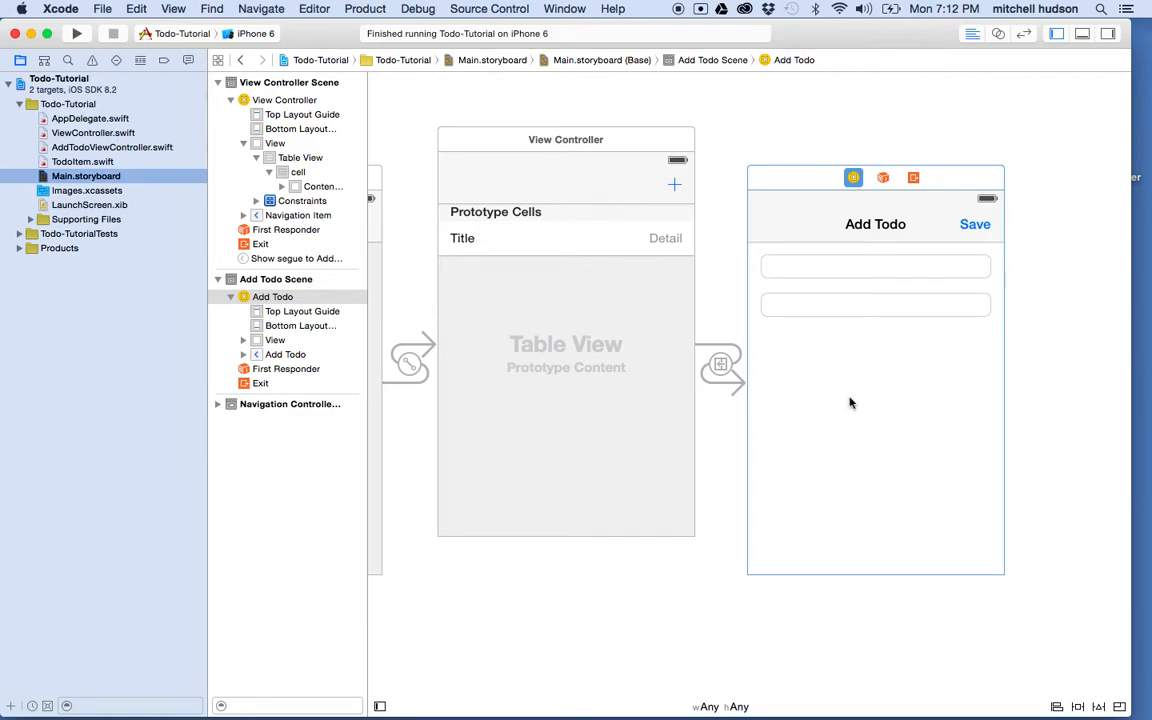
# Inspect the first Add Todo text field's attributes, then deselect it to select the main view
pyautogui.click(273, 340)
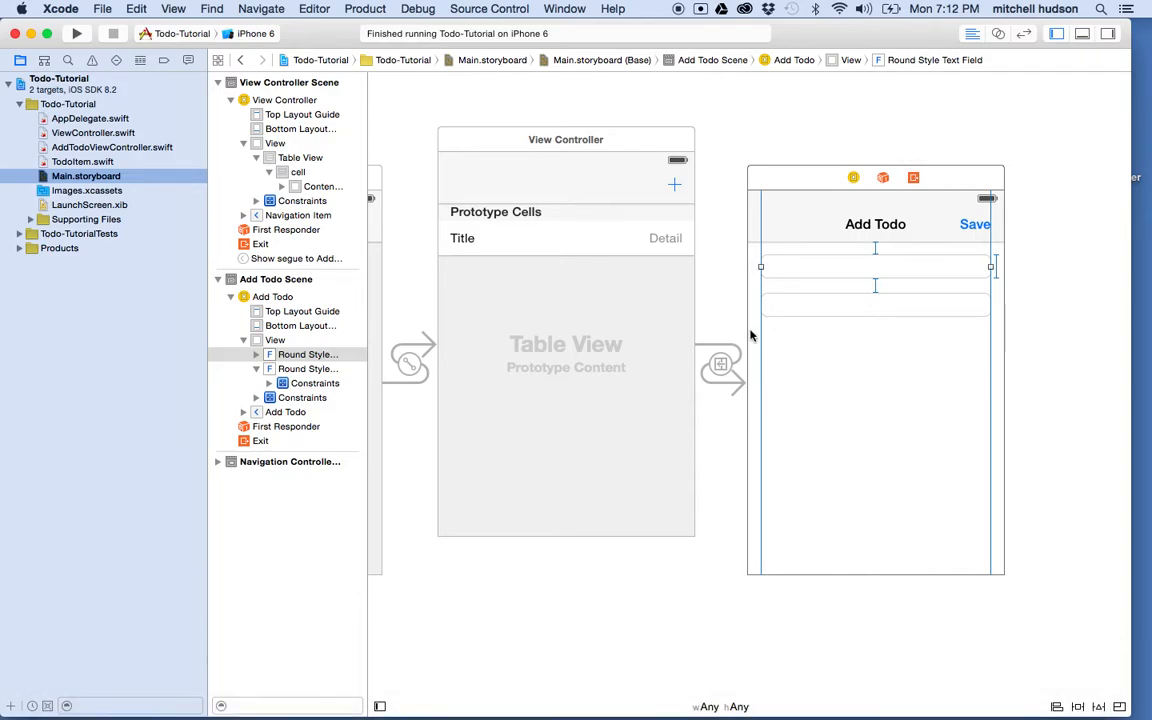
pyautogui.moveTo(1097, 73)
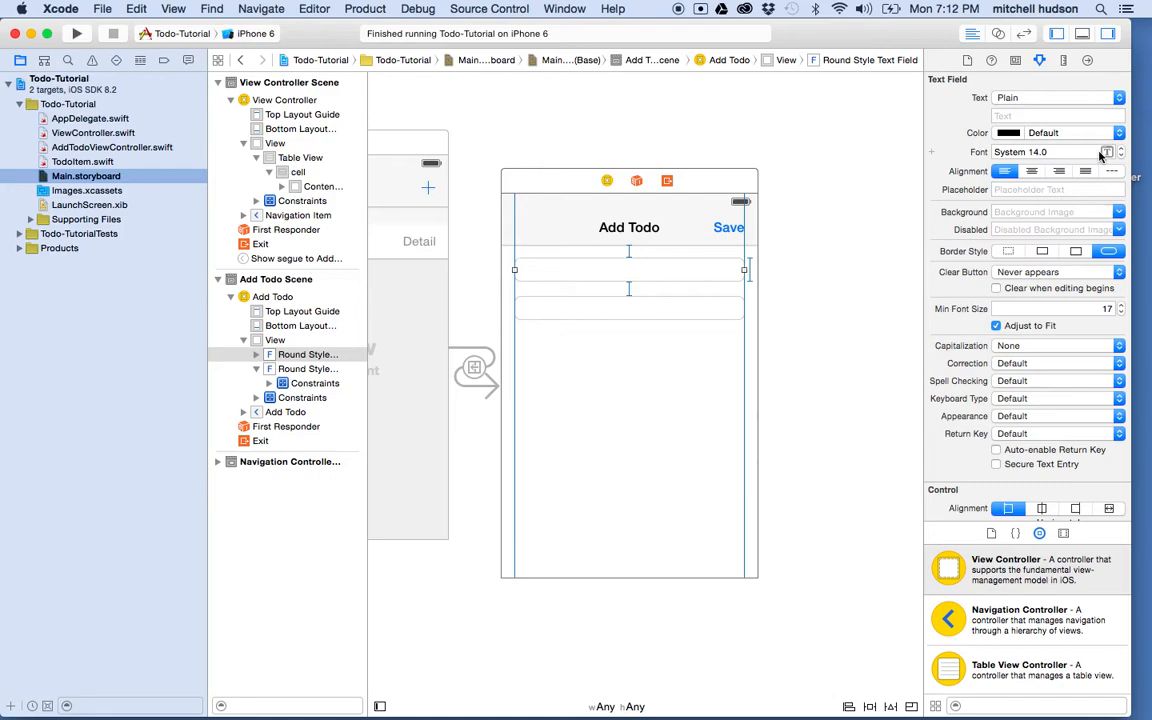
pyautogui.click(1109, 250)
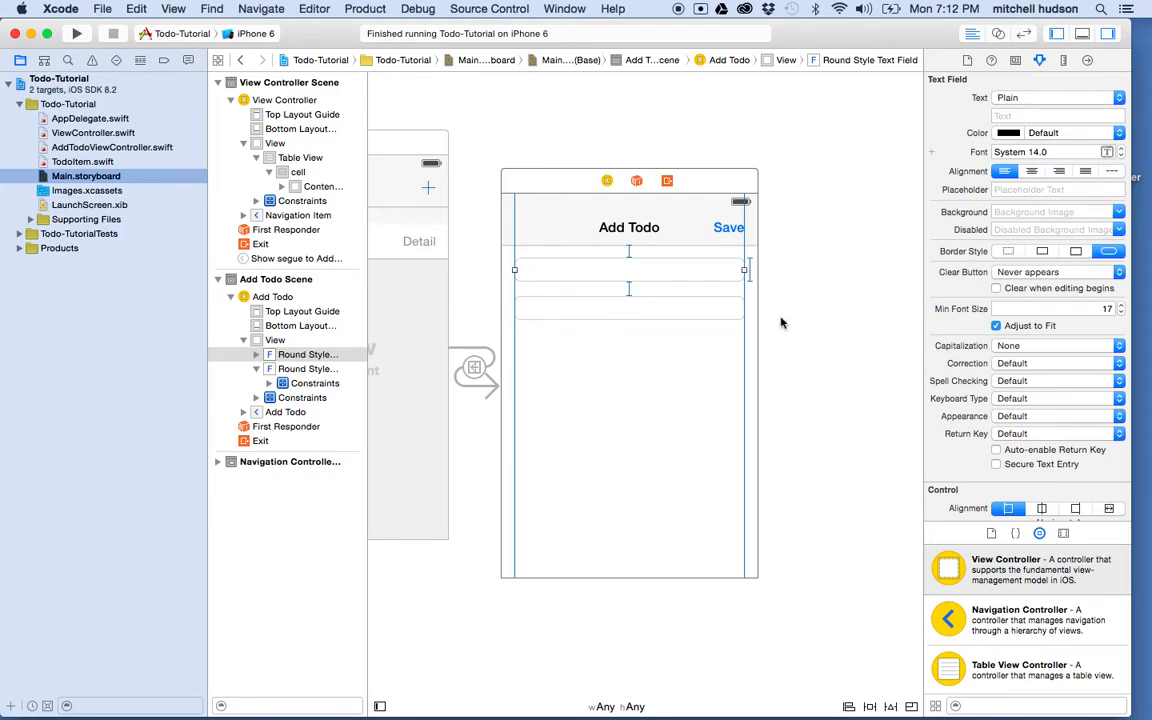
pyautogui.click(274, 340)
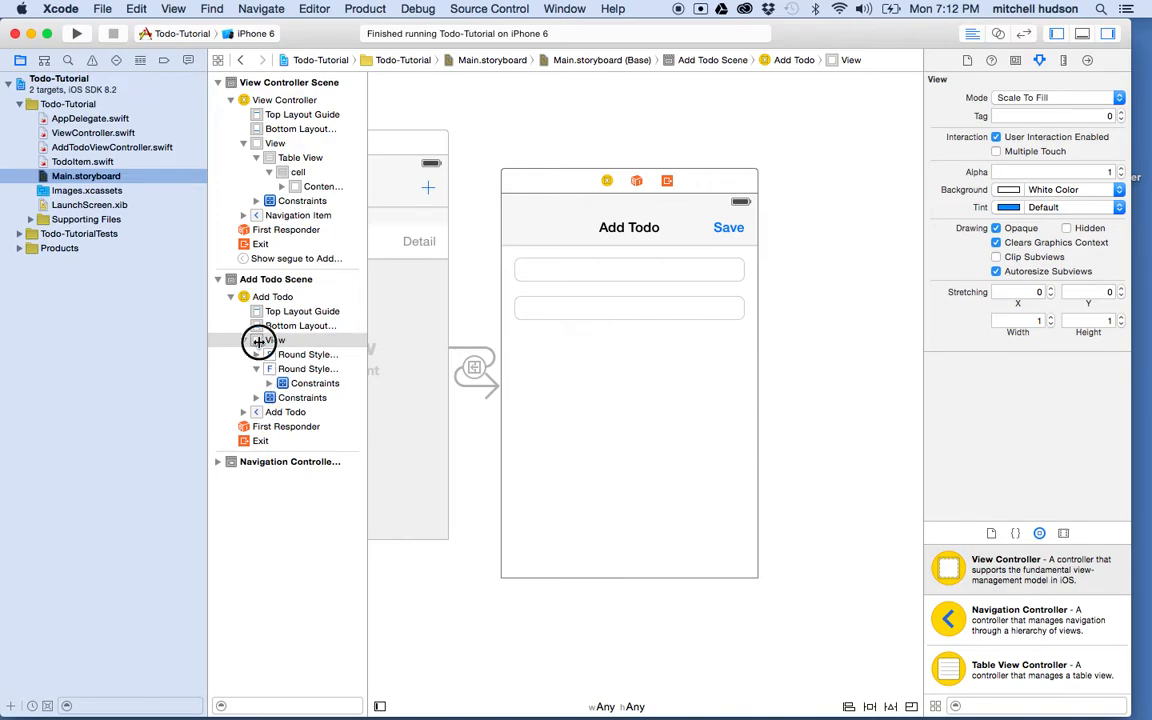
# Darken the Add Todo main view's background to dark gray with the Gray Scale slider
pyautogui.click(274, 340)
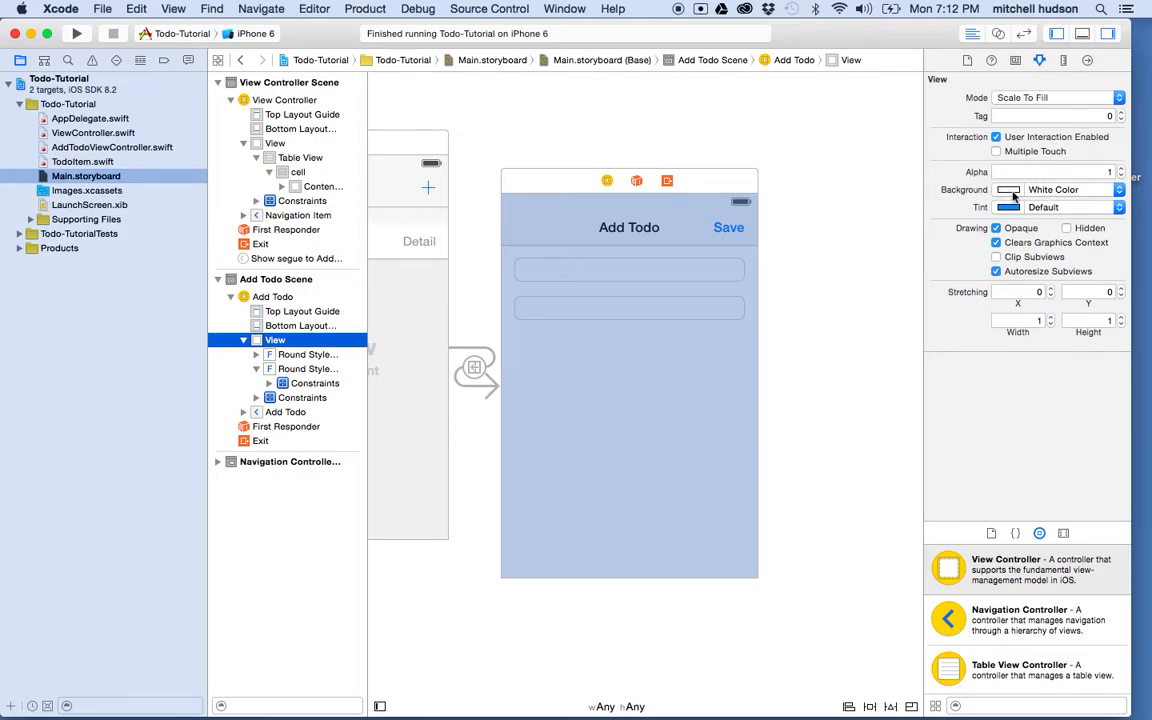
pyautogui.click(1008, 189)
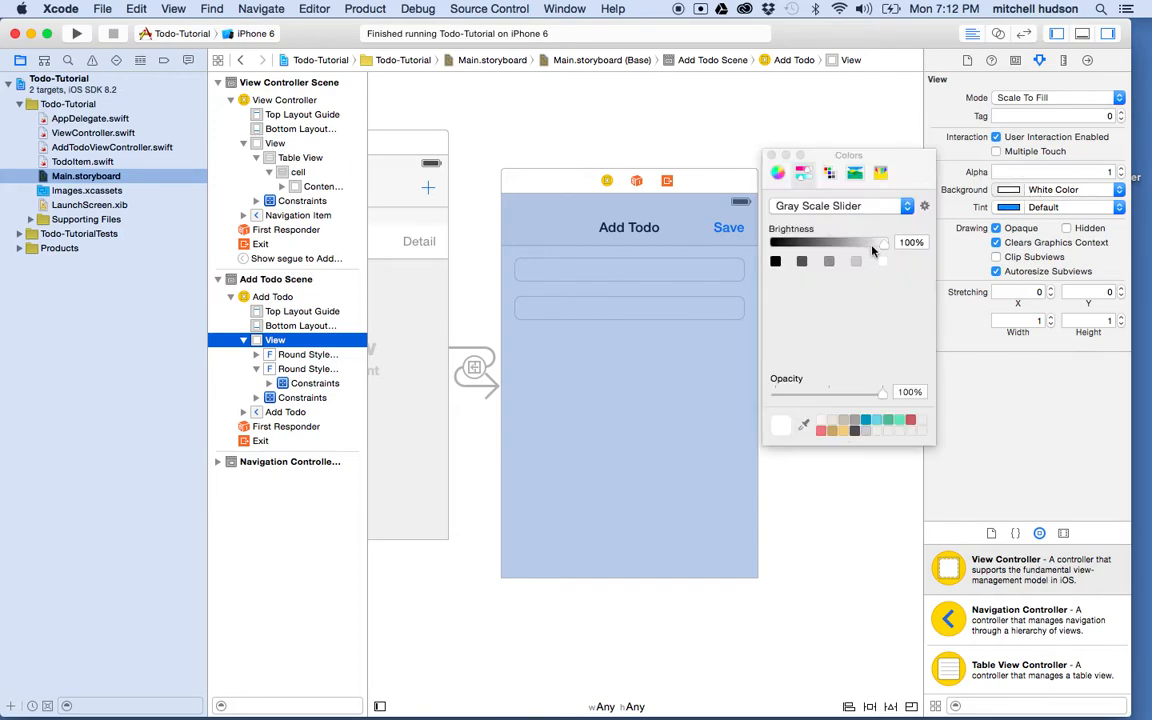
pyautogui.moveTo(880, 242); pyautogui.dragTo(840, 242)
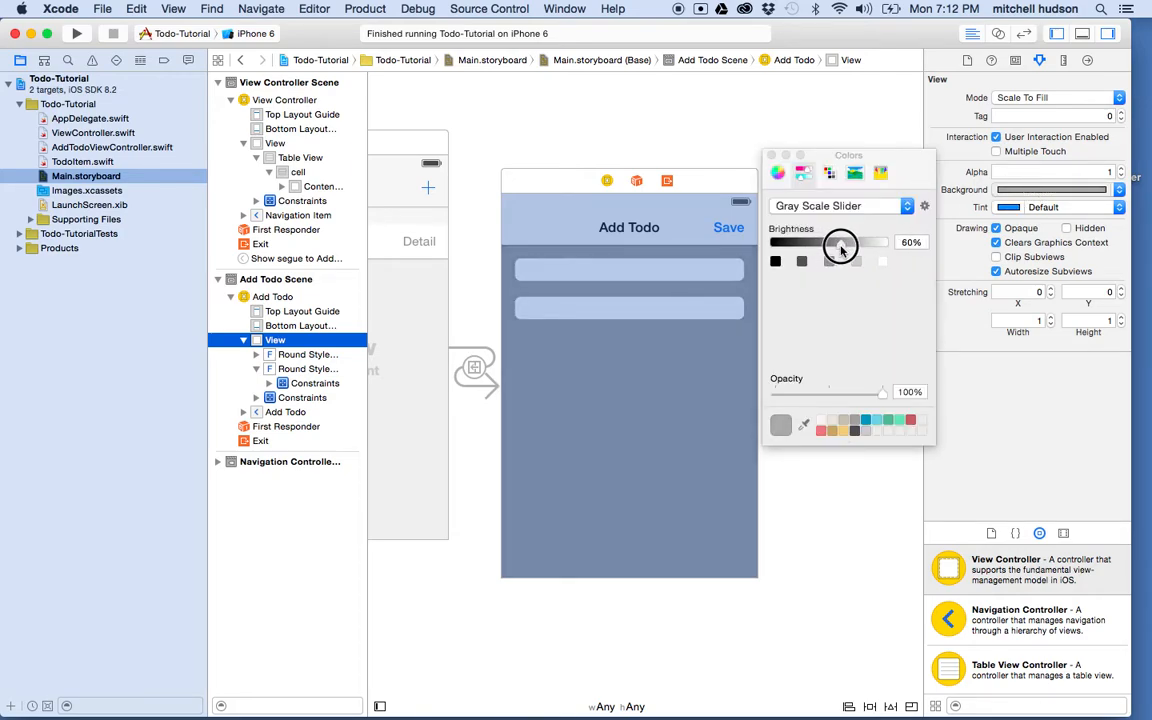
pyautogui.moveTo(840, 241); pyautogui.dragTo(818, 241)
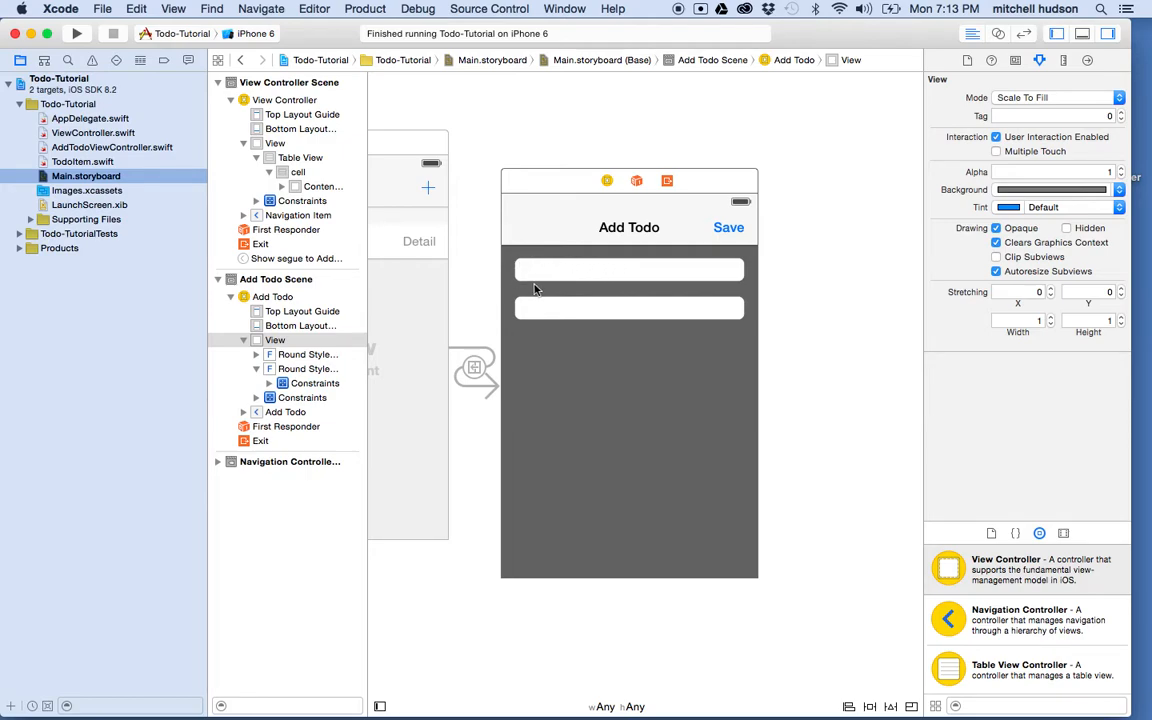
pyautogui.click(629, 269)
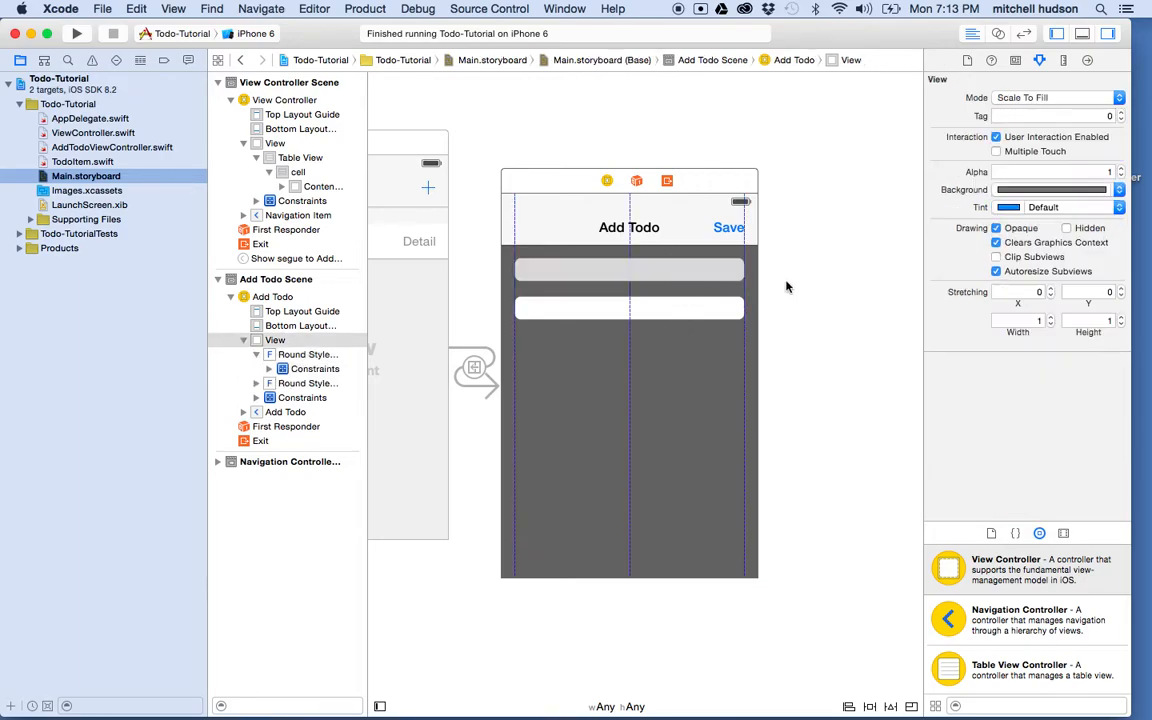
# Give the first text field a medium gray (~46%) background, keeping its rounded border
pyautogui.click(629, 270)
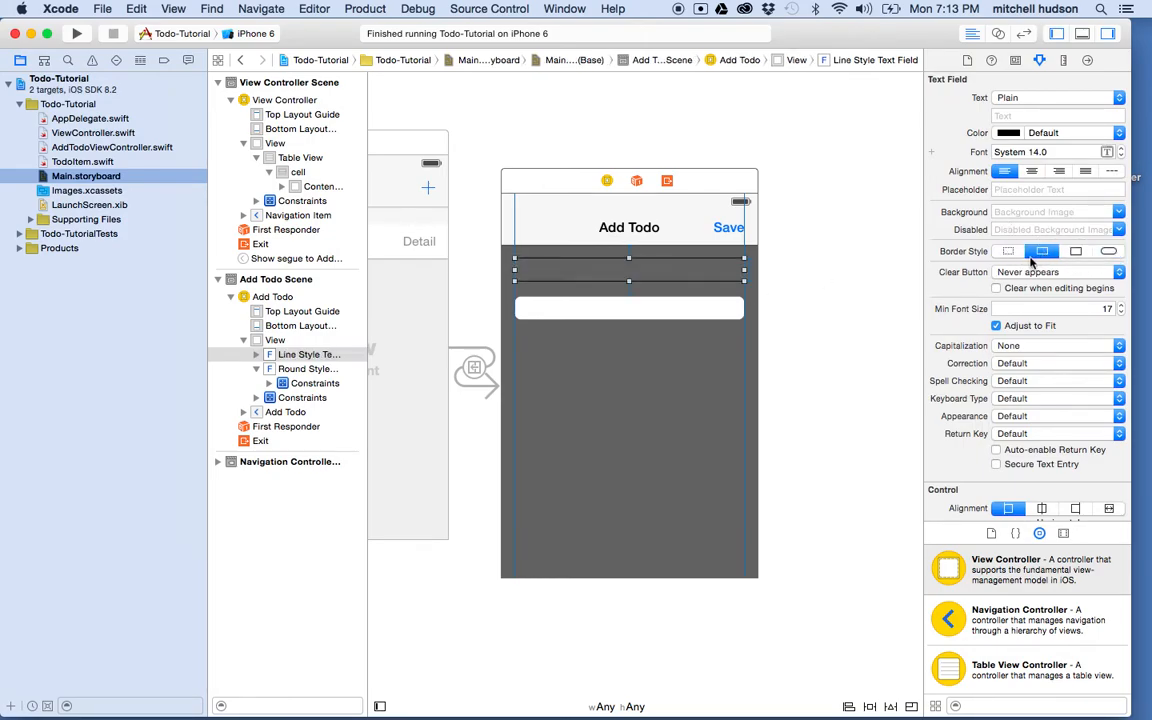
pyautogui.click(1007, 251)
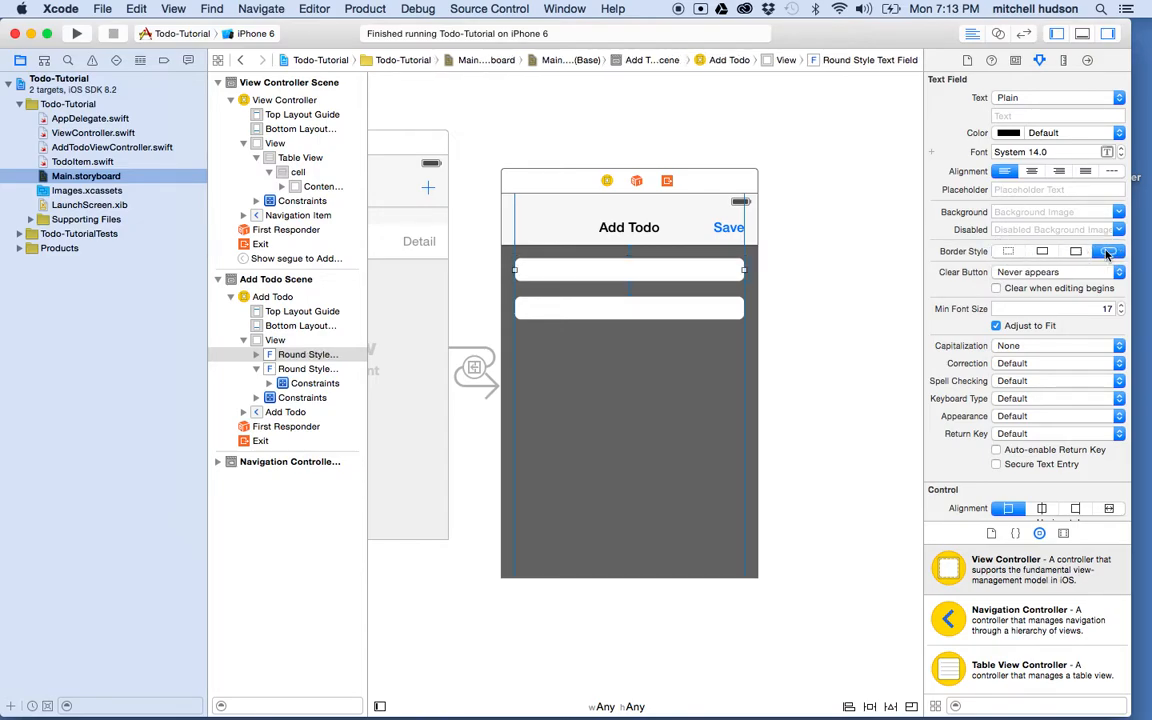
pyautogui.click(1106, 251)
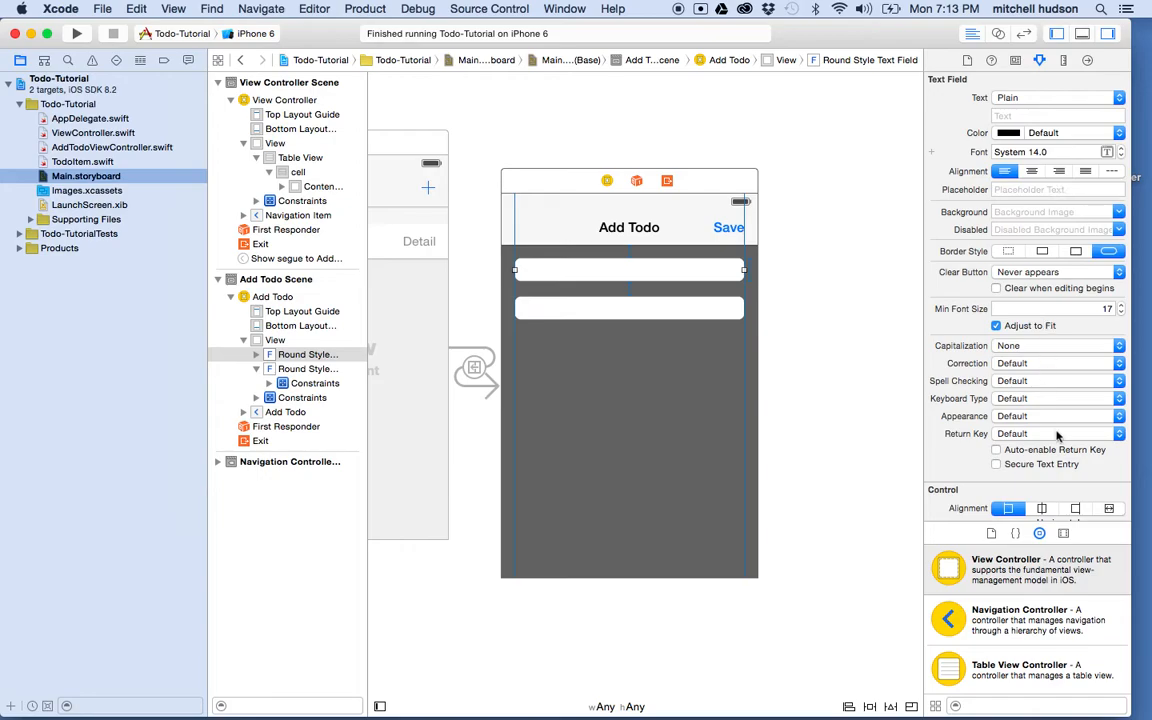
pyautogui.scroll(-3)
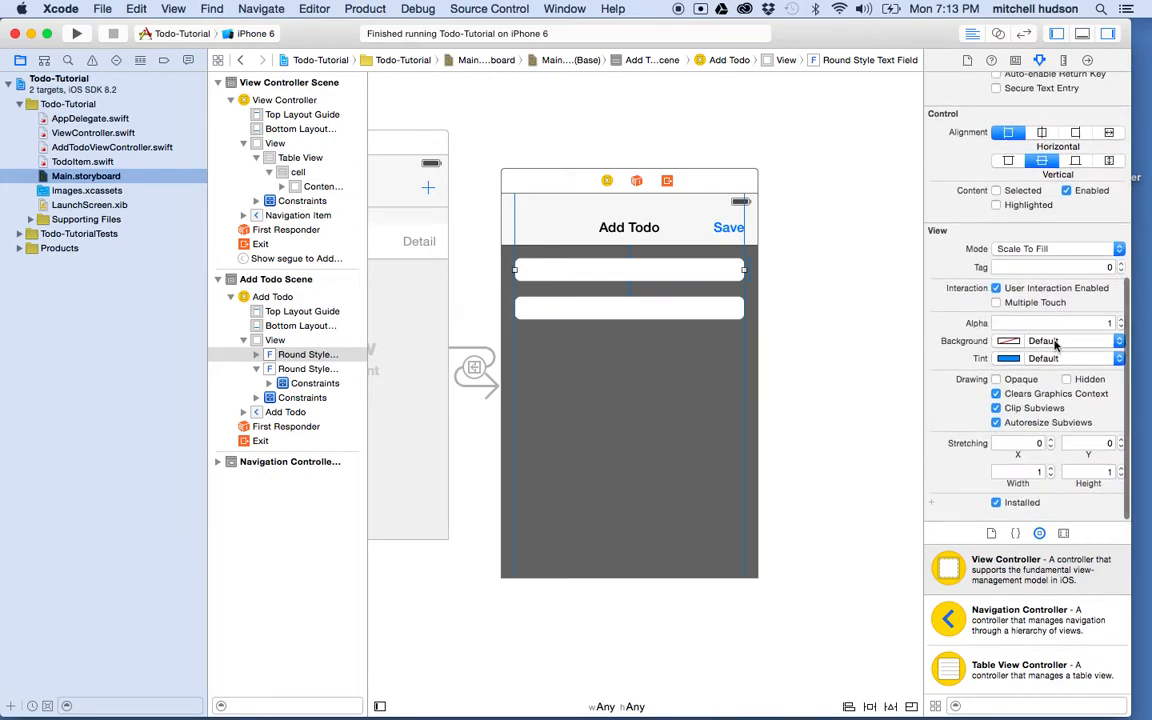
pyautogui.click(1008, 341)
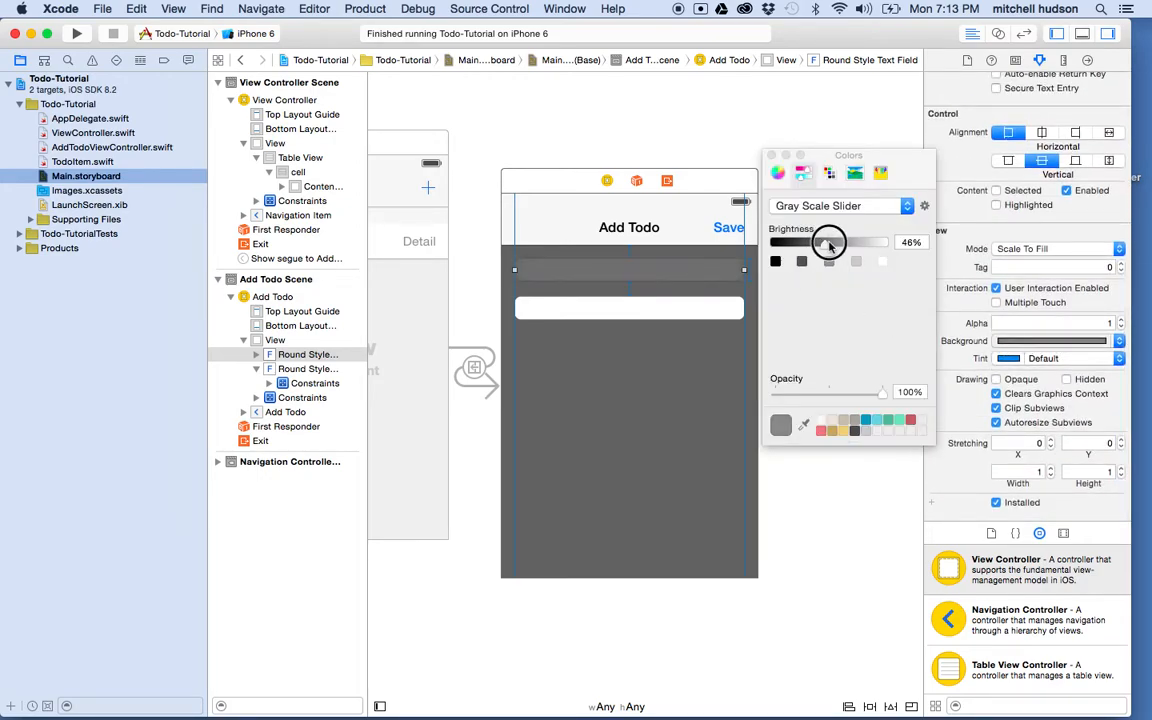
pyautogui.moveTo(828, 243); pyautogui.dragTo(832, 243)
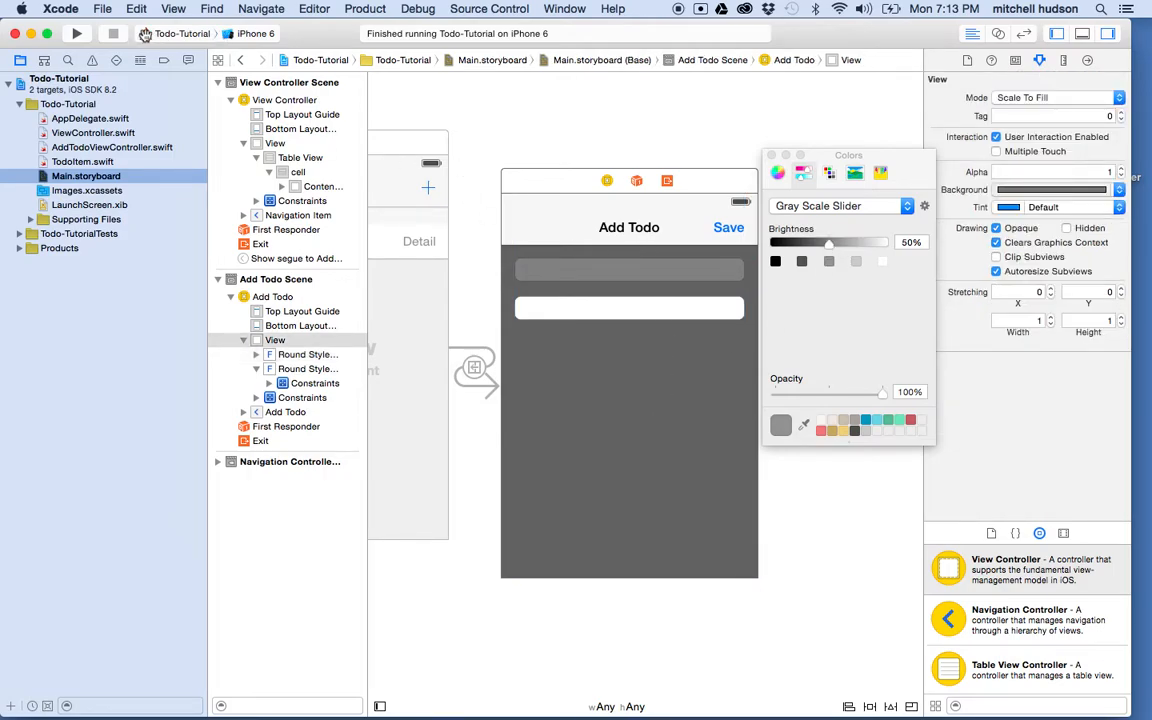
pyautogui.click(74, 36)
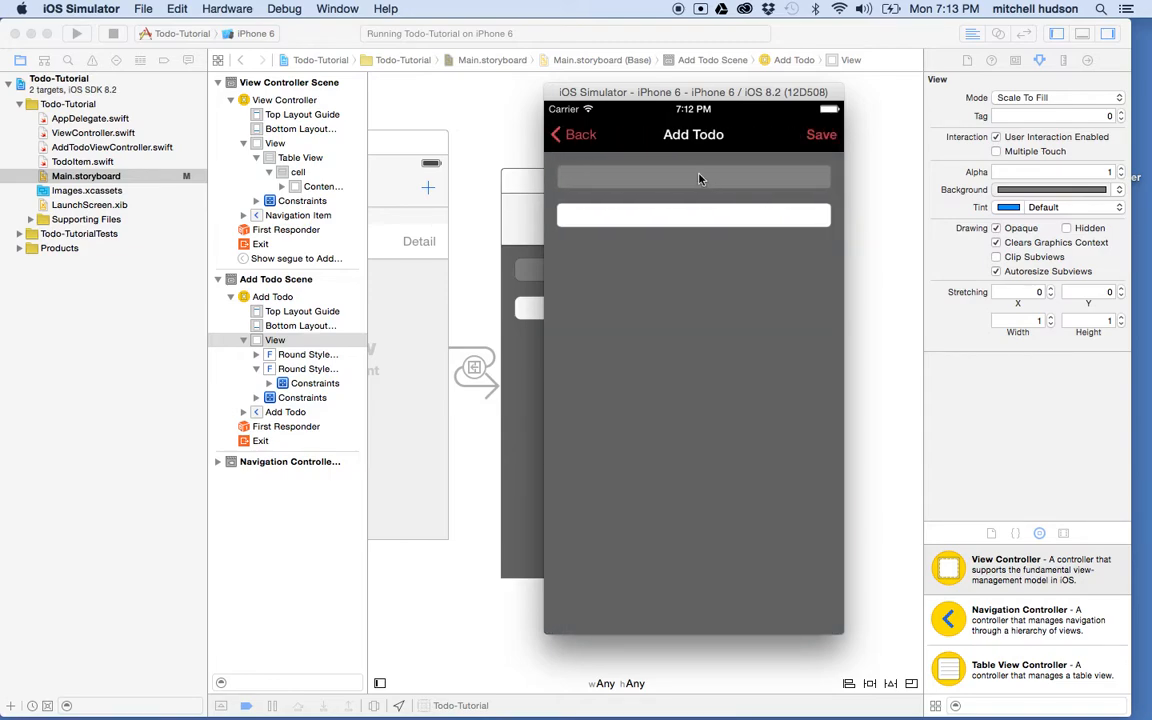
# Tap the gray first text field in the simulator and type 'sfdfsdfsdf'
pyautogui.click(693, 177)
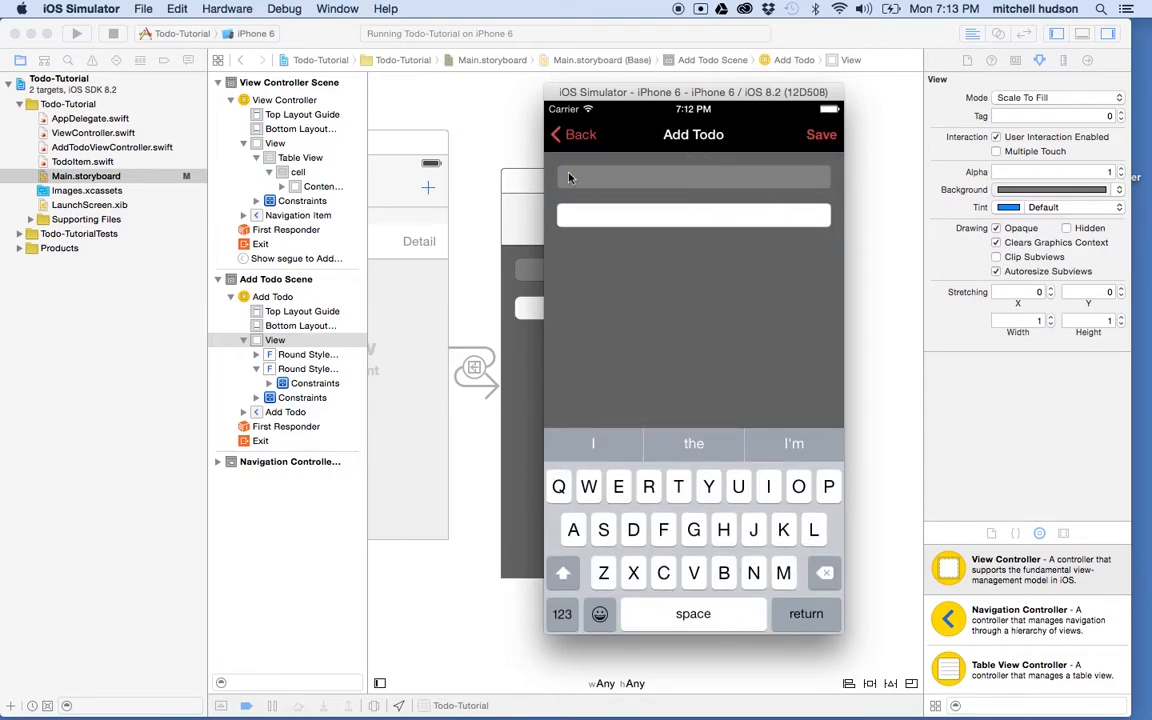
pyautogui.write('sfdfsdfsdf')
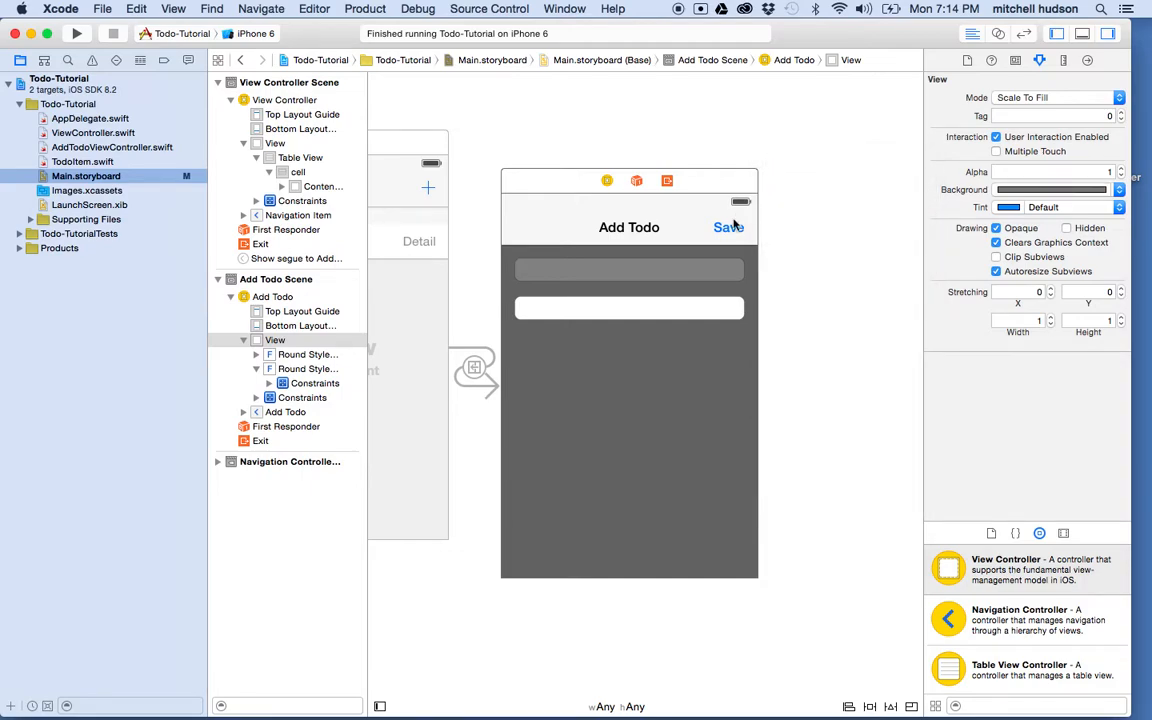
# Scroll Main.storyboard to show the dark Add Todo scene again
pyautogui.scroll(-3)
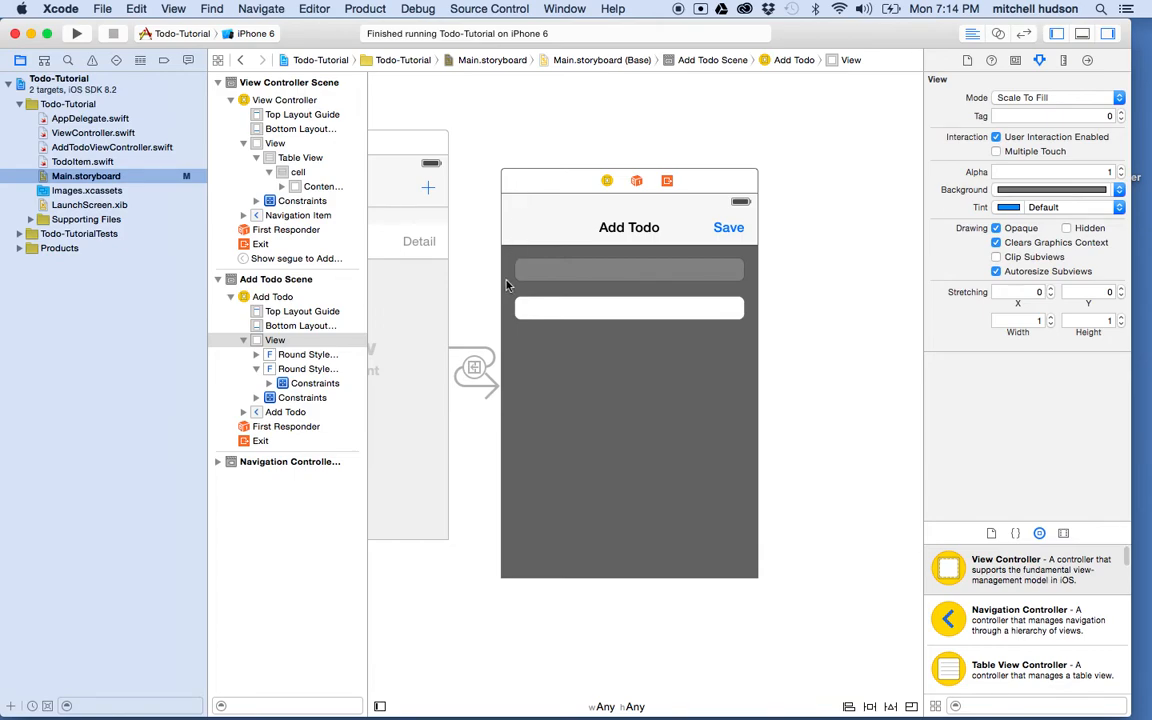
pyautogui.moveTo(650, 295)
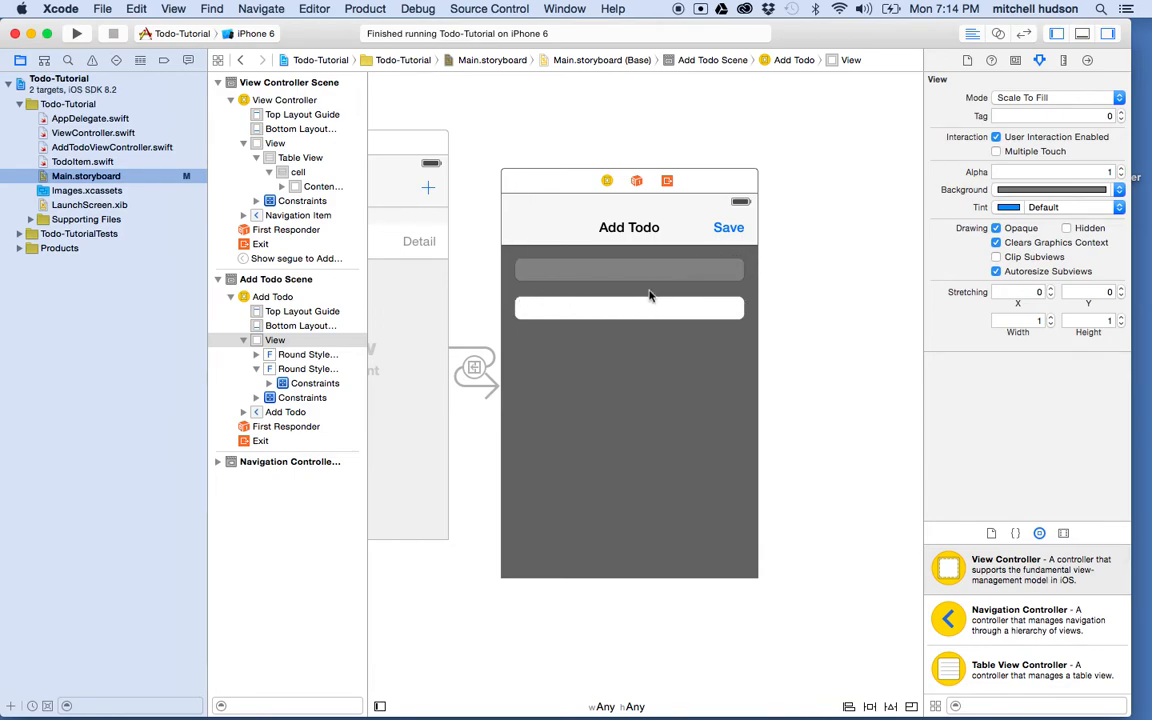
pyautogui.moveTo(71, 701)
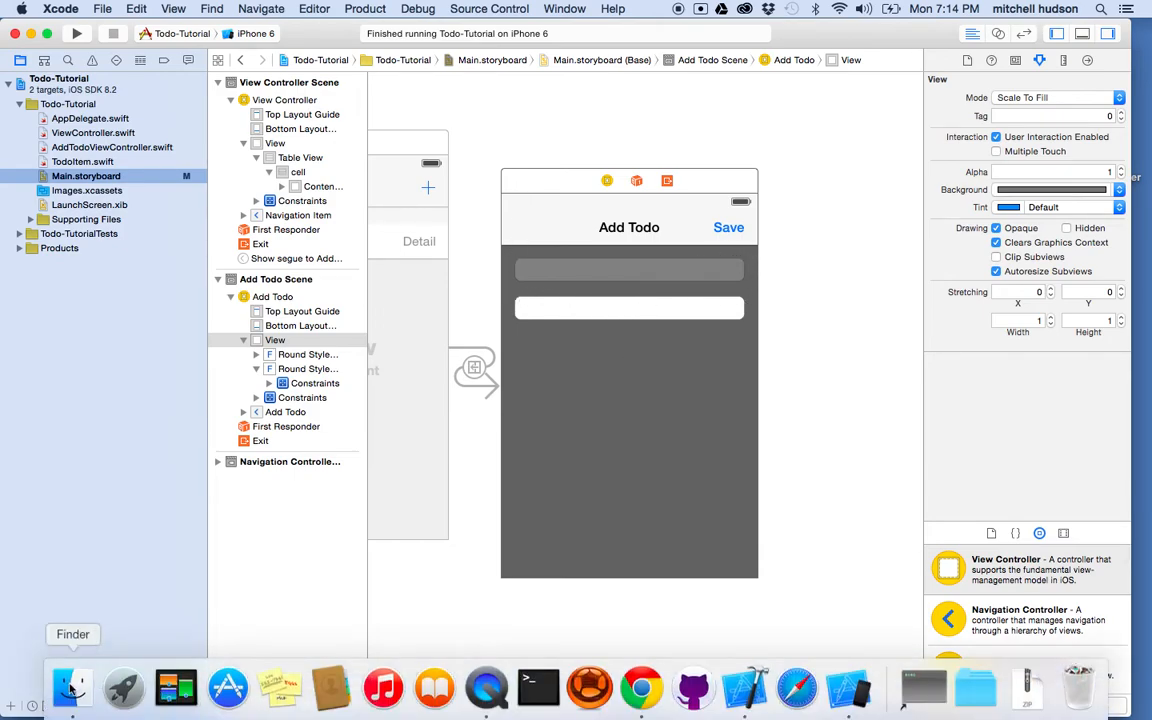
# Preview TextField-Back.png in Finder's Video Examples folder
pyautogui.click(69, 691)
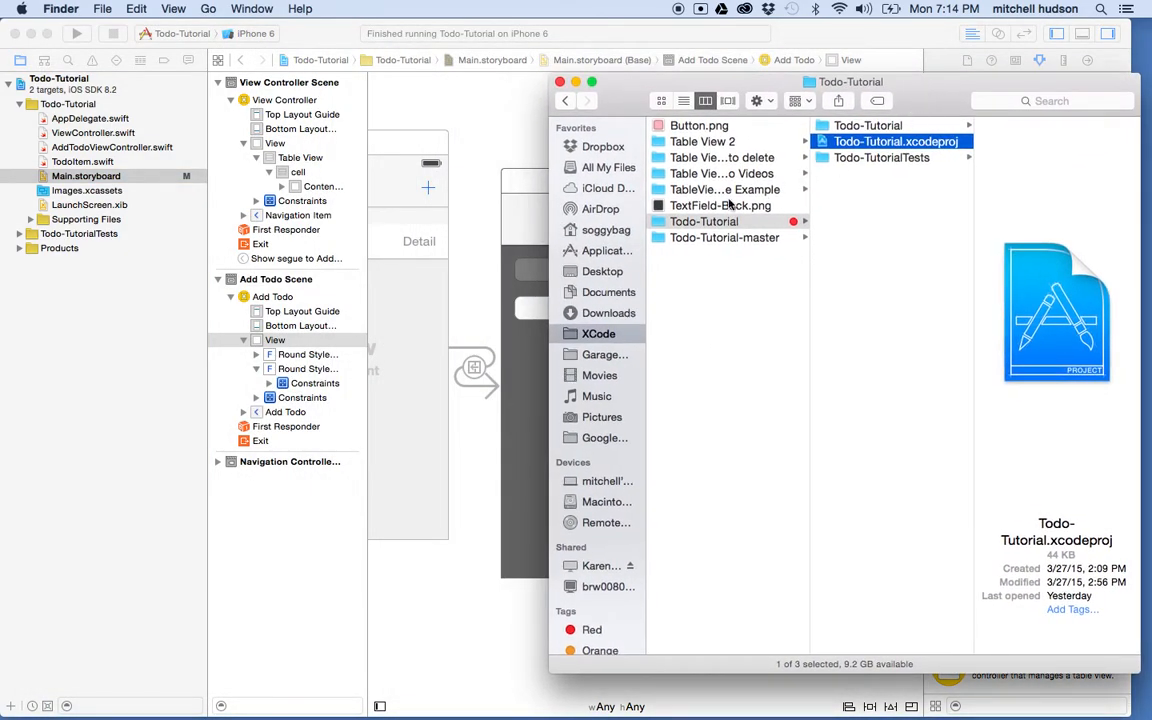
pyautogui.click(727, 205)
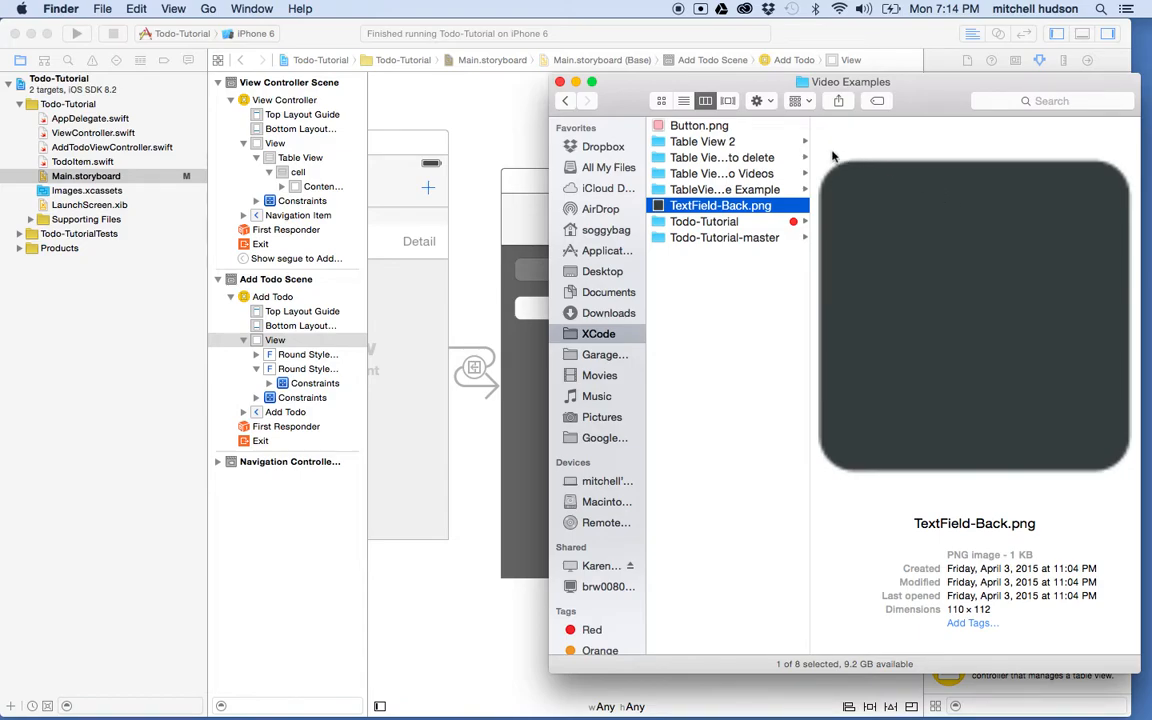
pyautogui.moveTo(1120, 259)
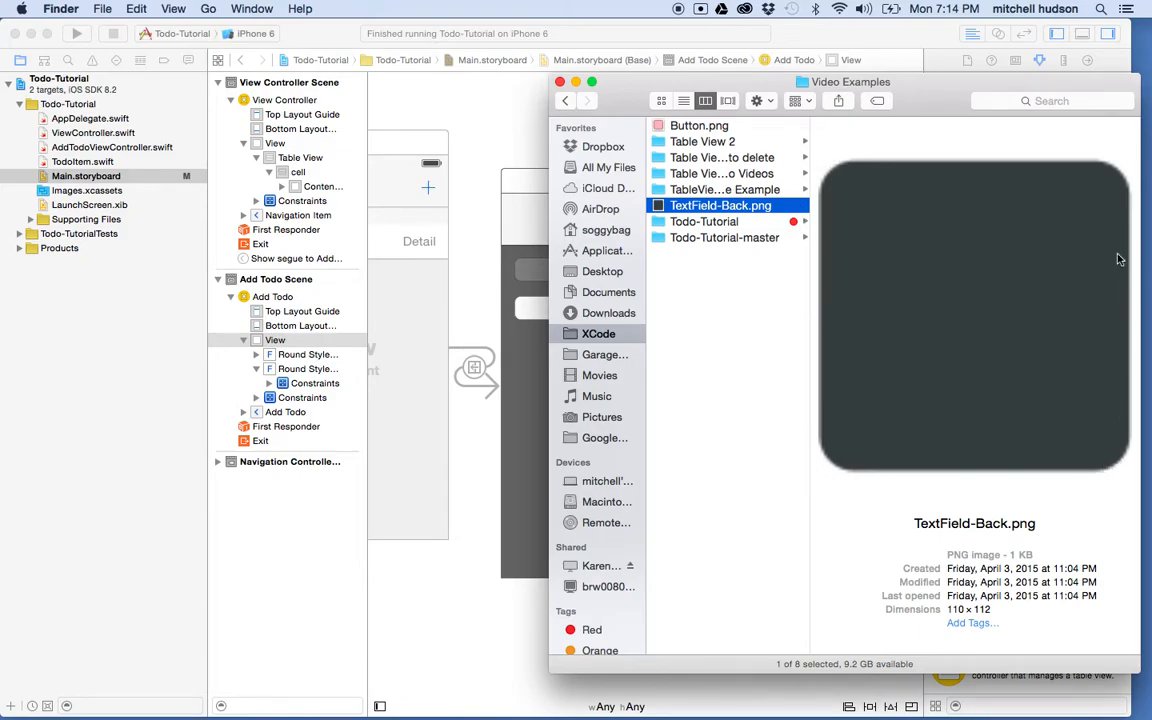
pyautogui.moveTo(658, 205)
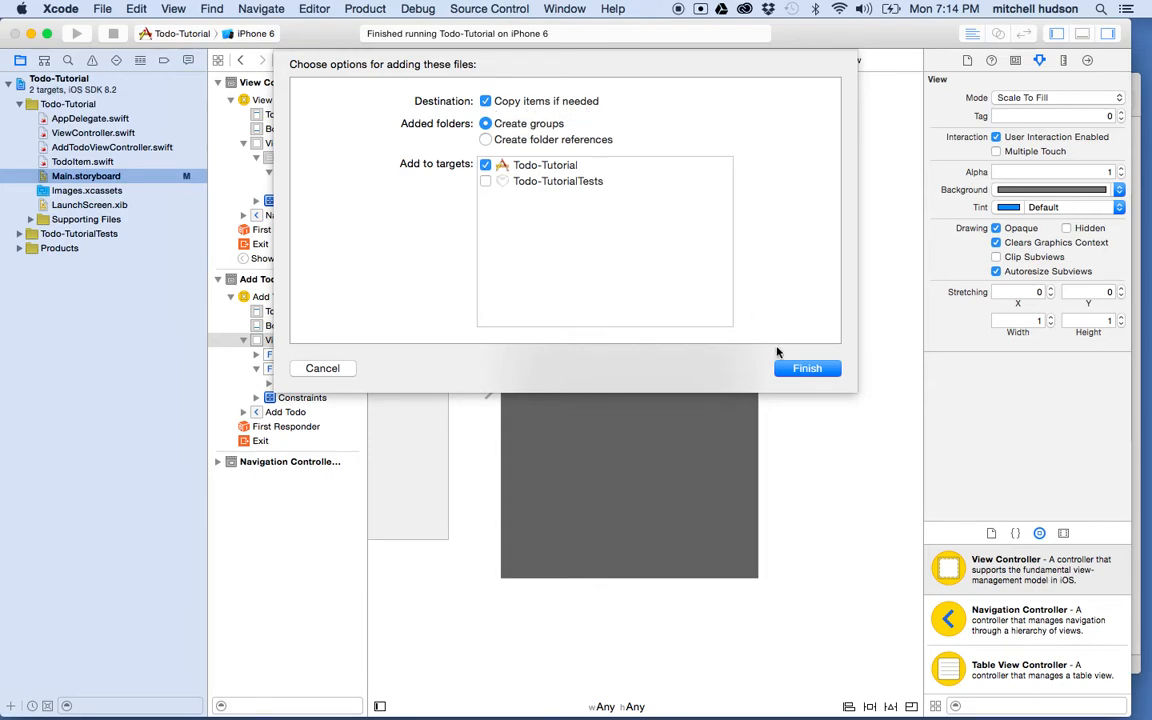
# Add TextField-Back.png to the project with 'Copy items if needed' and preview it
pyautogui.click(807, 368)
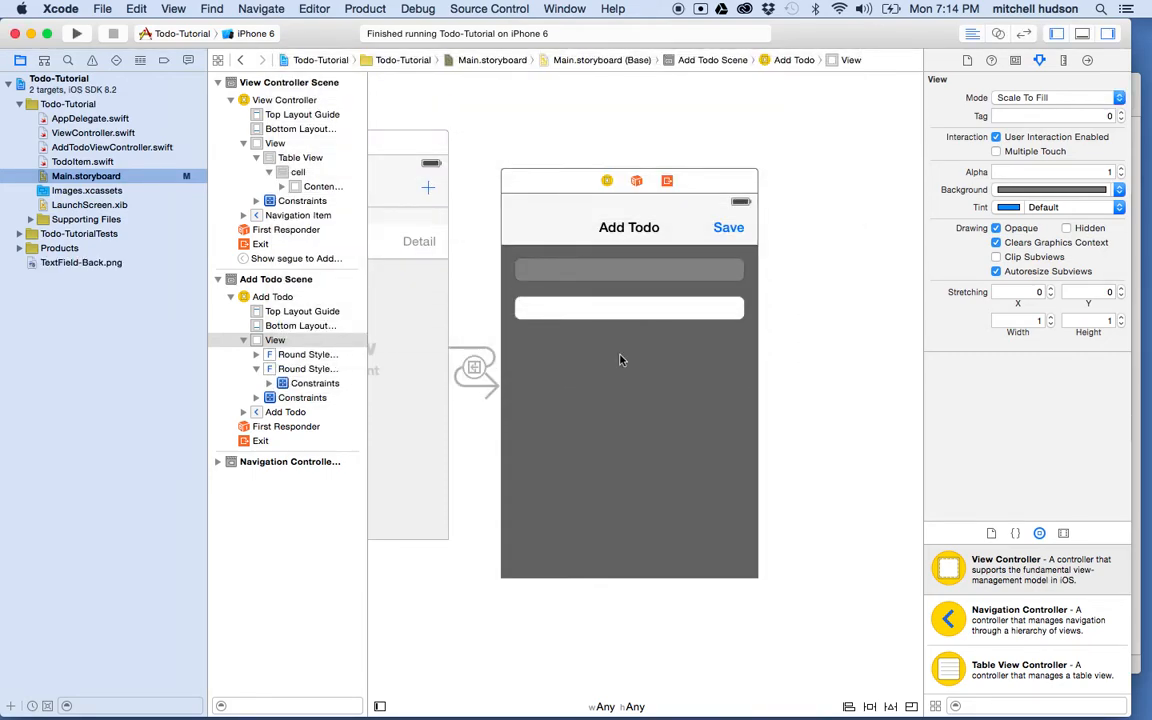
pyautogui.click(79, 262)
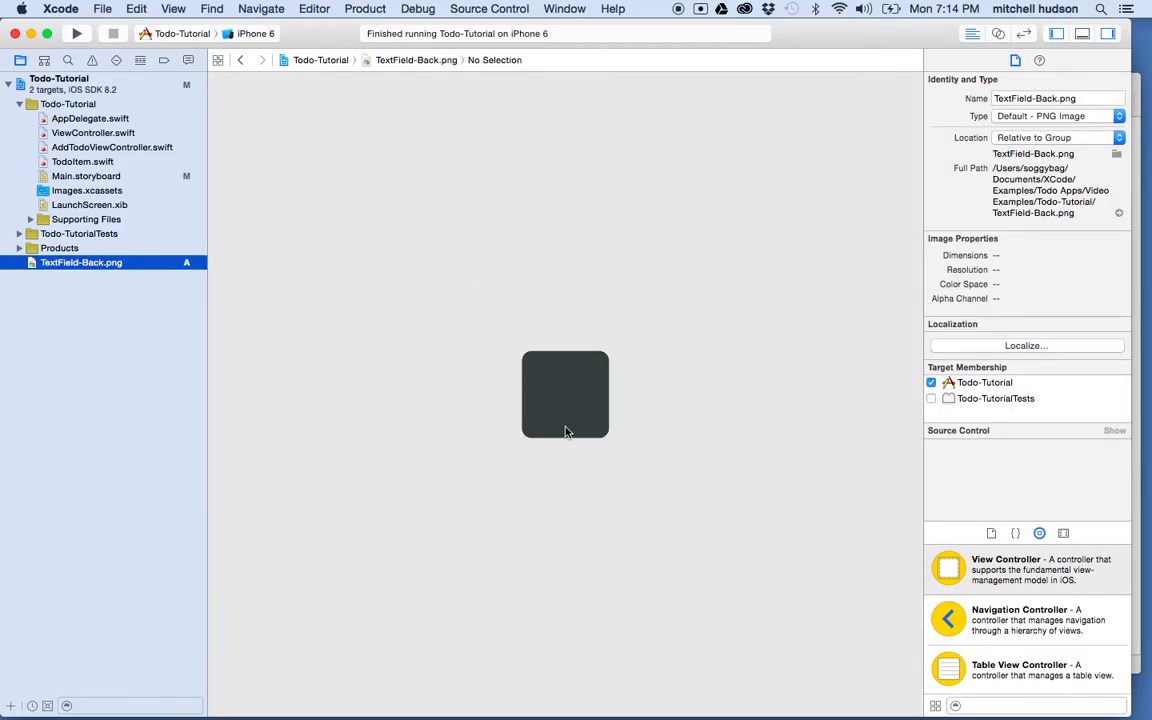
pyautogui.moveTo(496, 376)
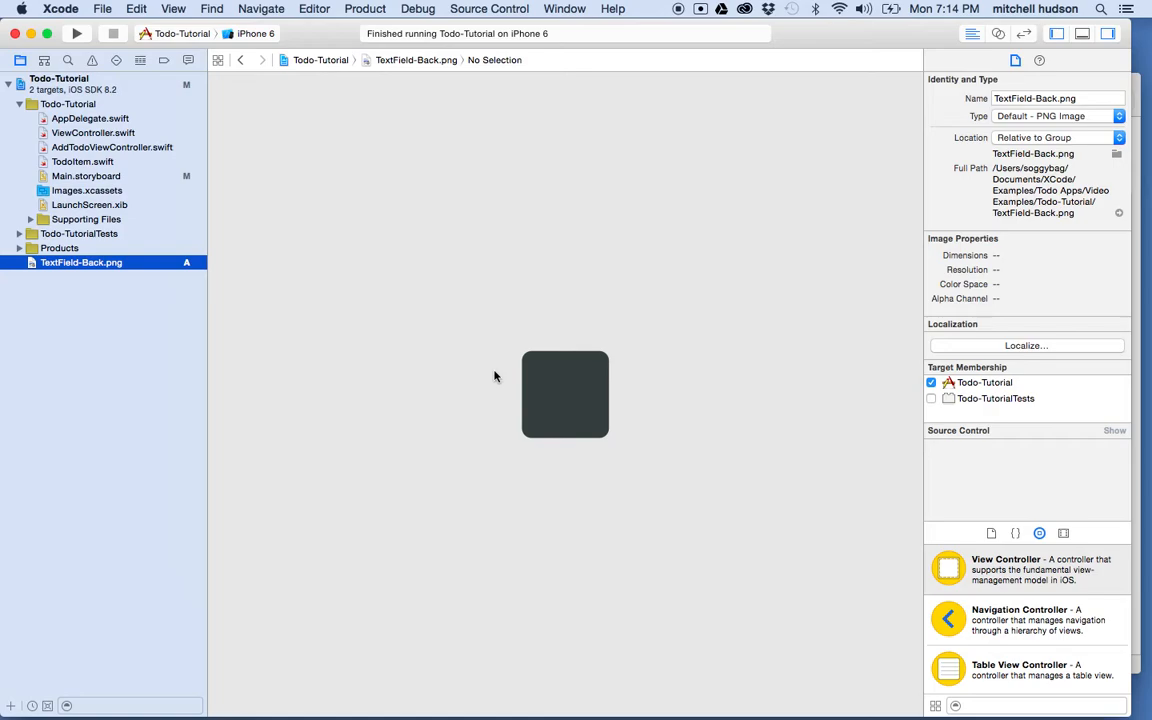
pyautogui.moveTo(298, 307)
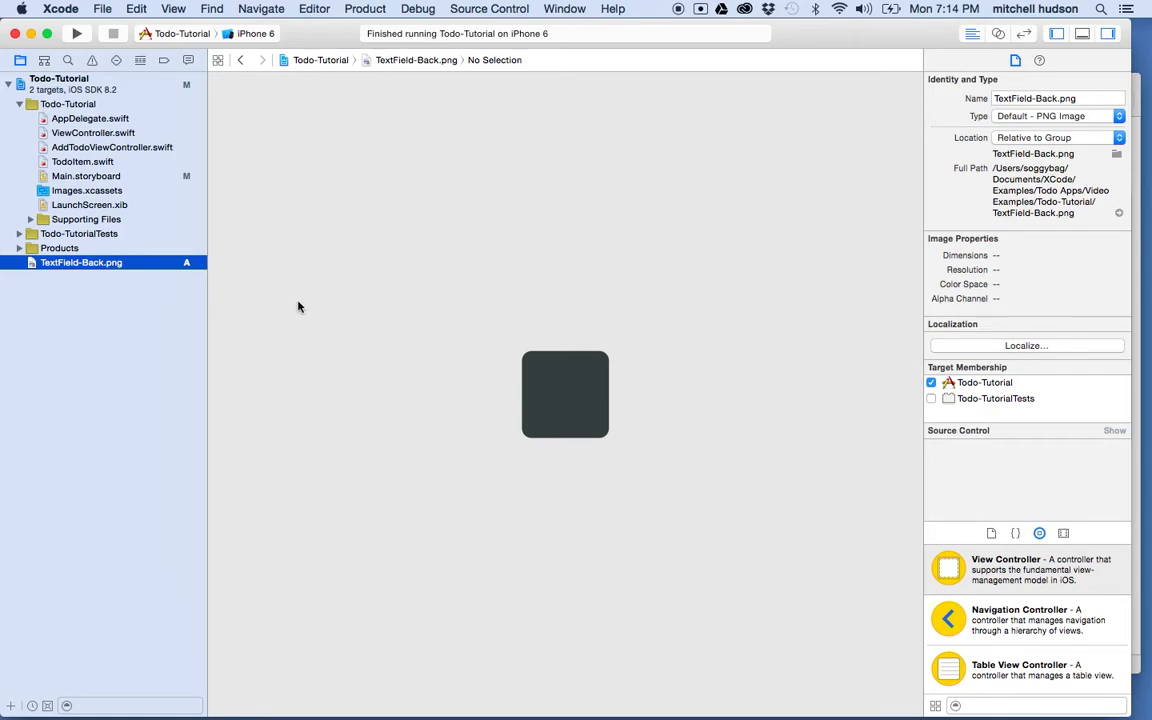
pyautogui.moveTo(431, 351)
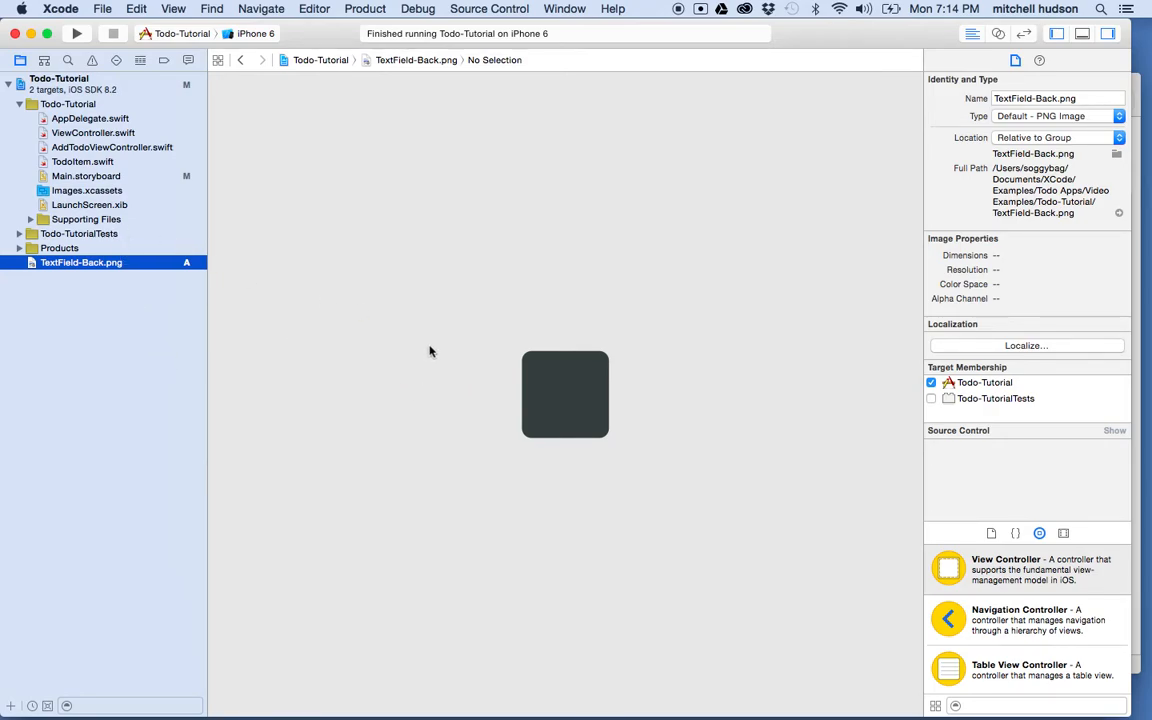
pyautogui.moveTo(550, 349)
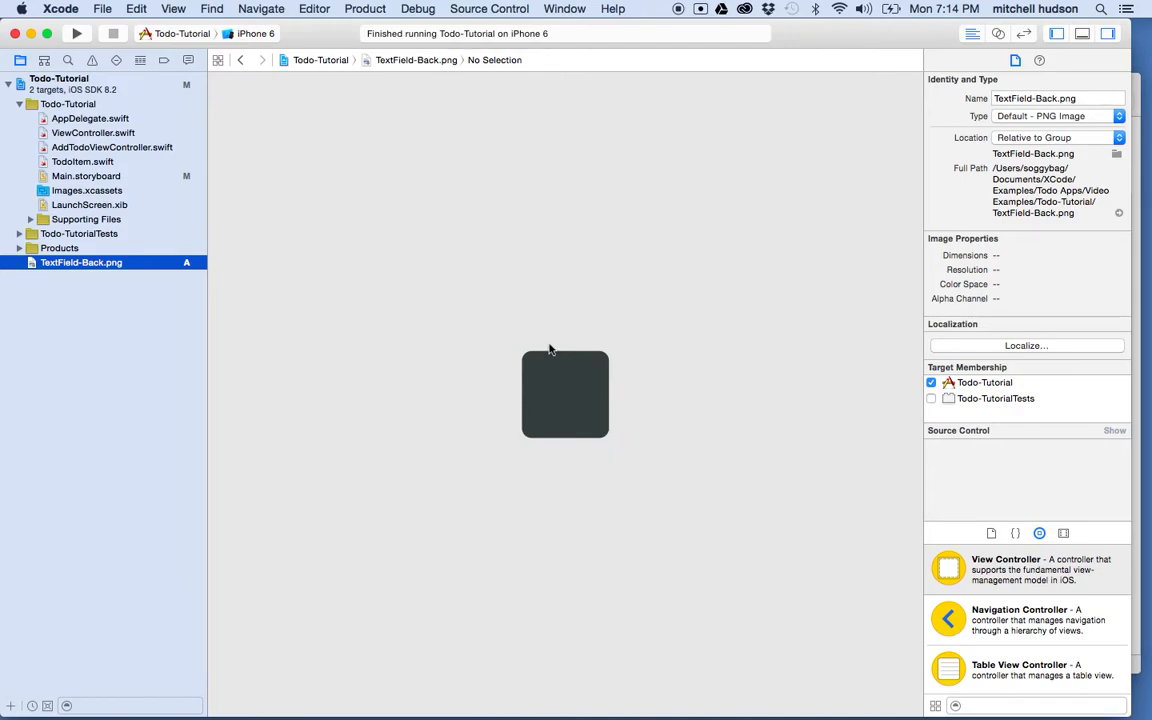
pyautogui.moveTo(575, 378)
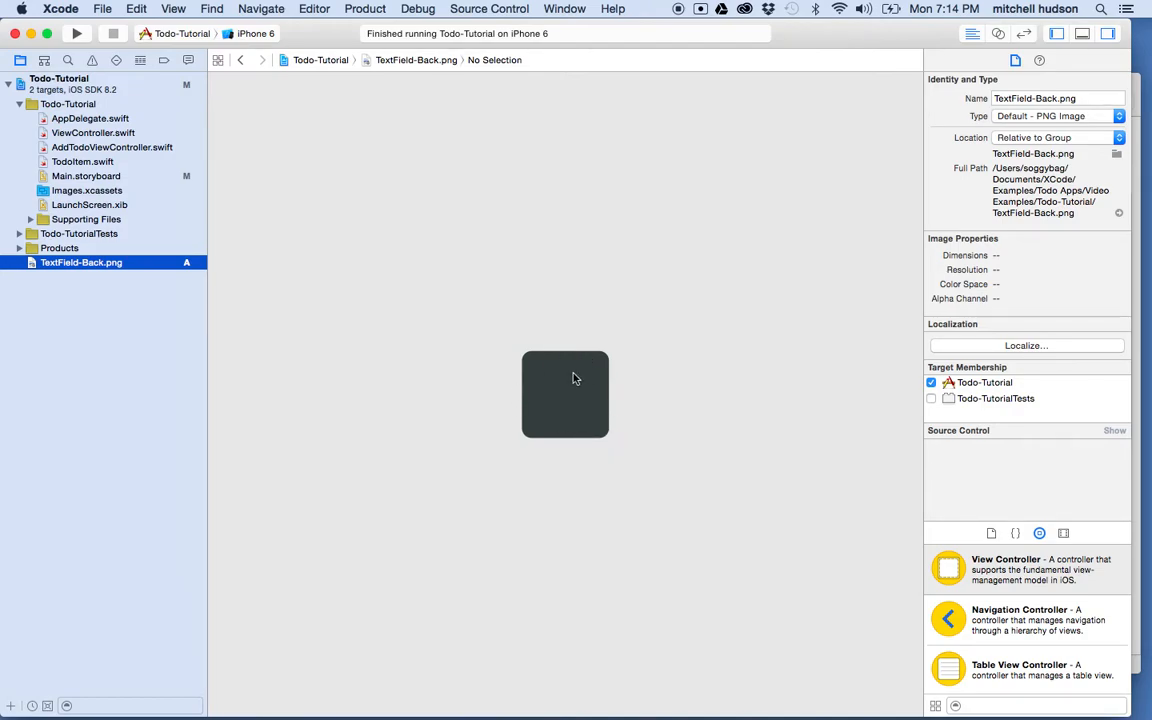
pyautogui.moveTo(60, 177)
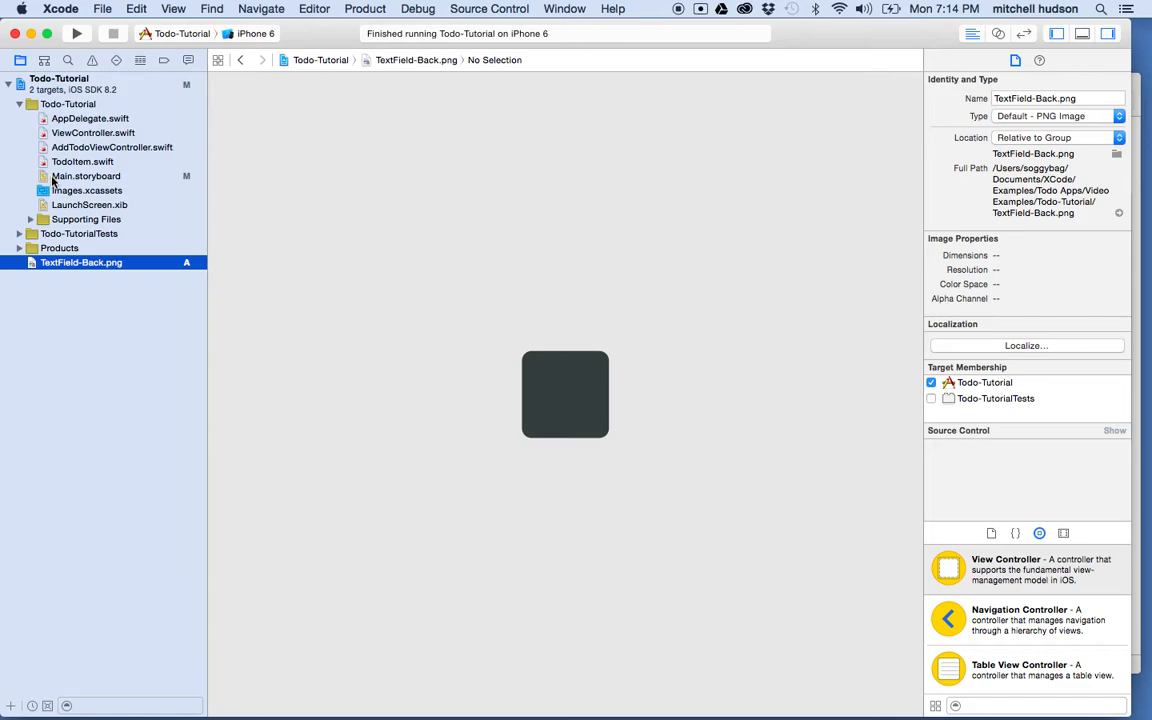
pyautogui.moveTo(75, 193)
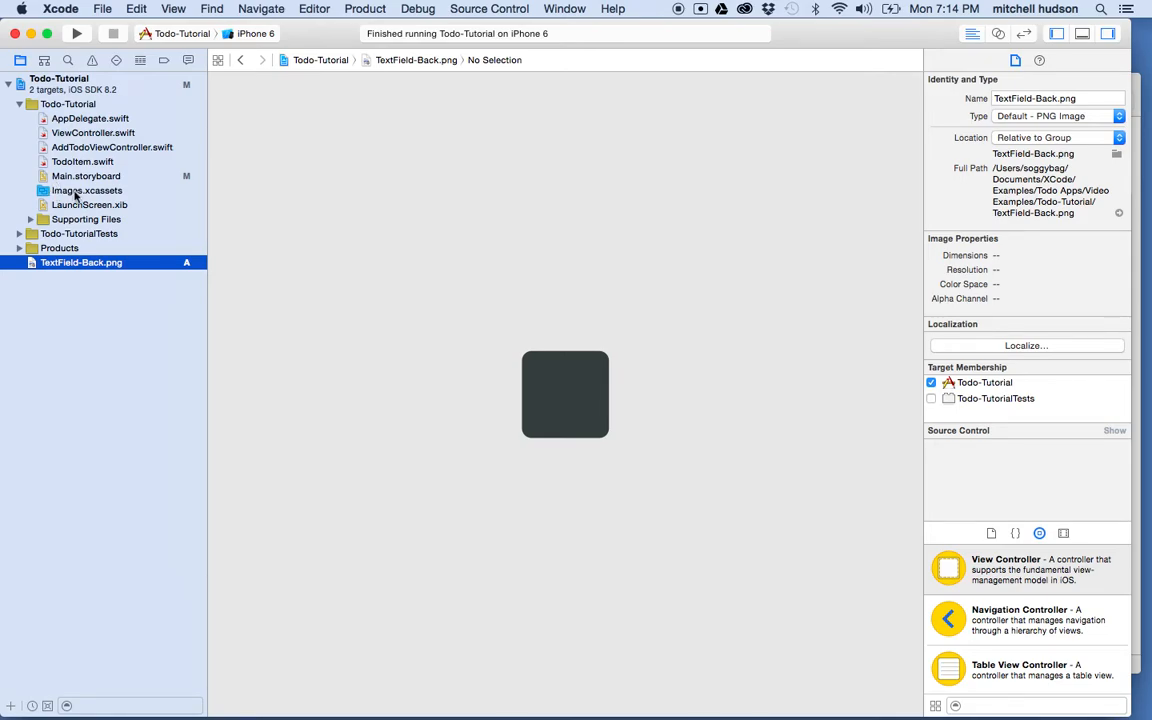
pyautogui.click(88, 190)
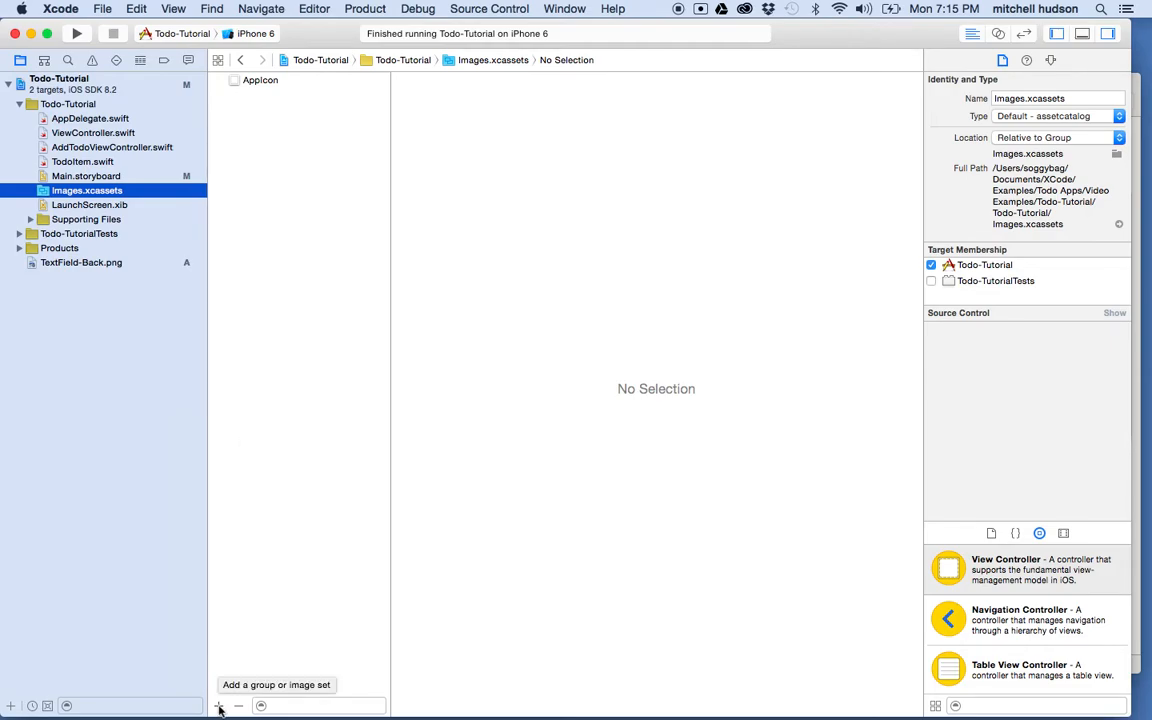
# Import TextField-Back.png into Images.xcassets as an image set, disabling snapshots
pyautogui.click(219, 704)
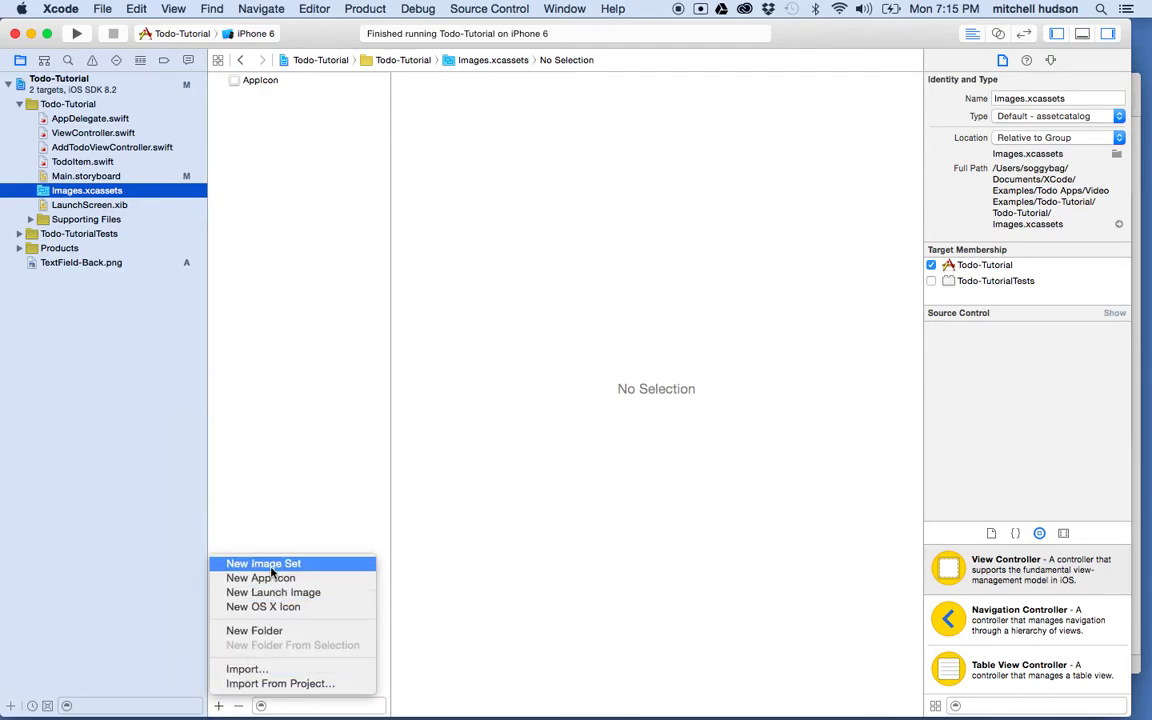
pyautogui.moveTo(284, 683)
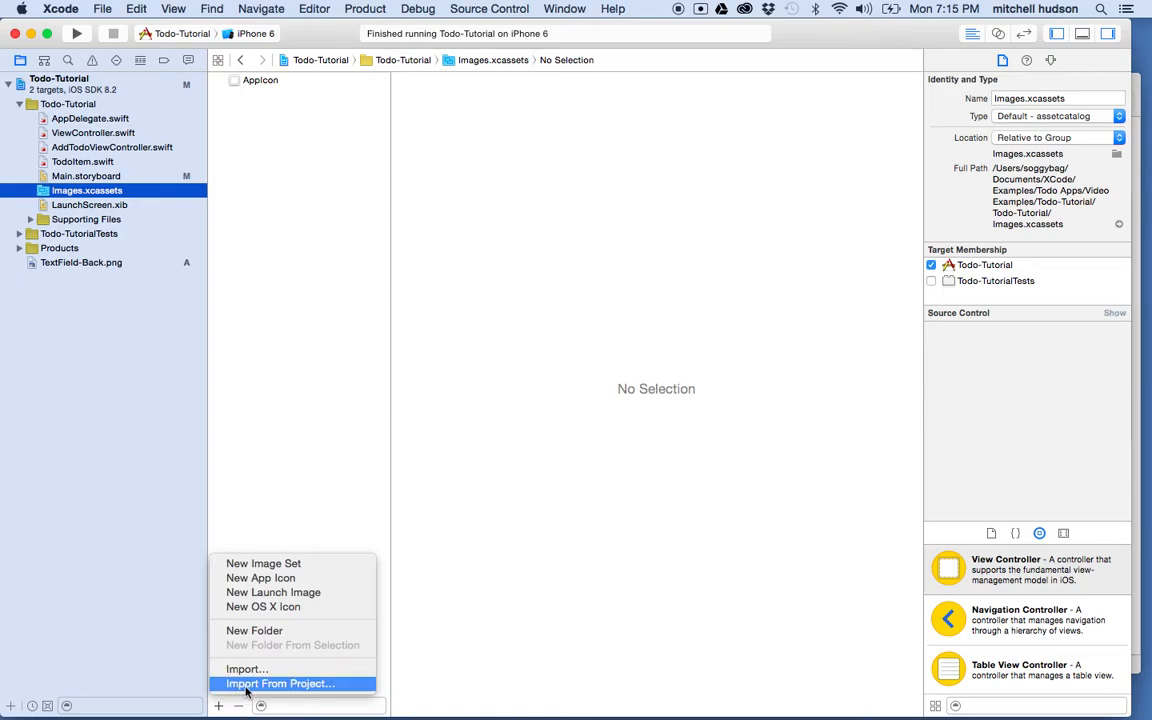
pyautogui.moveTo(58, 291)
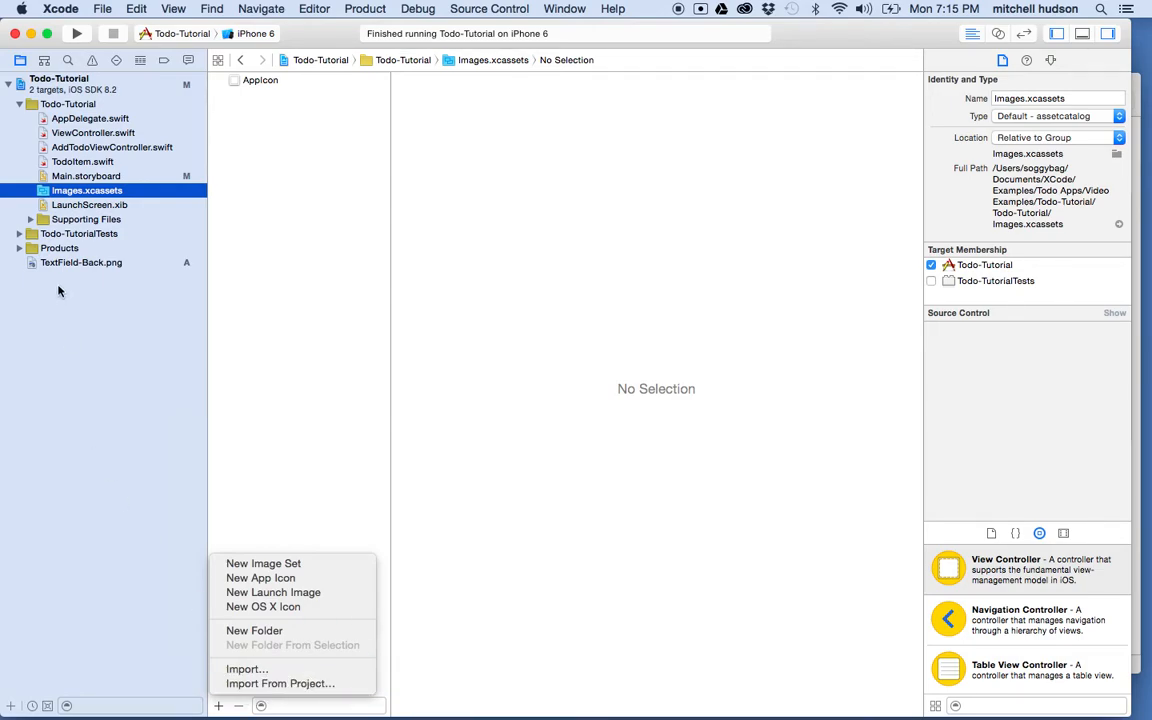
pyautogui.moveTo(270, 669)
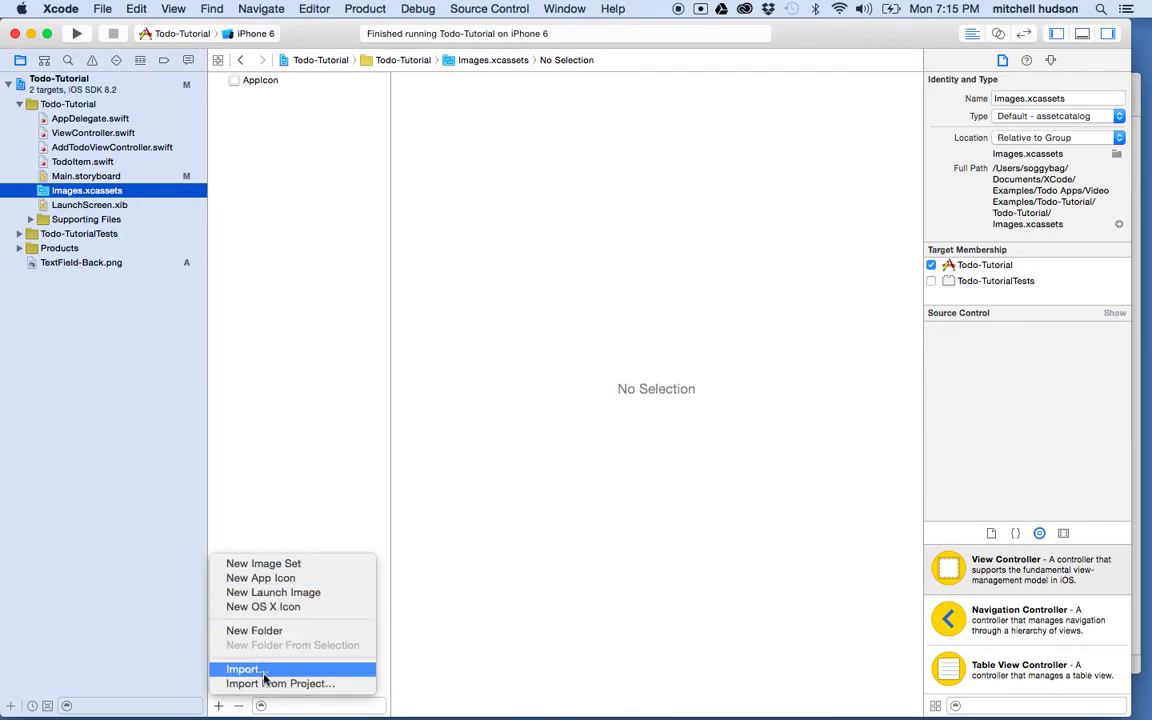
pyautogui.click(245, 670)
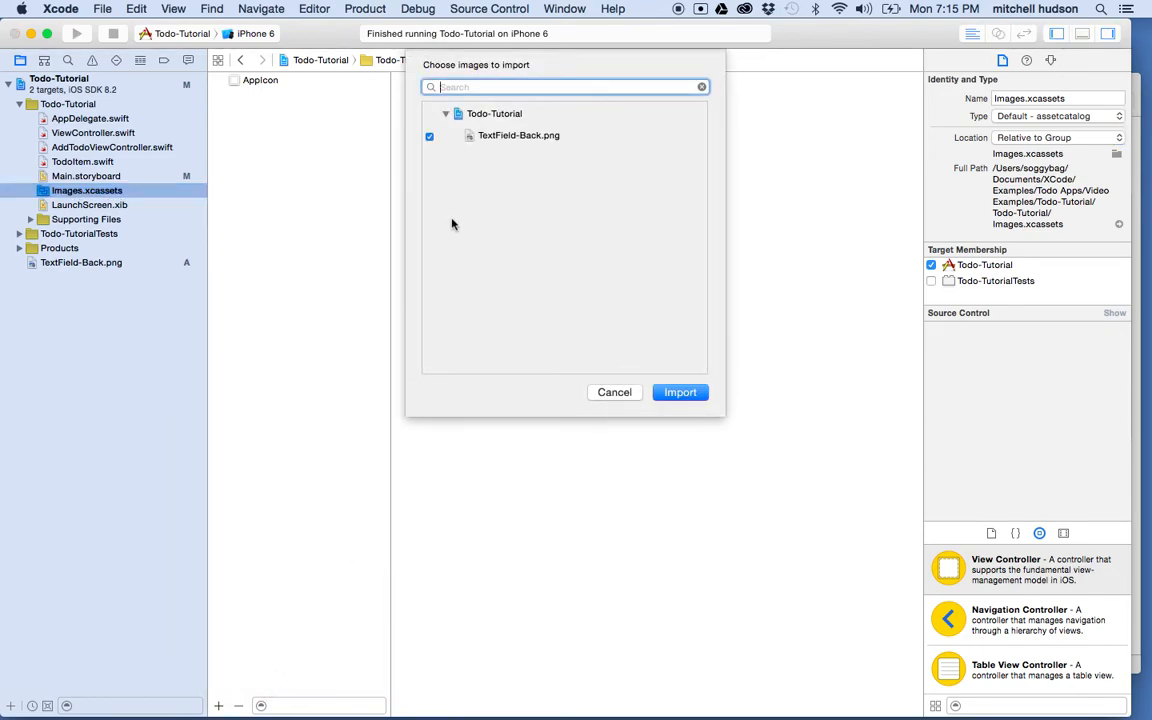
pyautogui.moveTo(458, 165)
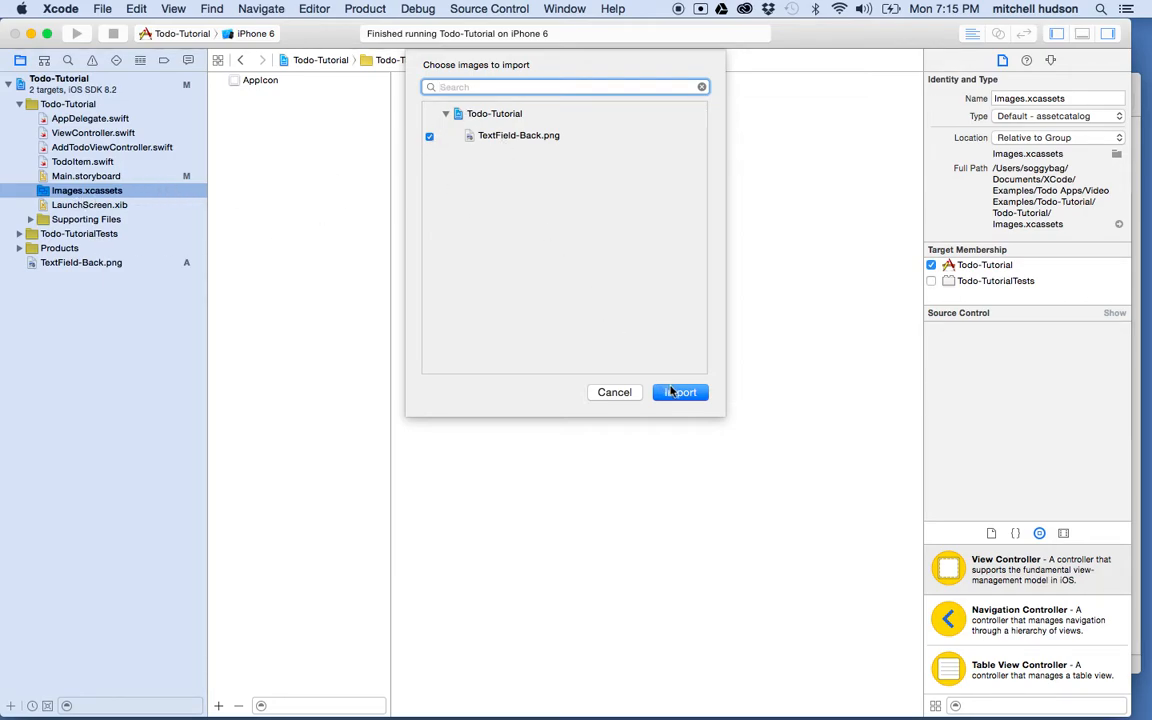
pyautogui.click(679, 392)
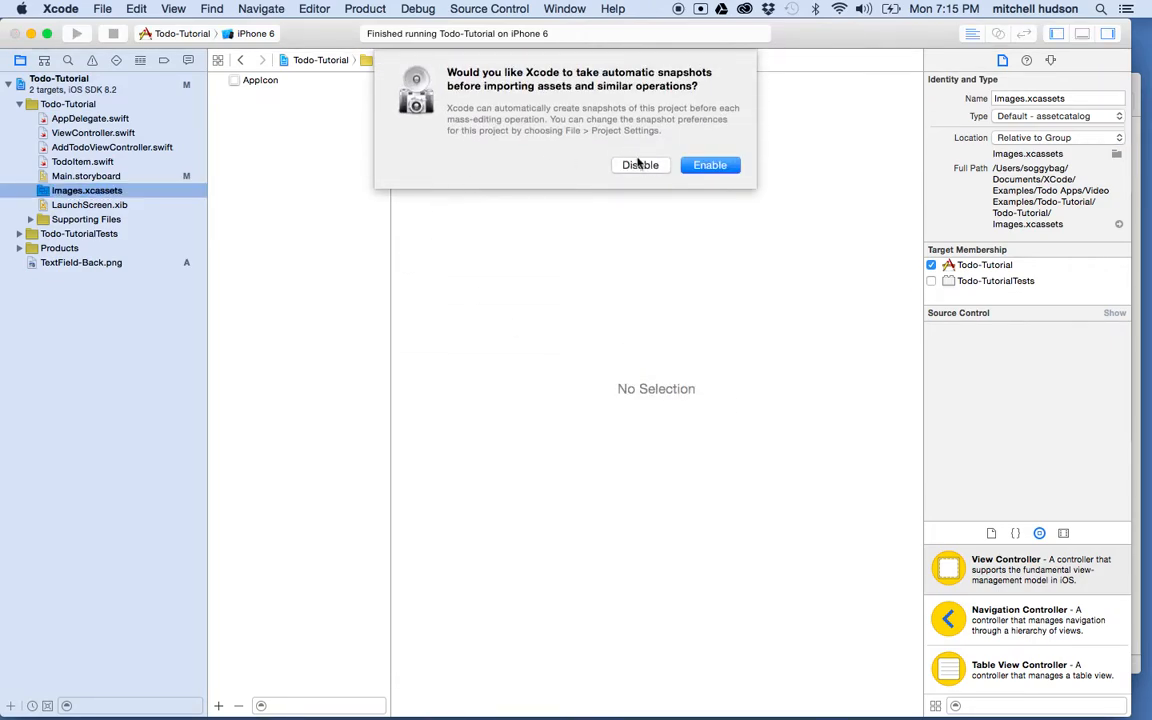
pyautogui.click(710, 165)
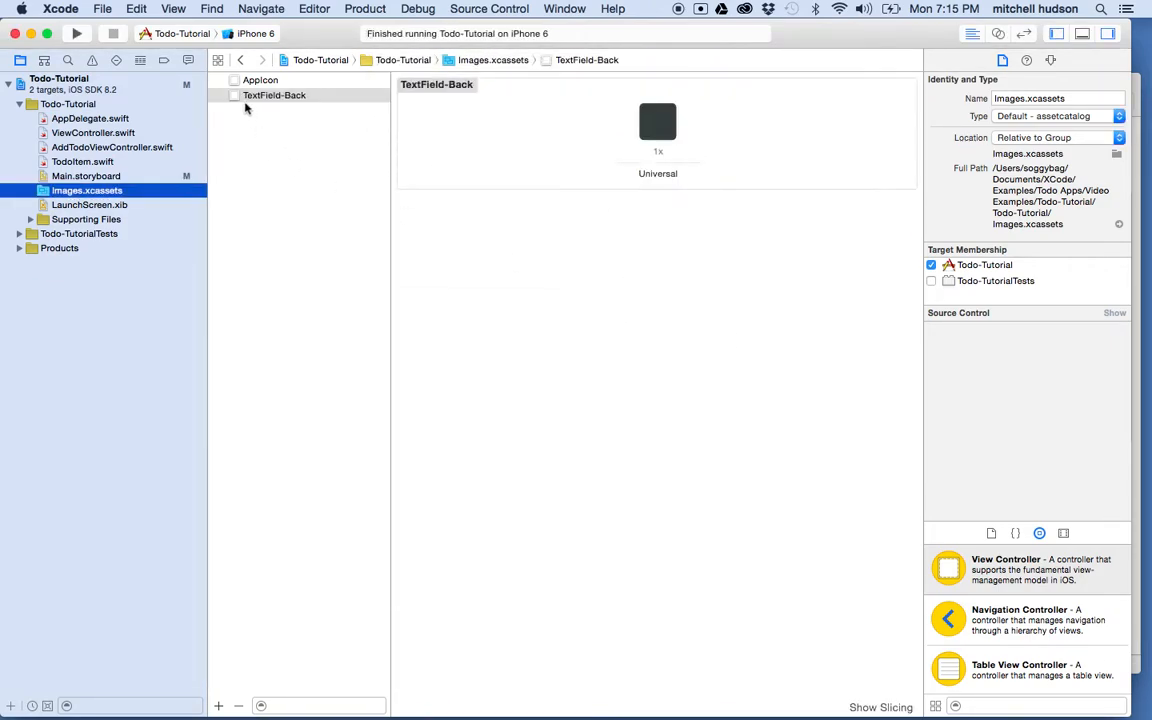
# Select the TextField-Back 1x Universal image and show its slicing view
pyautogui.click(268, 95)
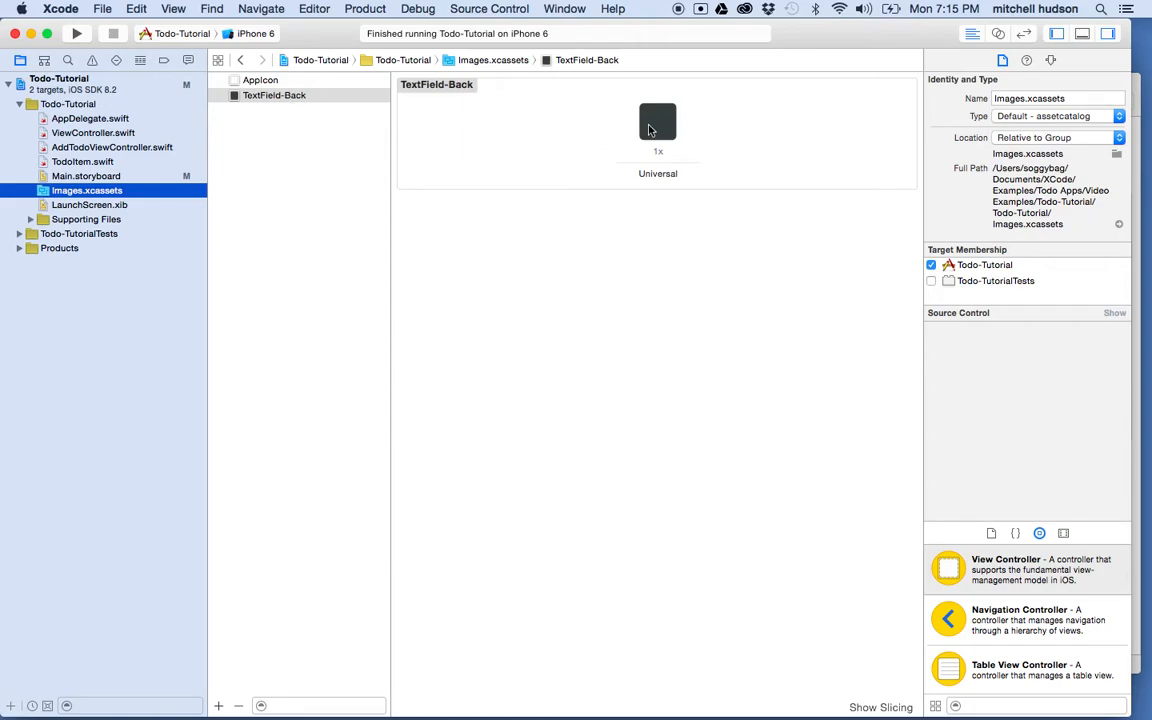
pyautogui.click(657, 122)
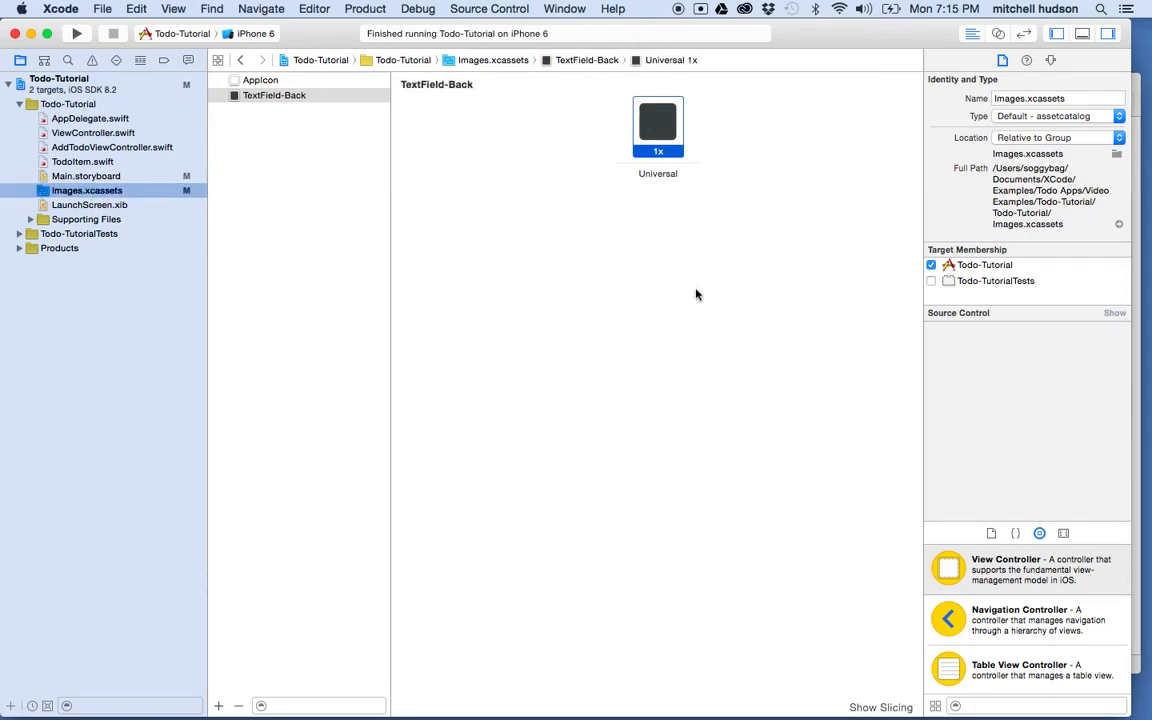
pyautogui.moveTo(840, 707)
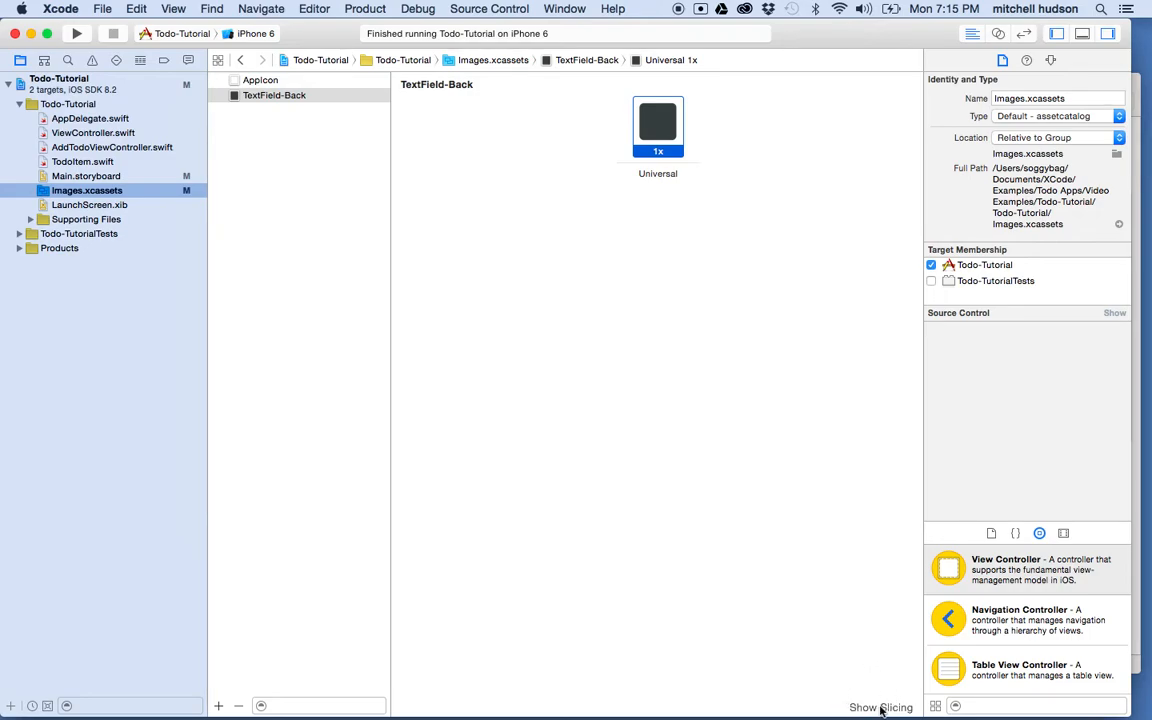
pyautogui.click(878, 707)
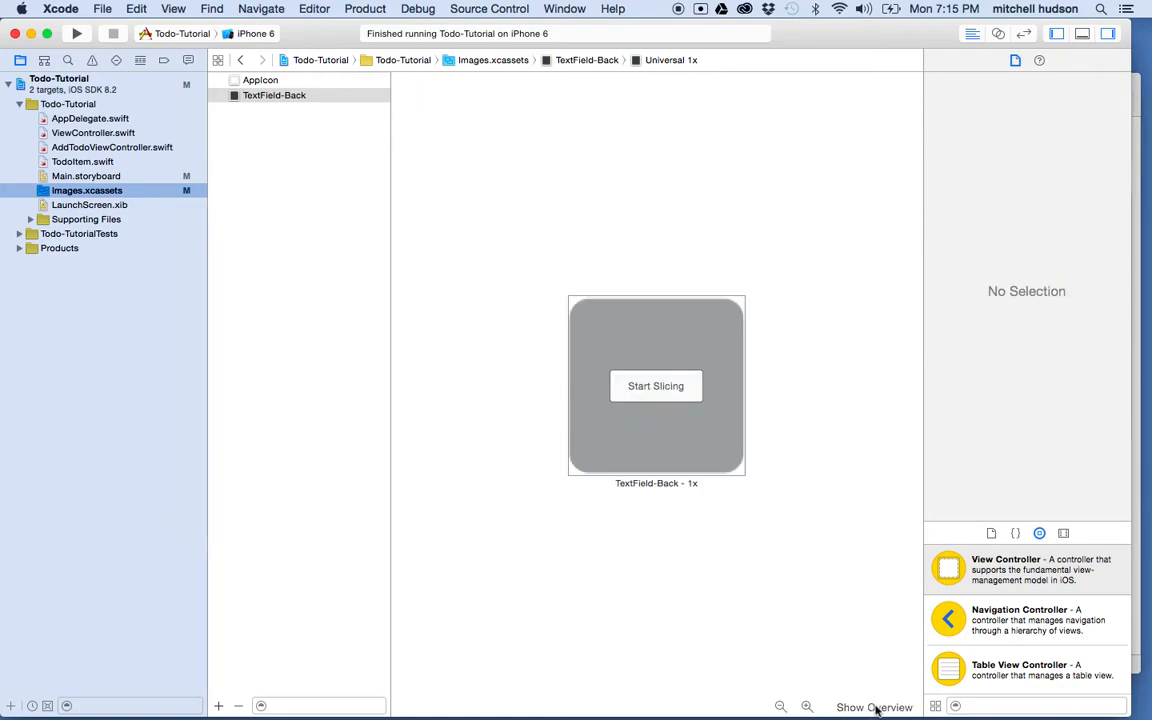
pyautogui.moveTo(577, 347)
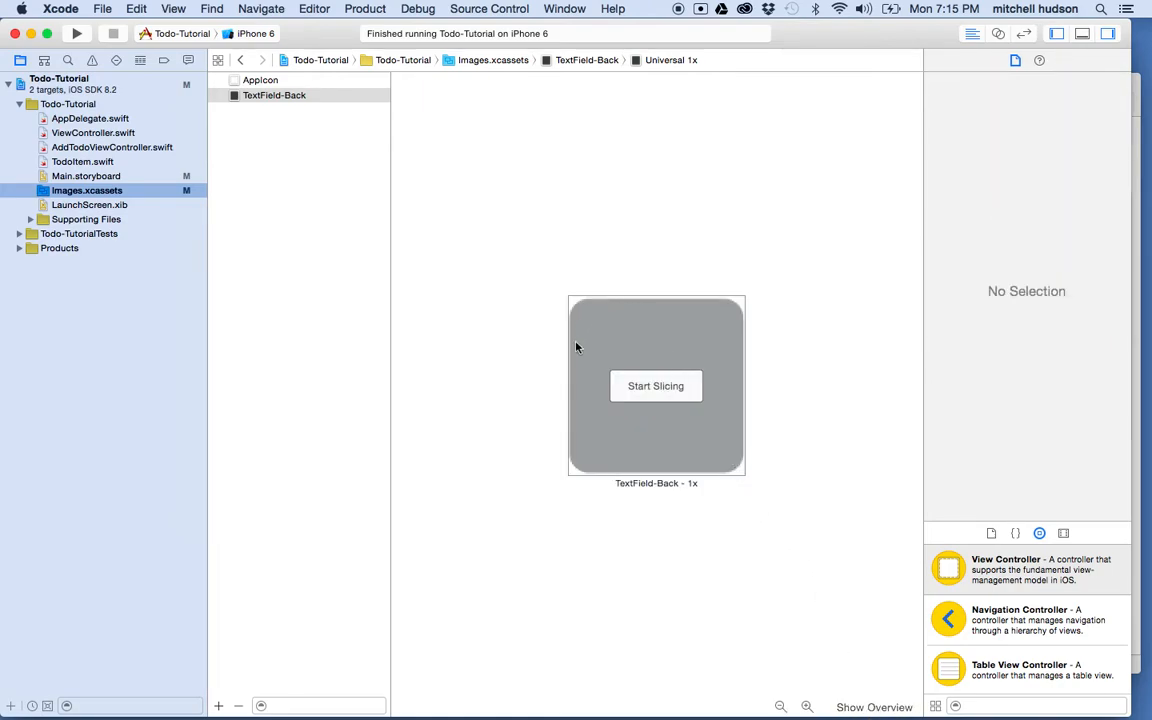
pyautogui.moveTo(639, 393)
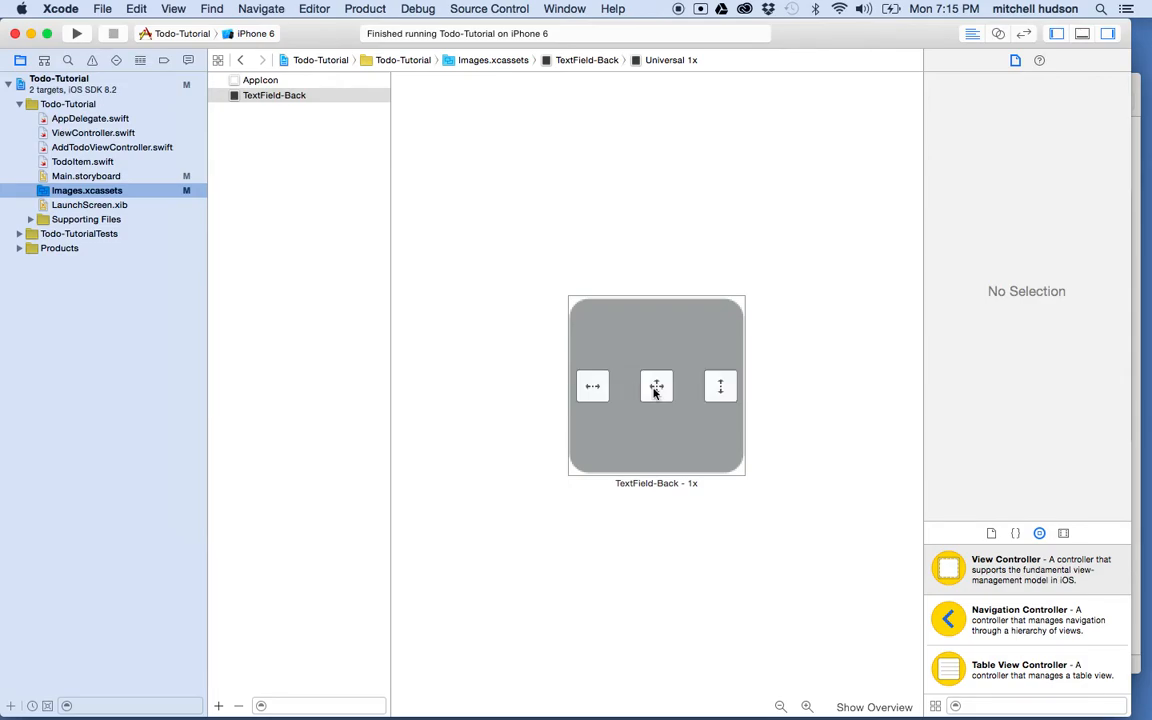
pyautogui.moveTo(593, 388)
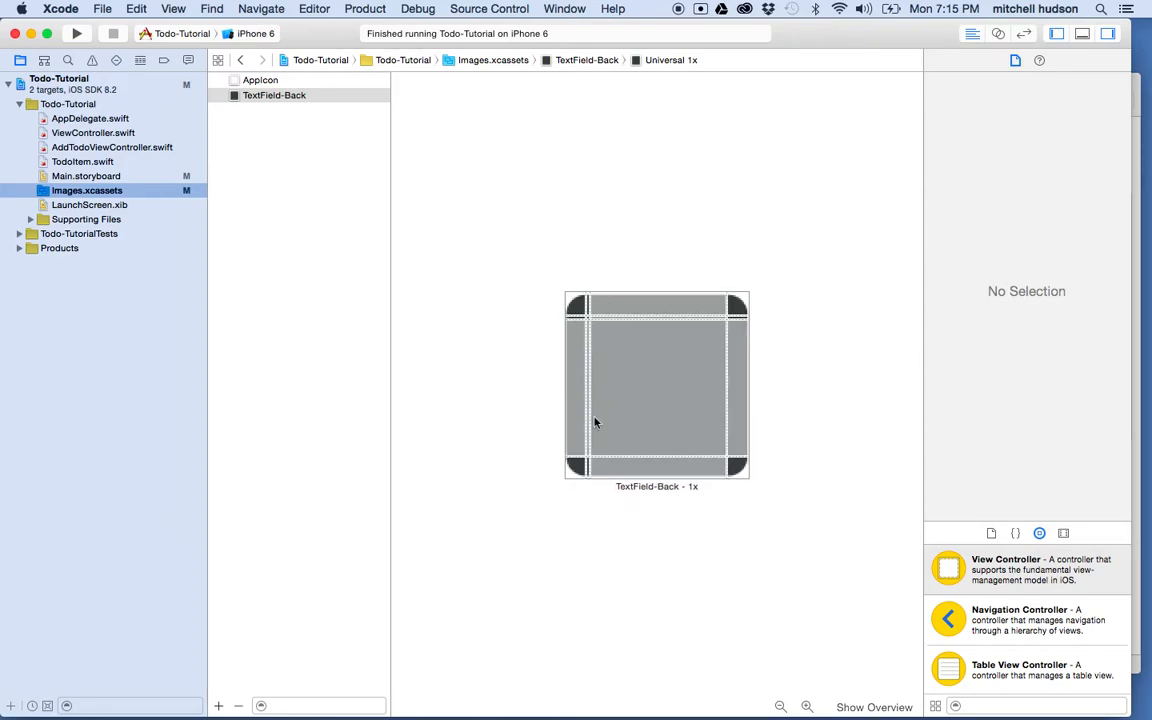
pyautogui.moveTo(600, 301)
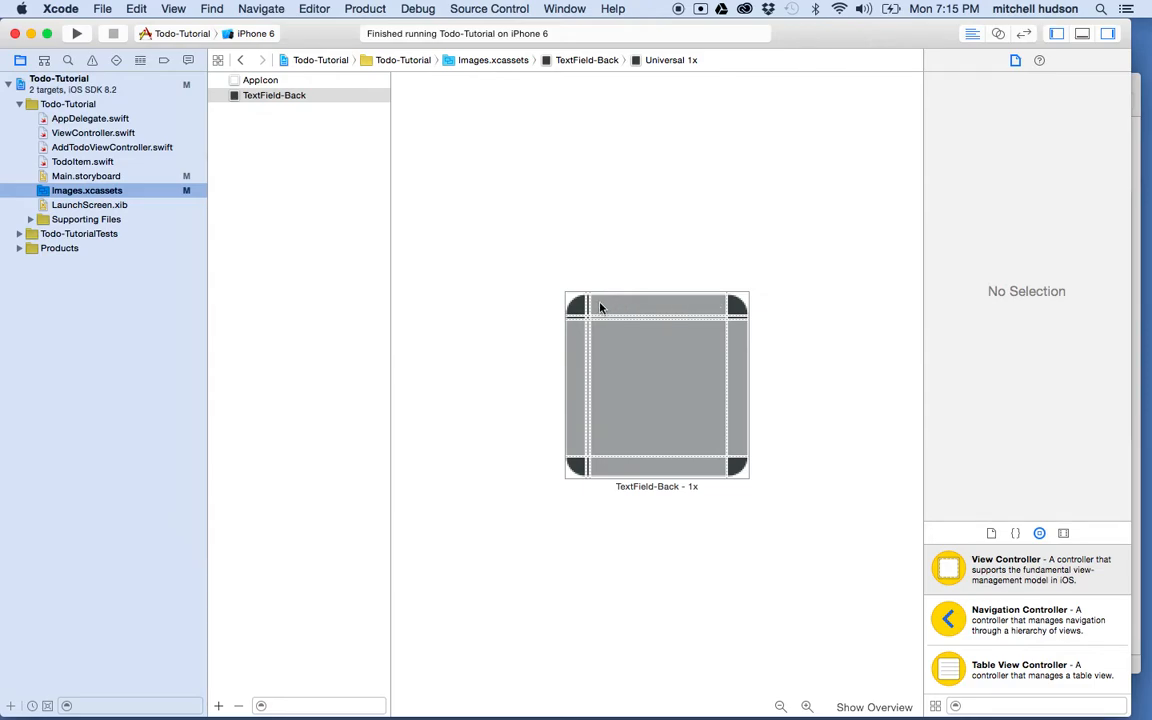
pyautogui.moveTo(675, 312)
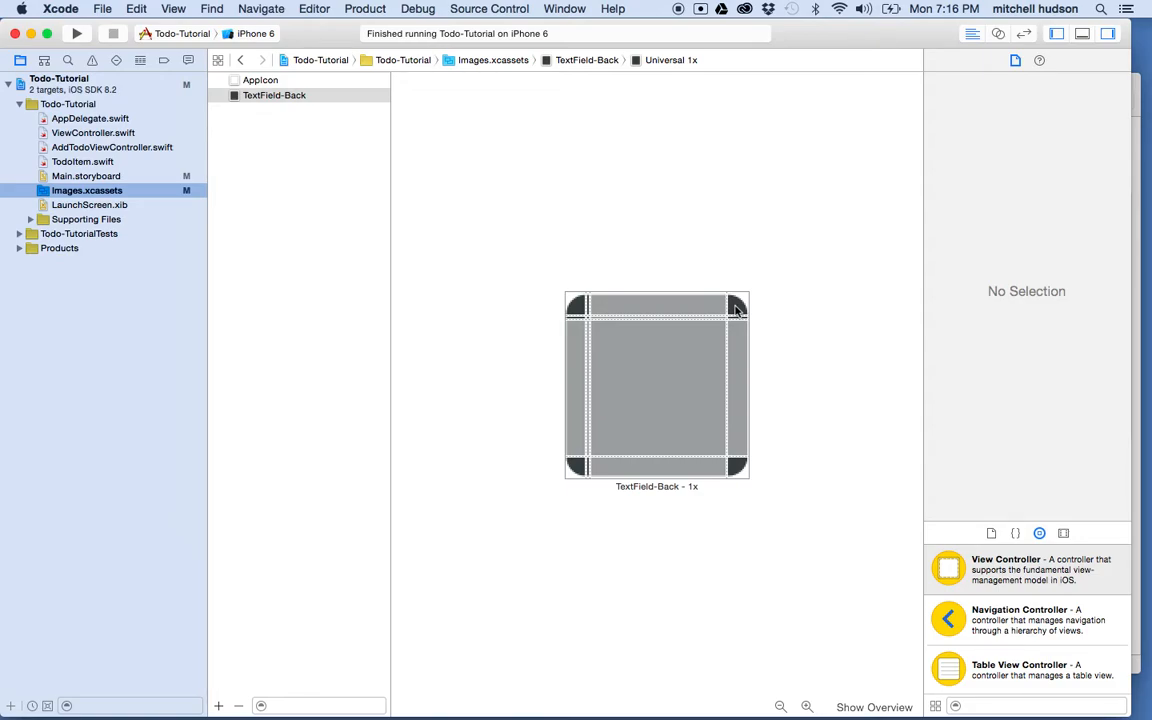
pyautogui.moveTo(600, 303)
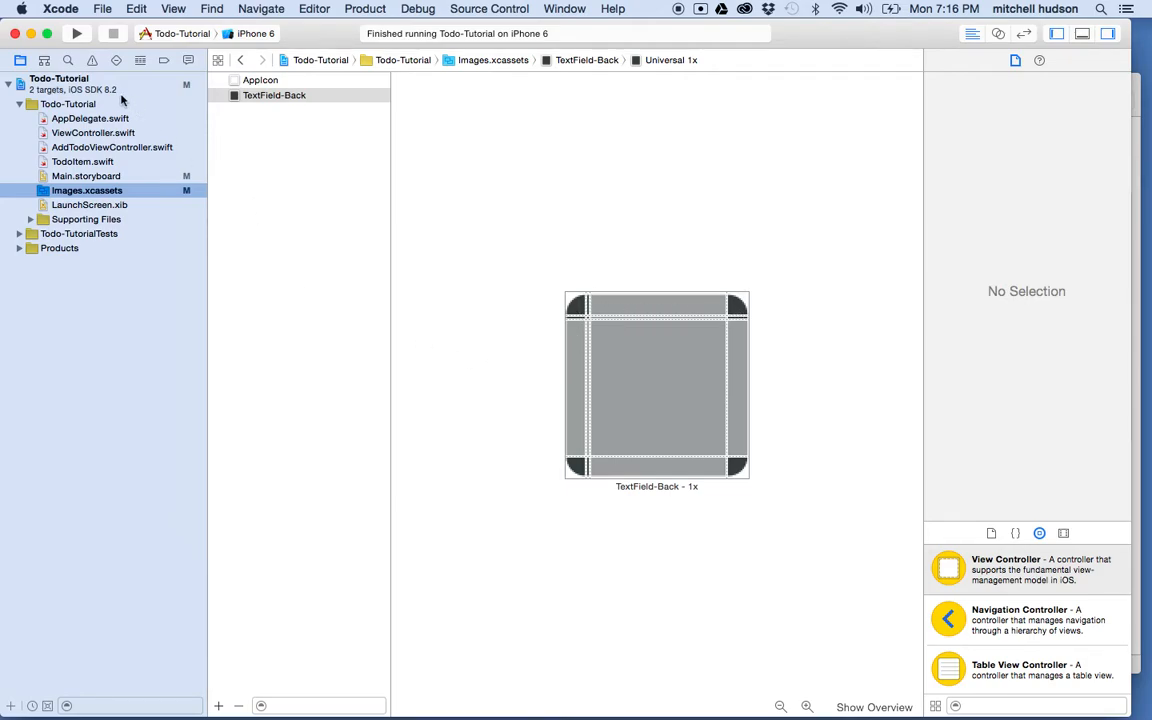
pyautogui.moveTo(189, 335)
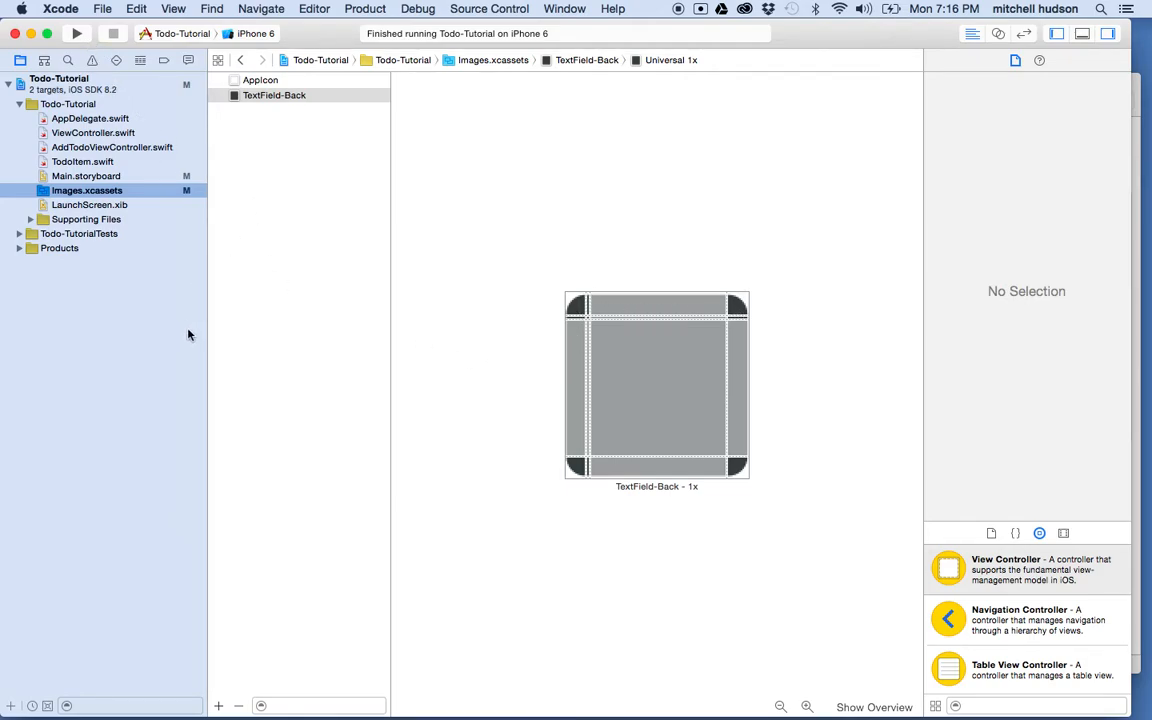
pyautogui.moveTo(69, 123)
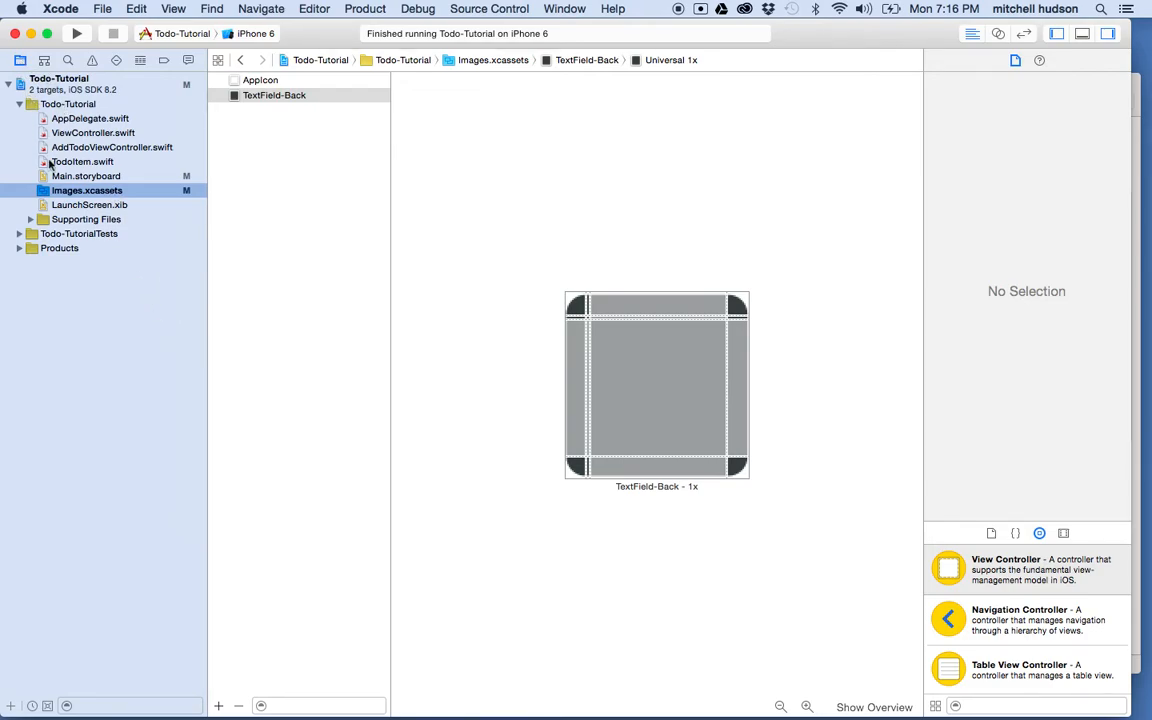
# Return to the Add Todo scene in Main.storyboard
pyautogui.click(85, 176)
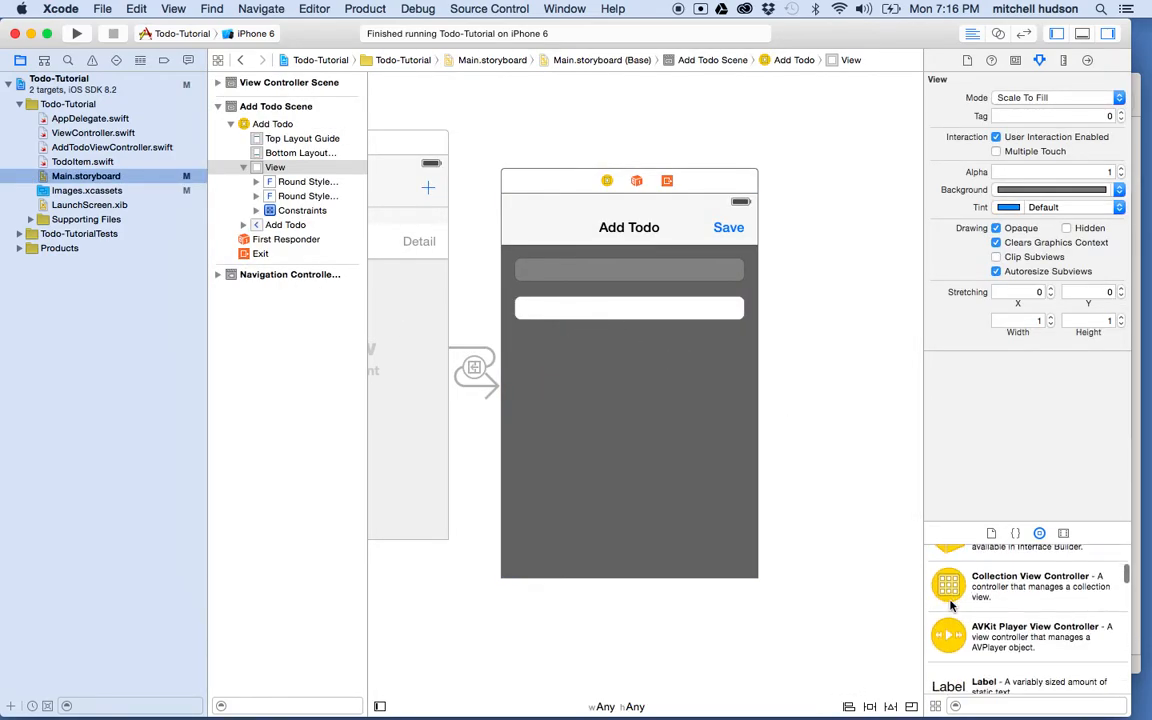
# Drop a wide image view onto Add Todo and set its image to TextField-Back
pyautogui.scroll(-3)
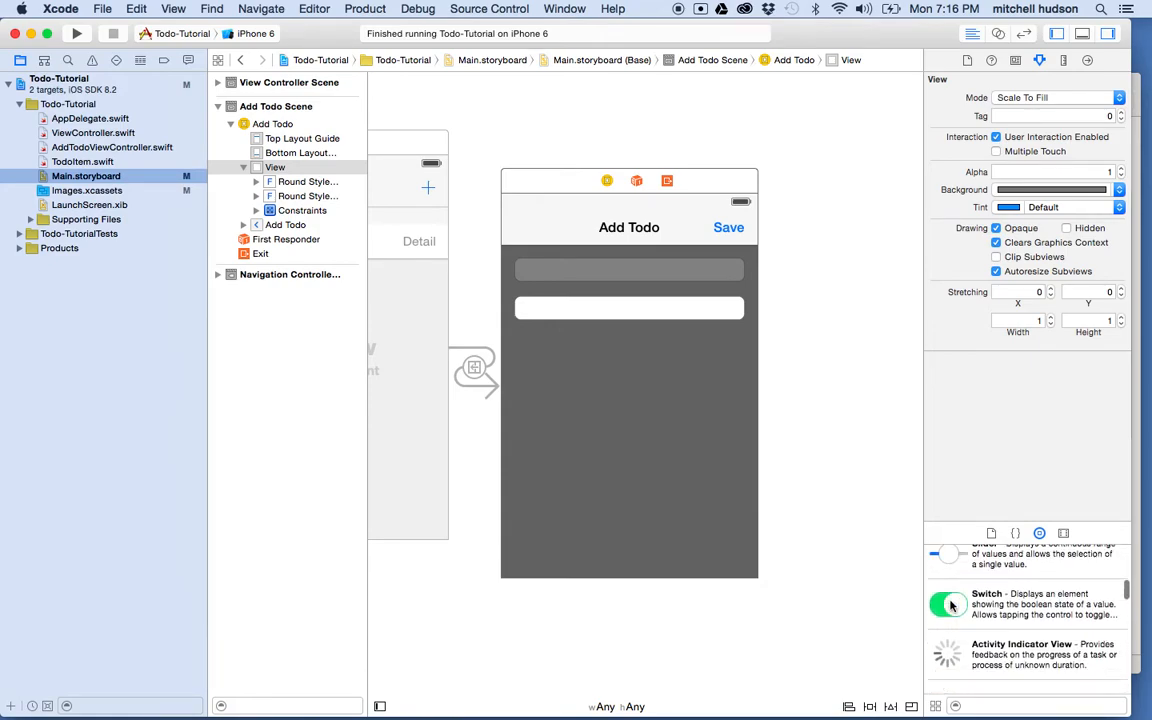
pyautogui.scroll(-3)
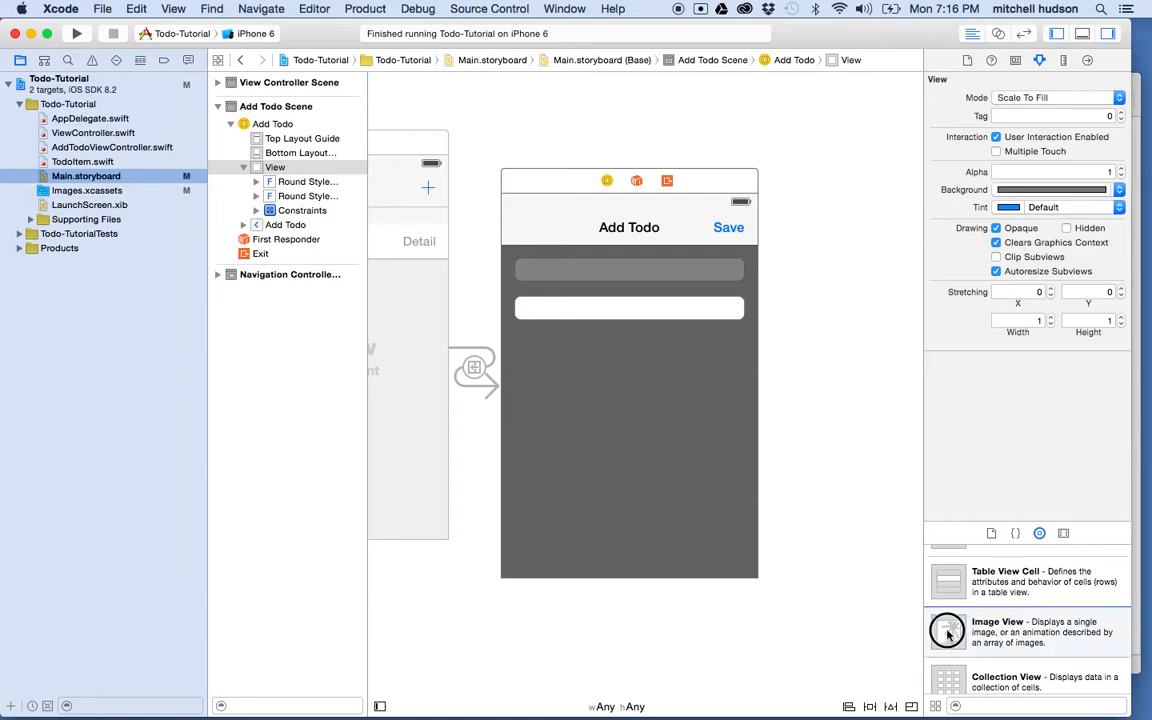
pyautogui.moveTo(947, 631); pyautogui.dragTo(635, 388)
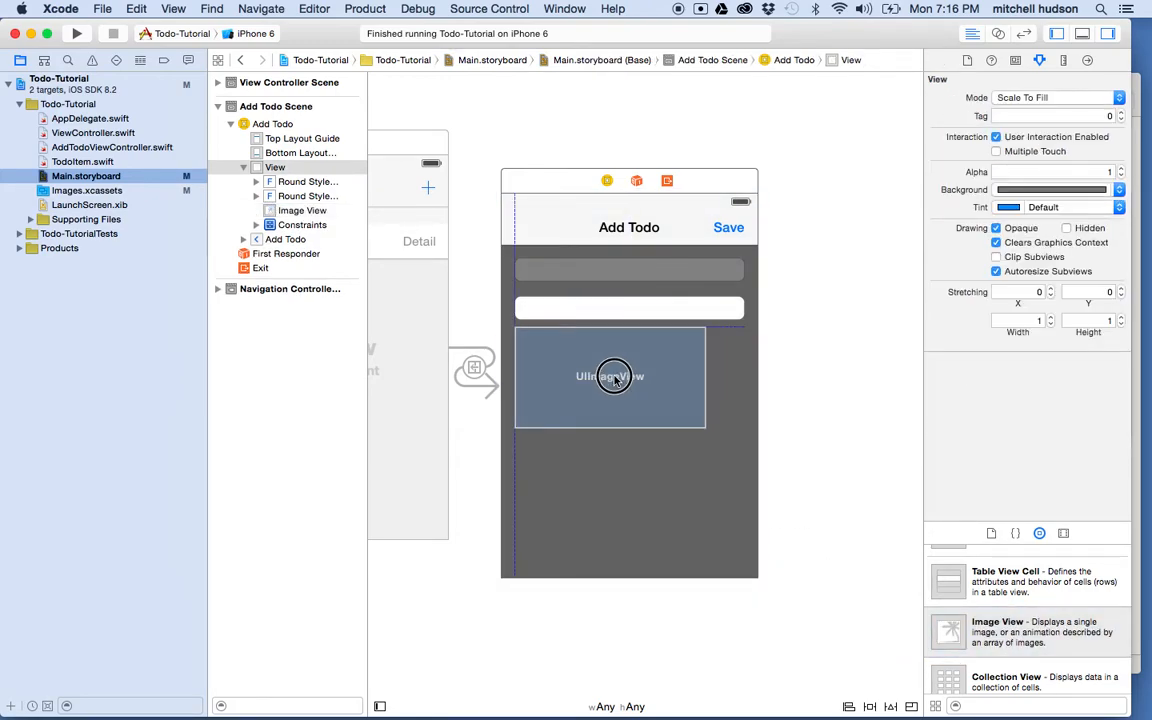
pyautogui.click(612, 377)
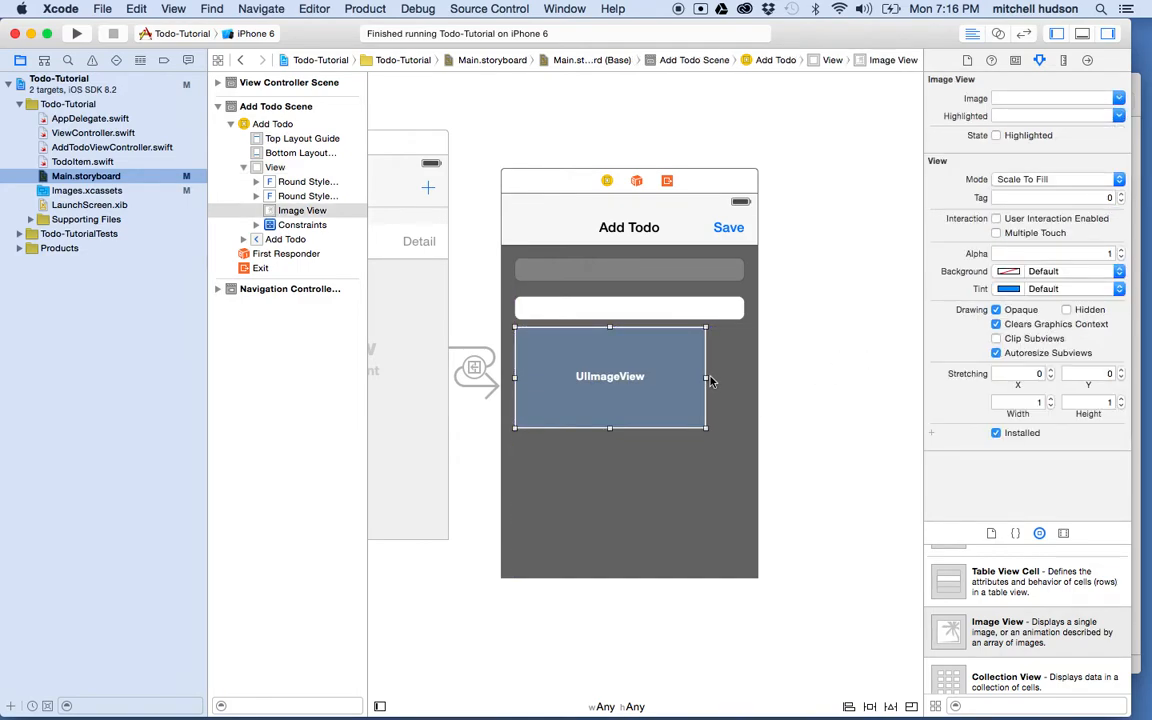
pyautogui.moveTo(705, 380); pyautogui.dragTo(745, 380)
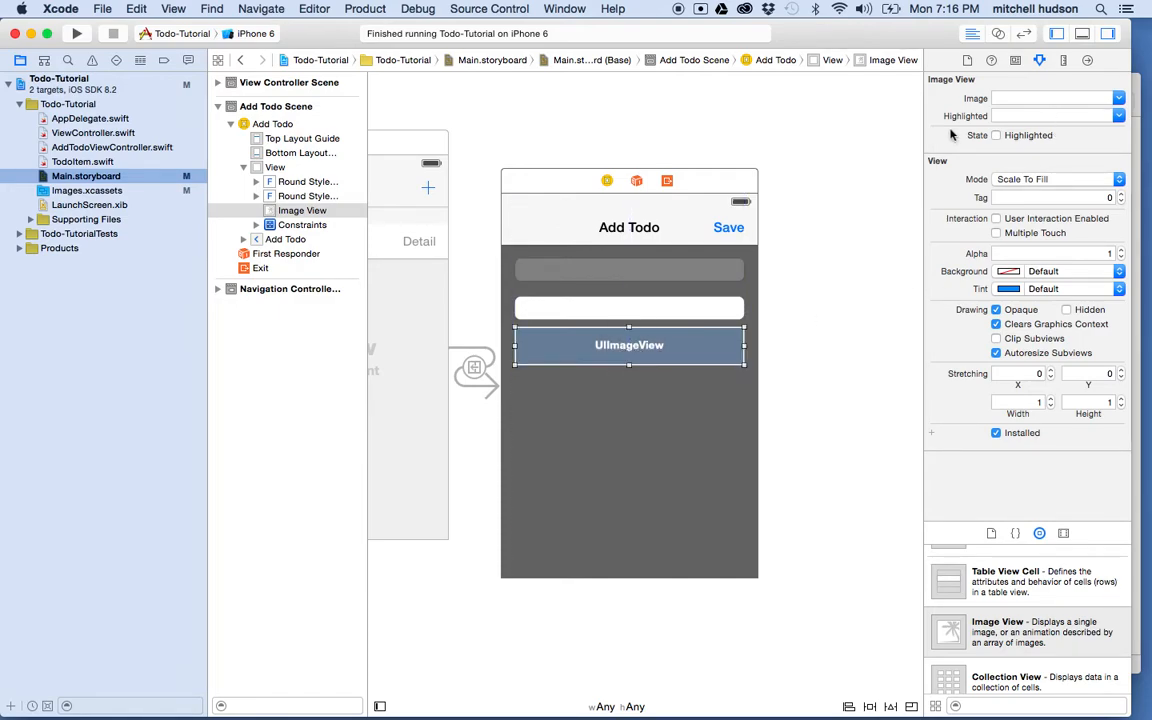
pyautogui.click(1111, 98)
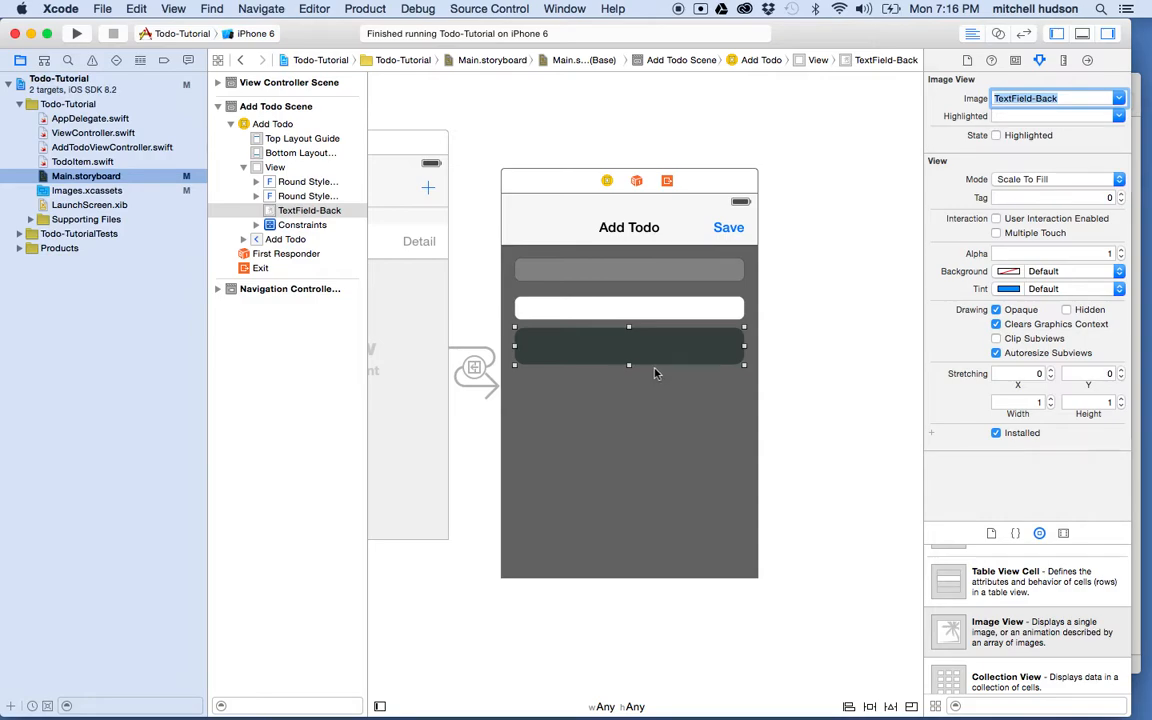
pyautogui.moveTo(616, 348)
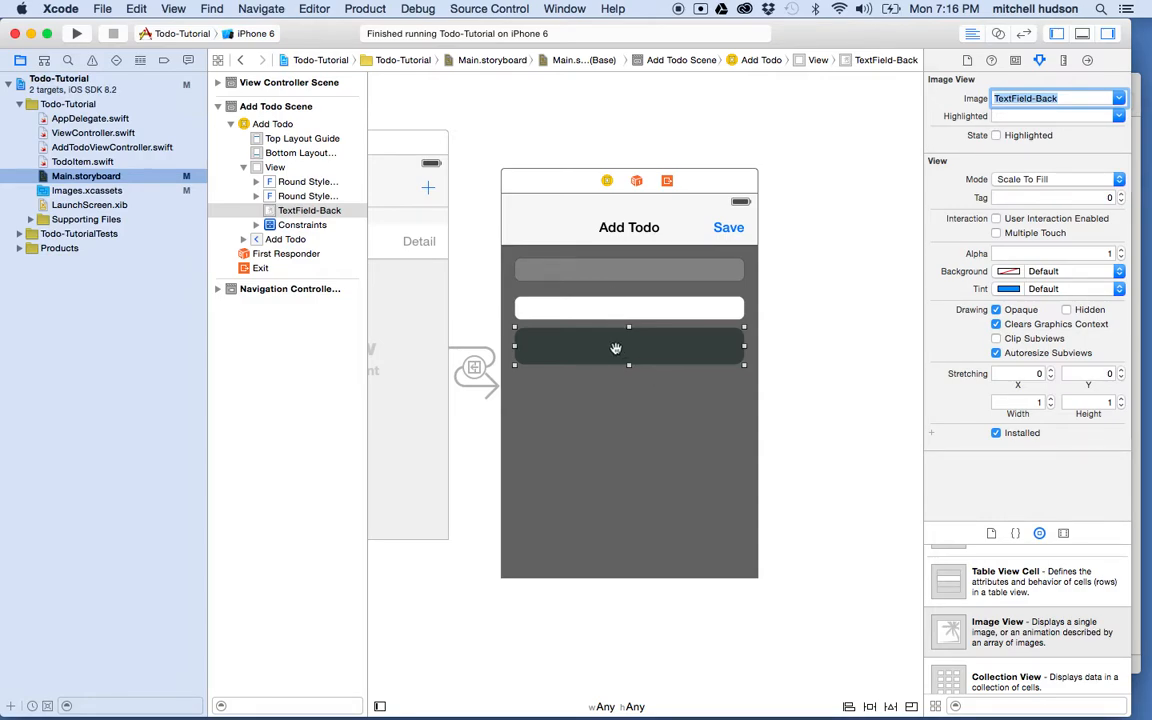
pyautogui.moveTo(604, 328)
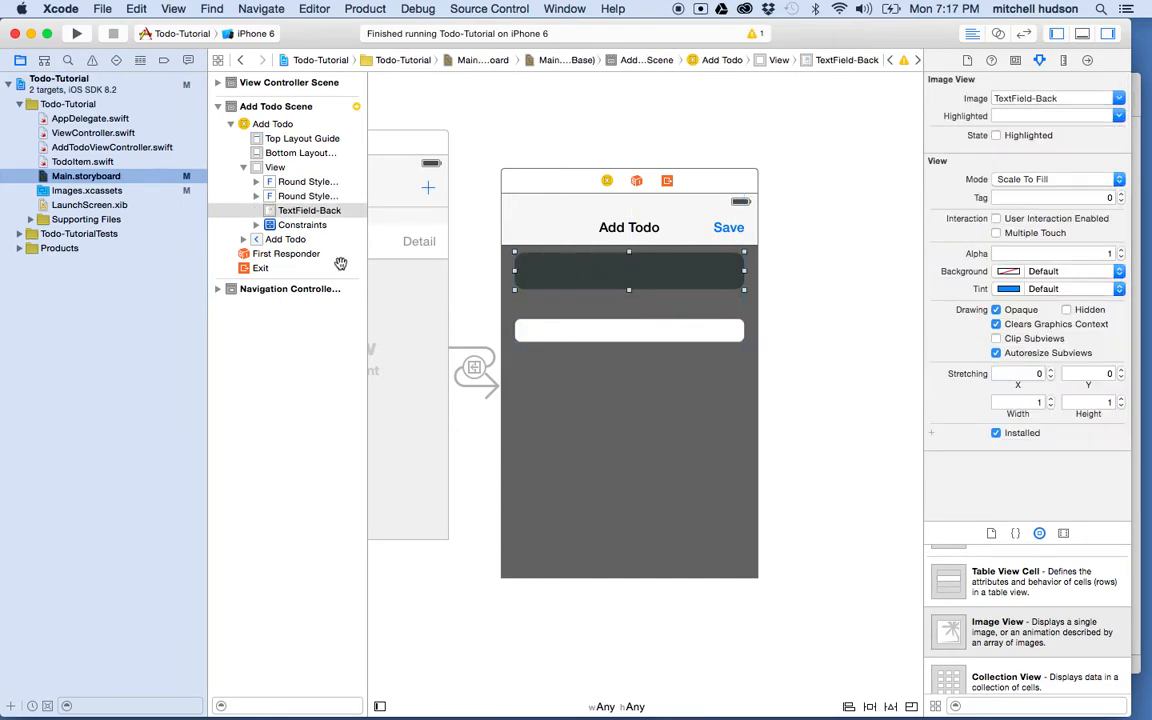
# Select the first text field together with the other field and the image view
pyautogui.click(307, 181)
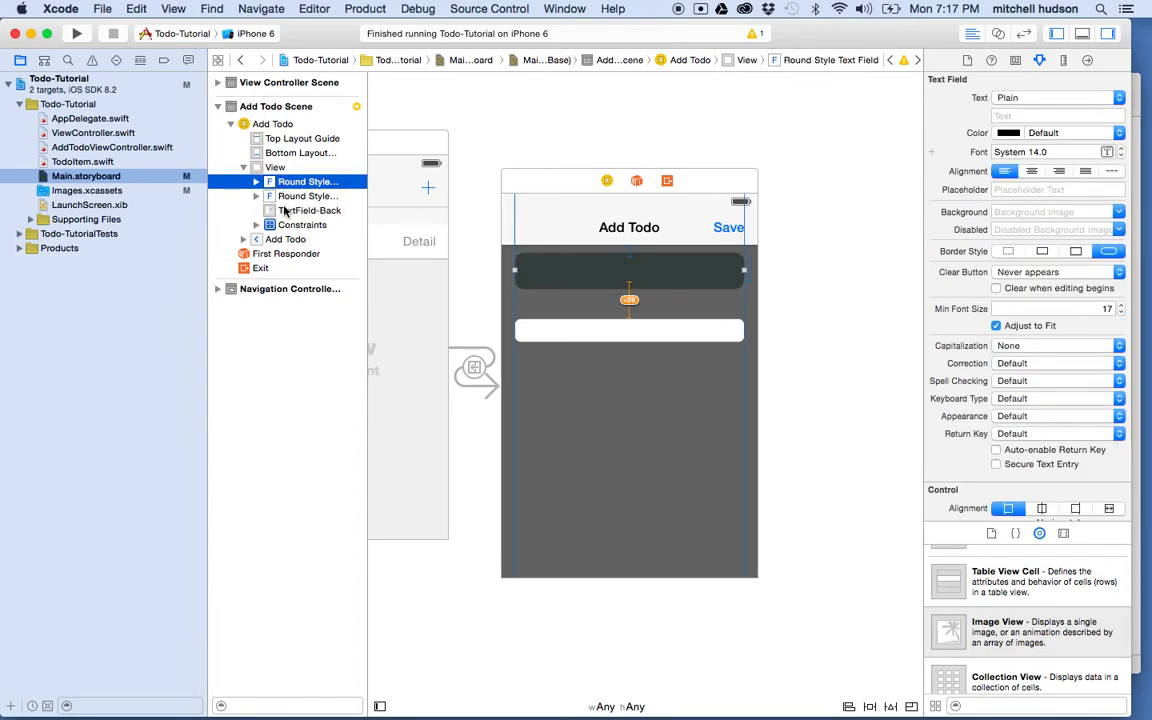
pyautogui.click(308, 195)
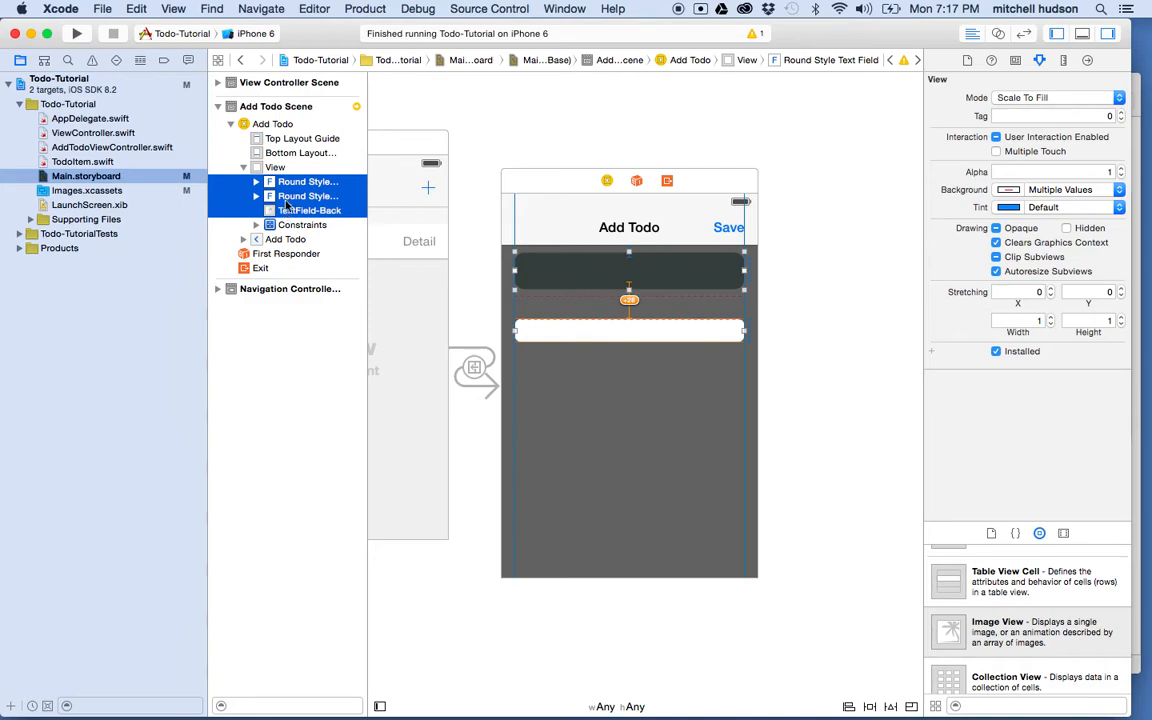
pyautogui.click(310, 210)
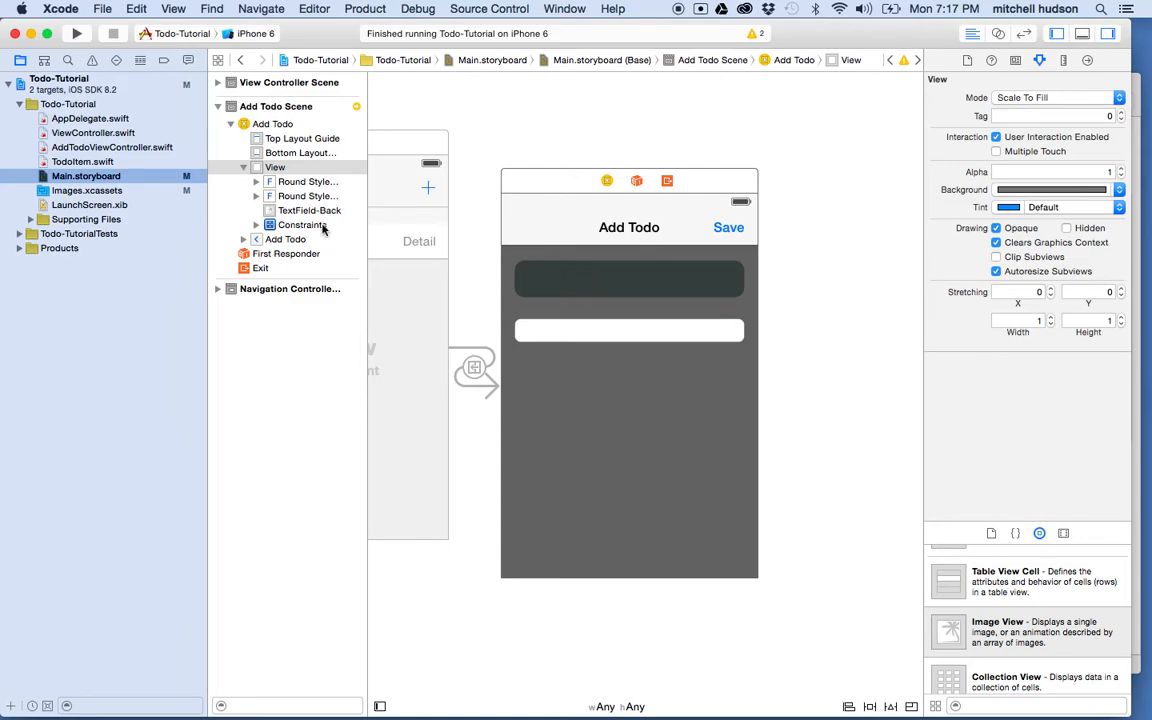
# Move TextField-Back behind the text fields and enlarge it around the first field
pyautogui.click(310, 210)
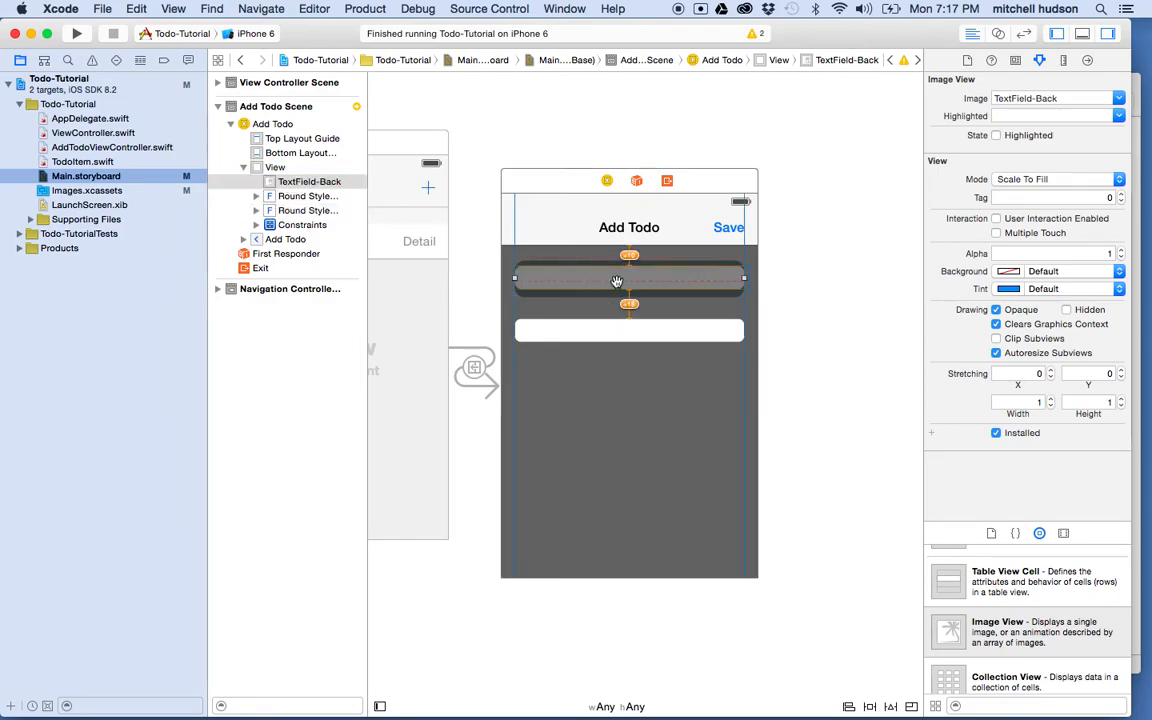
pyautogui.click(629, 280)
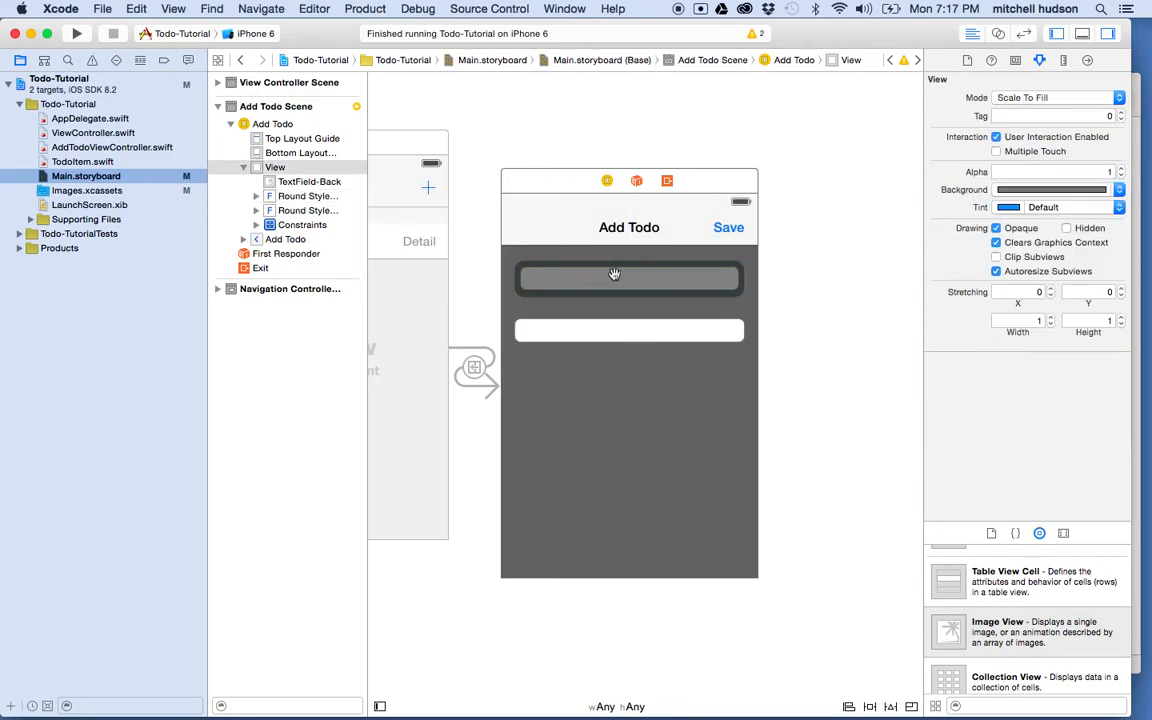
pyautogui.moveTo(630, 263)
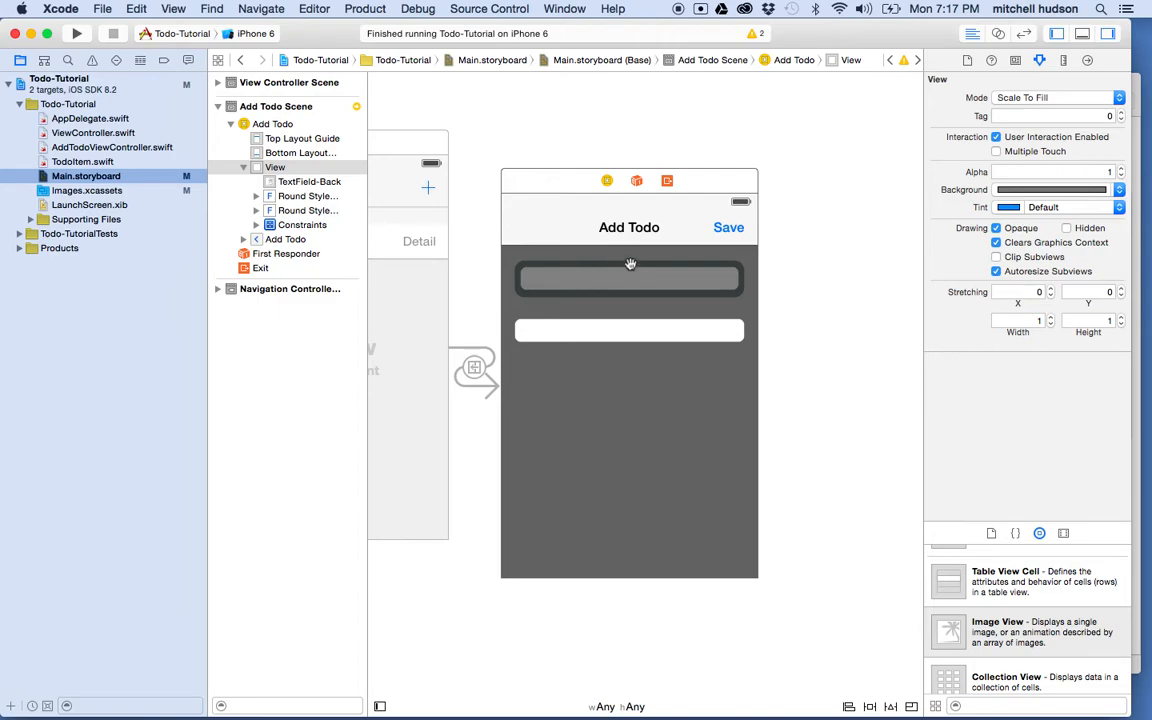
pyautogui.click(629, 278)
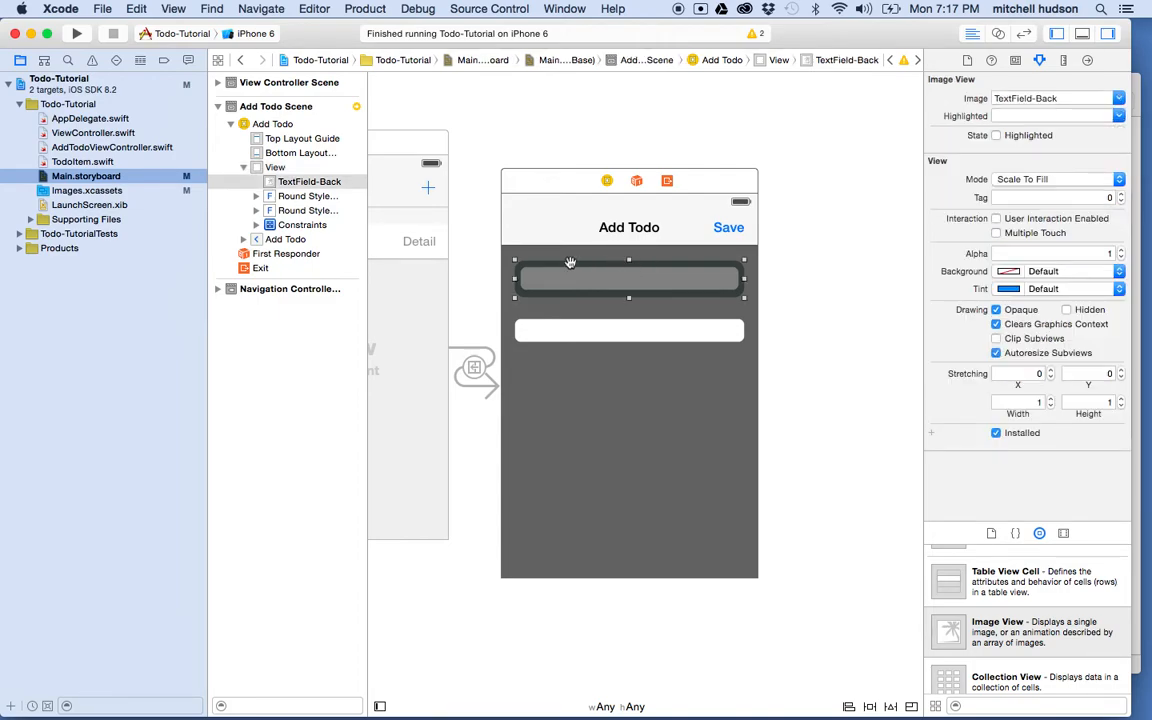
pyautogui.moveTo(337, 163)
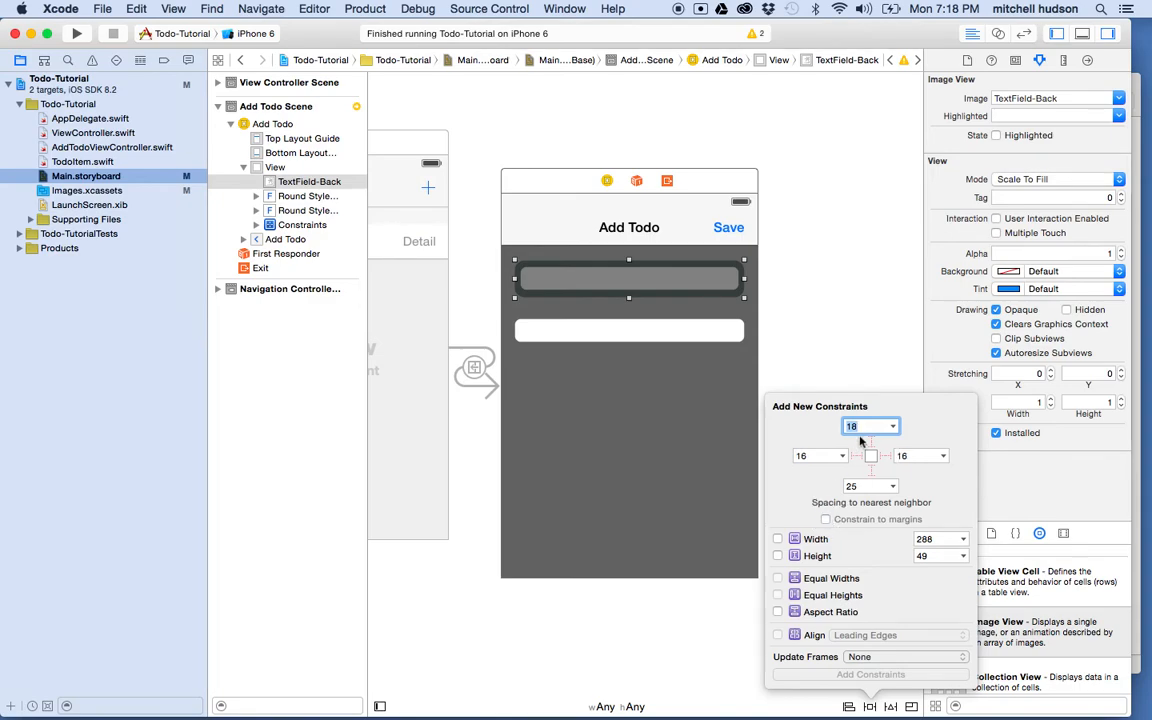
# Pin TextField-Back 18 from top, 16 from each side, height 49
pyautogui.click(884, 456)
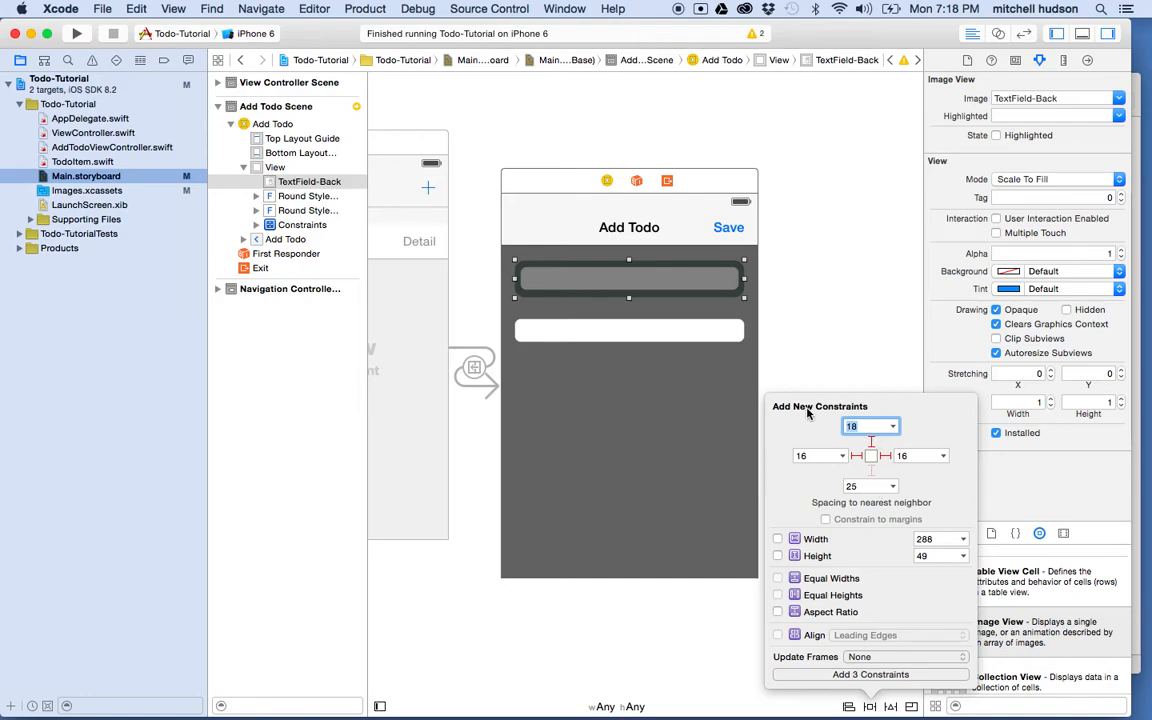
pyautogui.moveTo(719, 280)
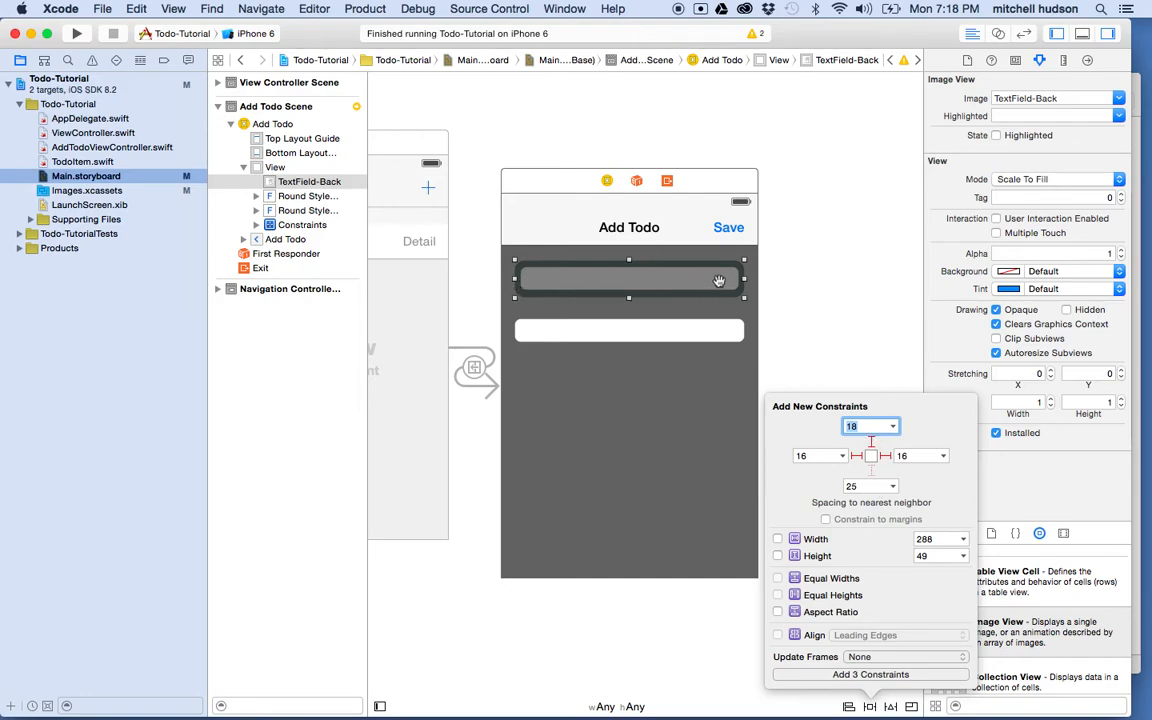
pyautogui.click(778, 556)
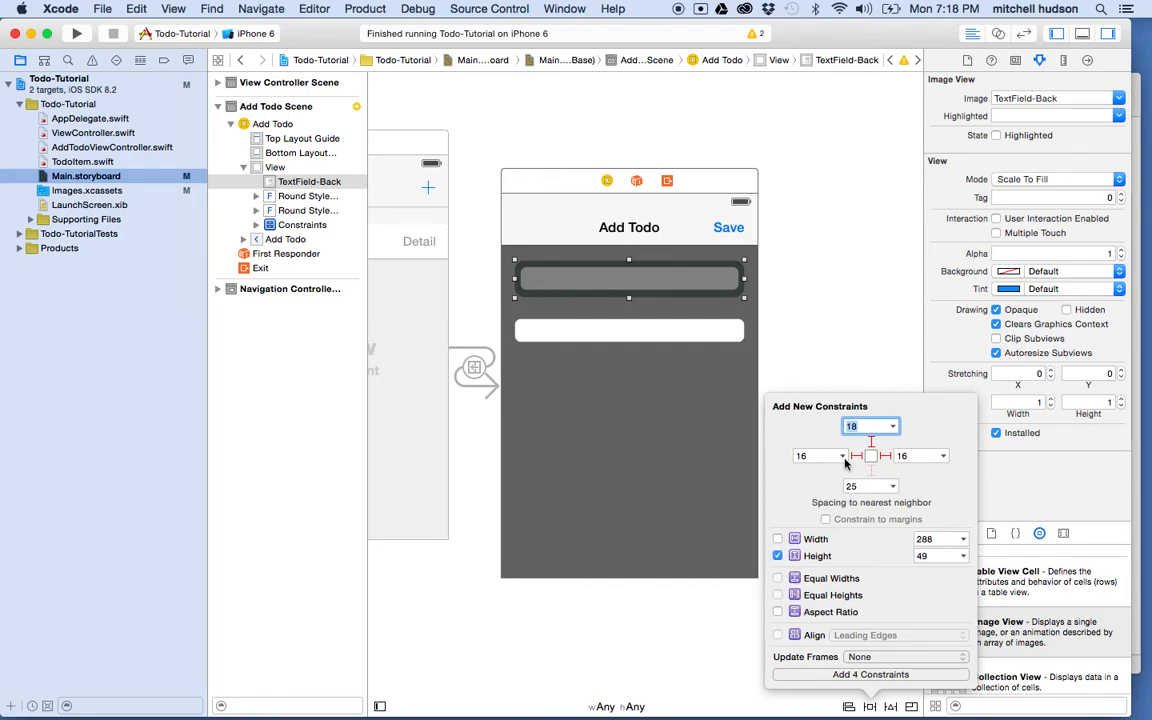
pyautogui.moveTo(894, 461)
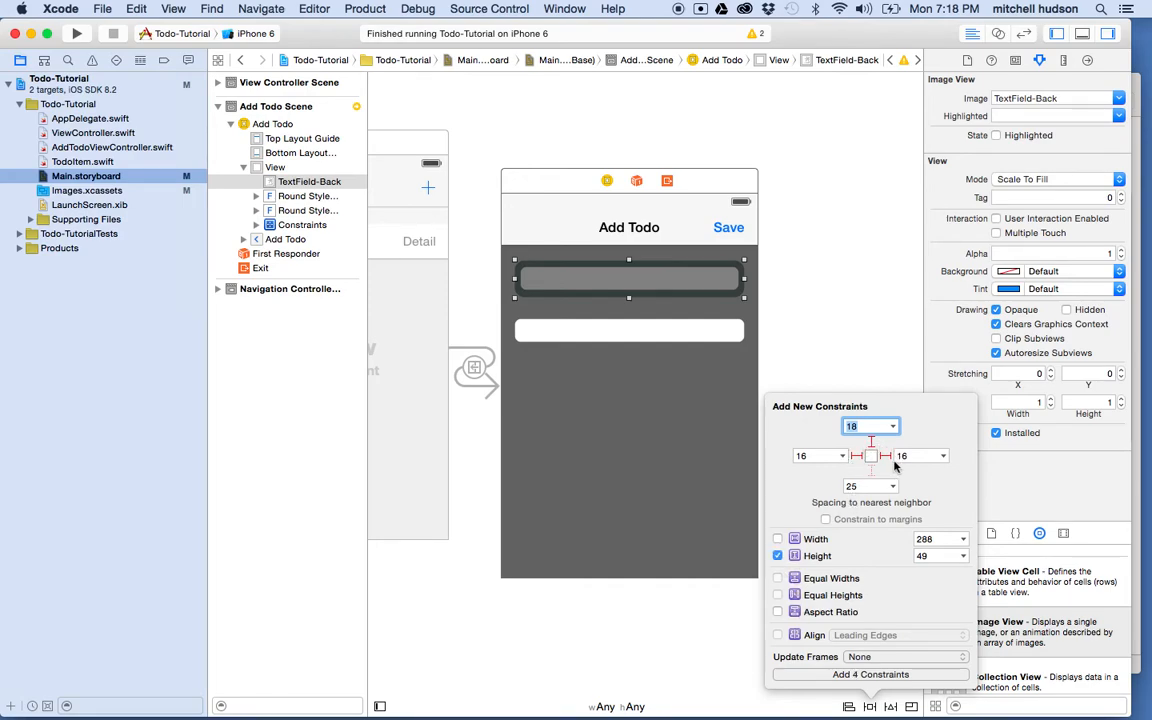
pyautogui.moveTo(951, 674)
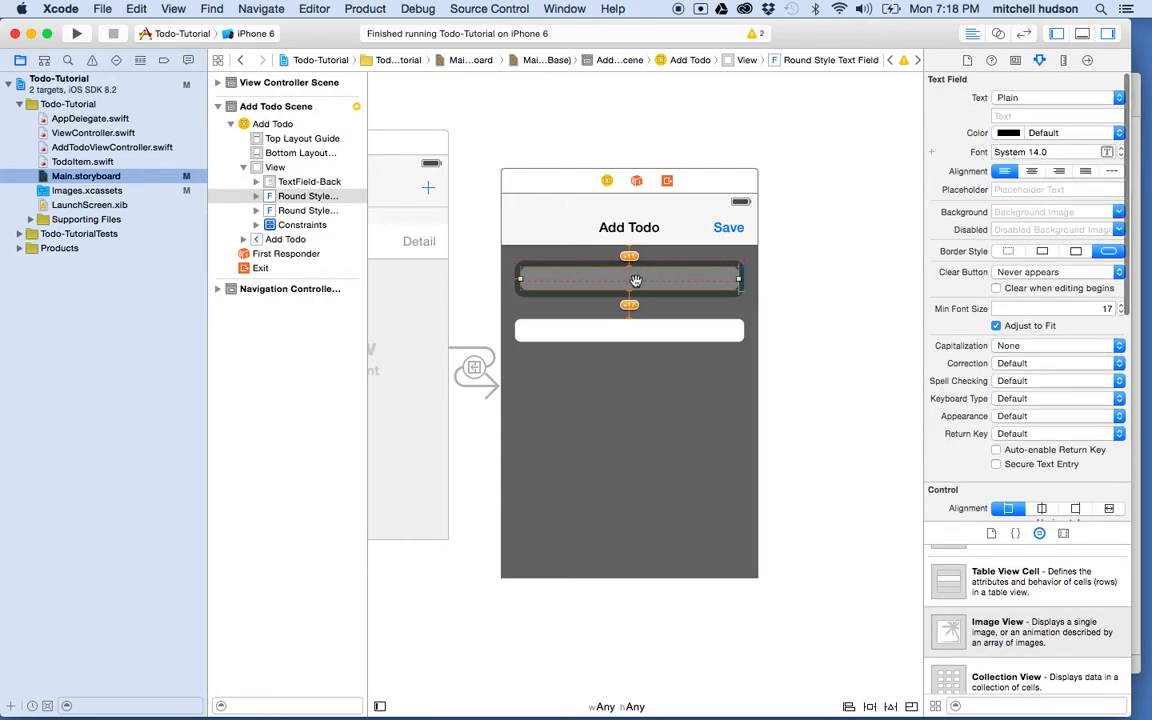
pyautogui.moveTo(727, 505)
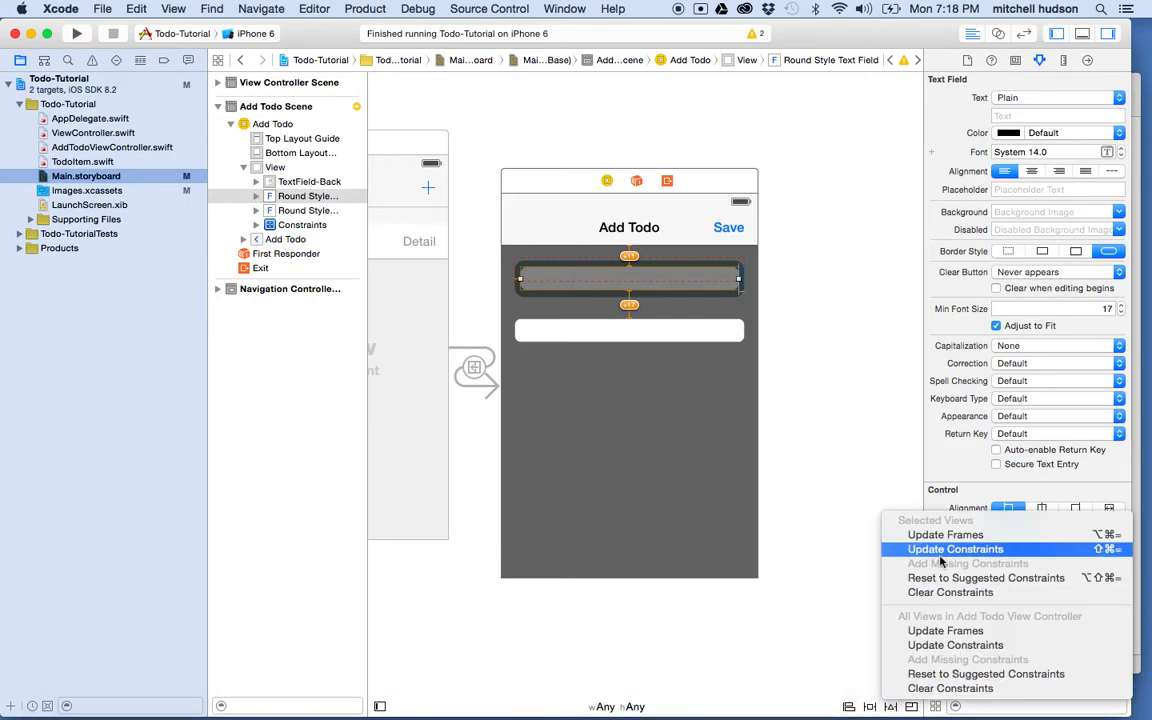
# Update the first field's constraints, set Border Style to none, and change its background
pyautogui.click(954, 549)
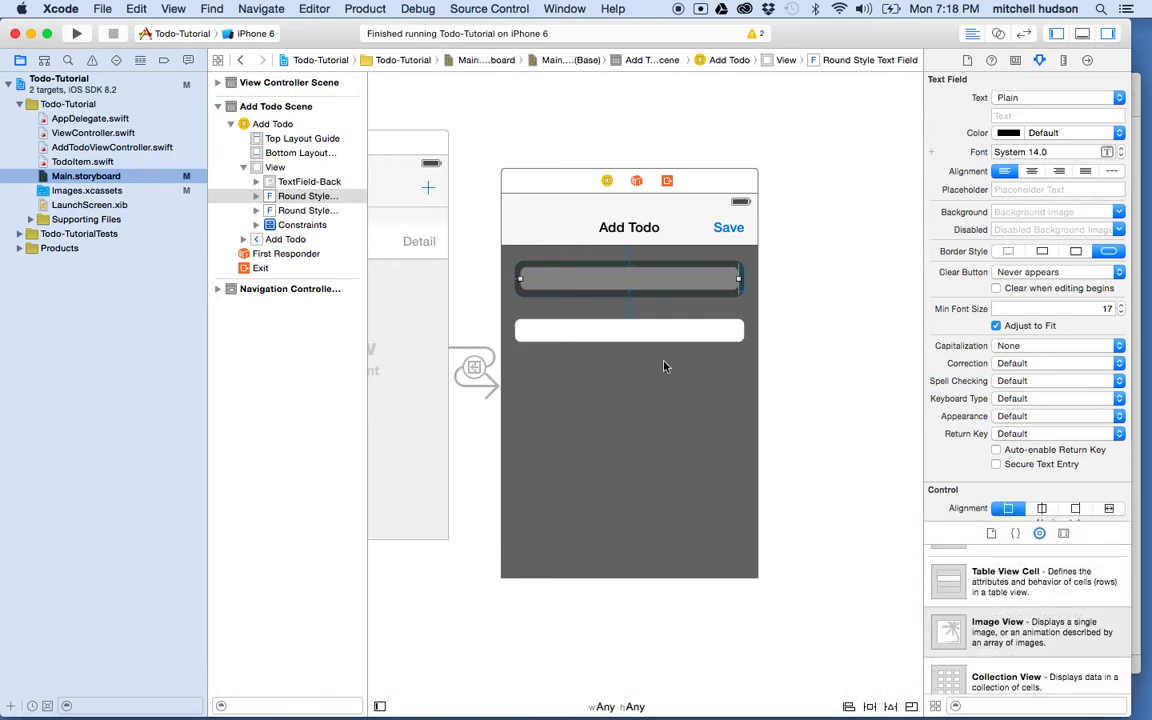
pyautogui.moveTo(782, 289)
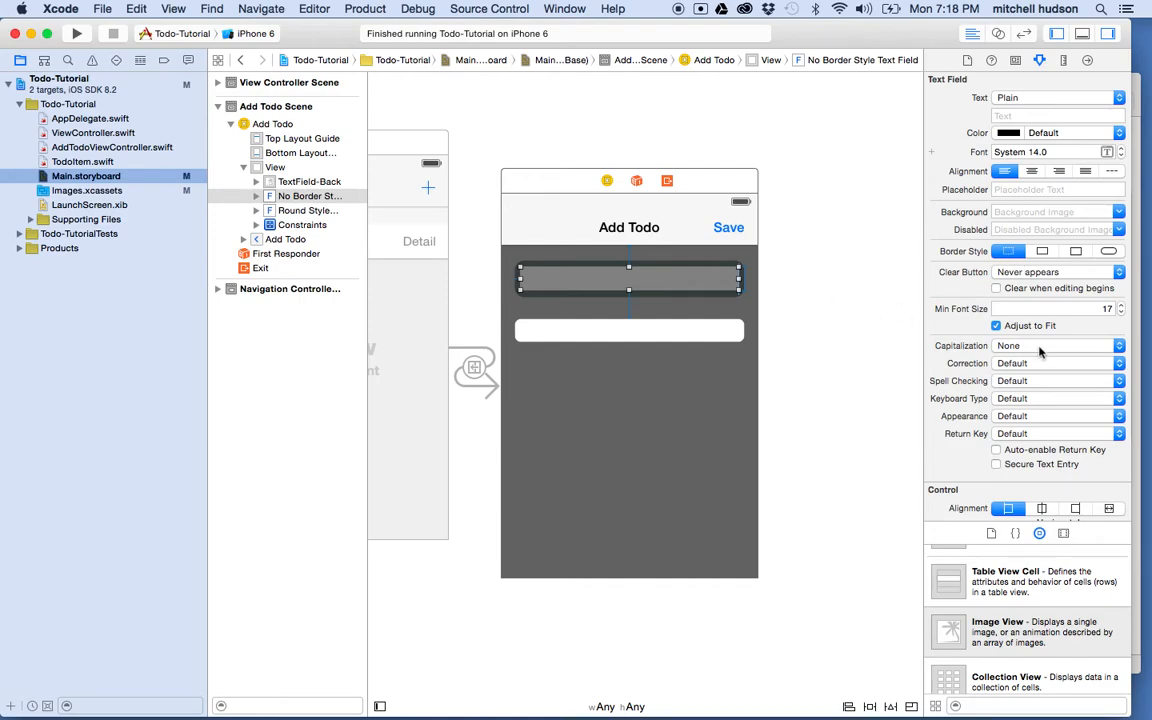
pyautogui.scroll(-3)
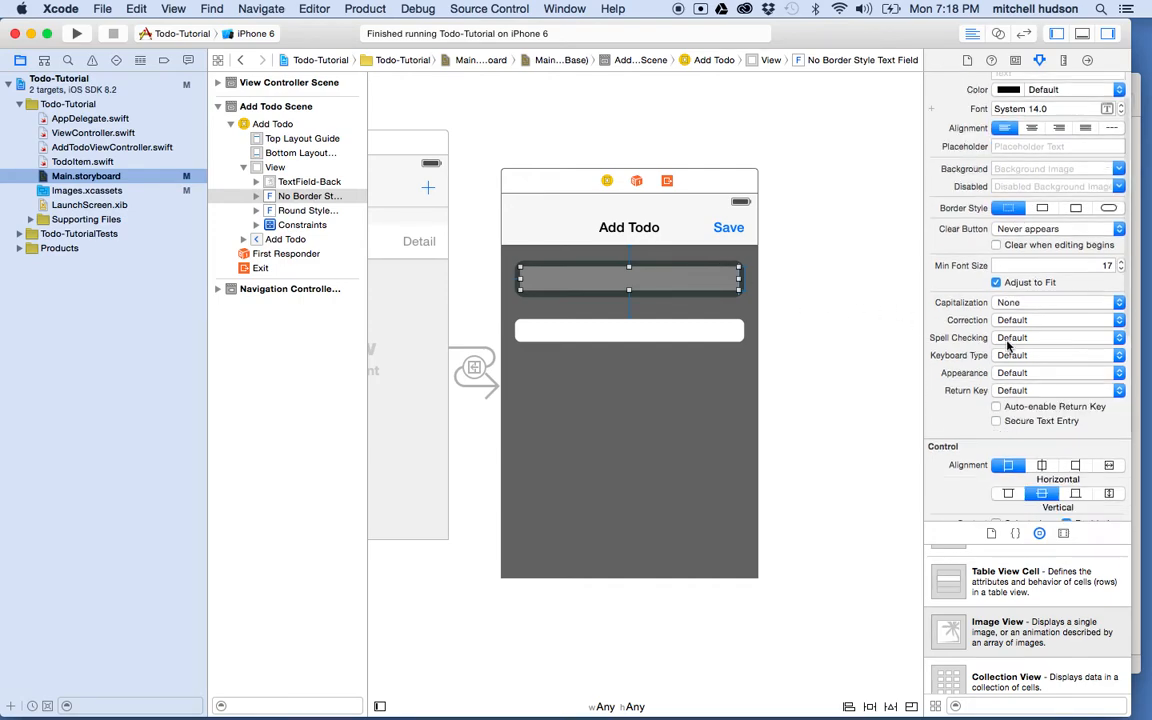
pyautogui.scroll(-3)
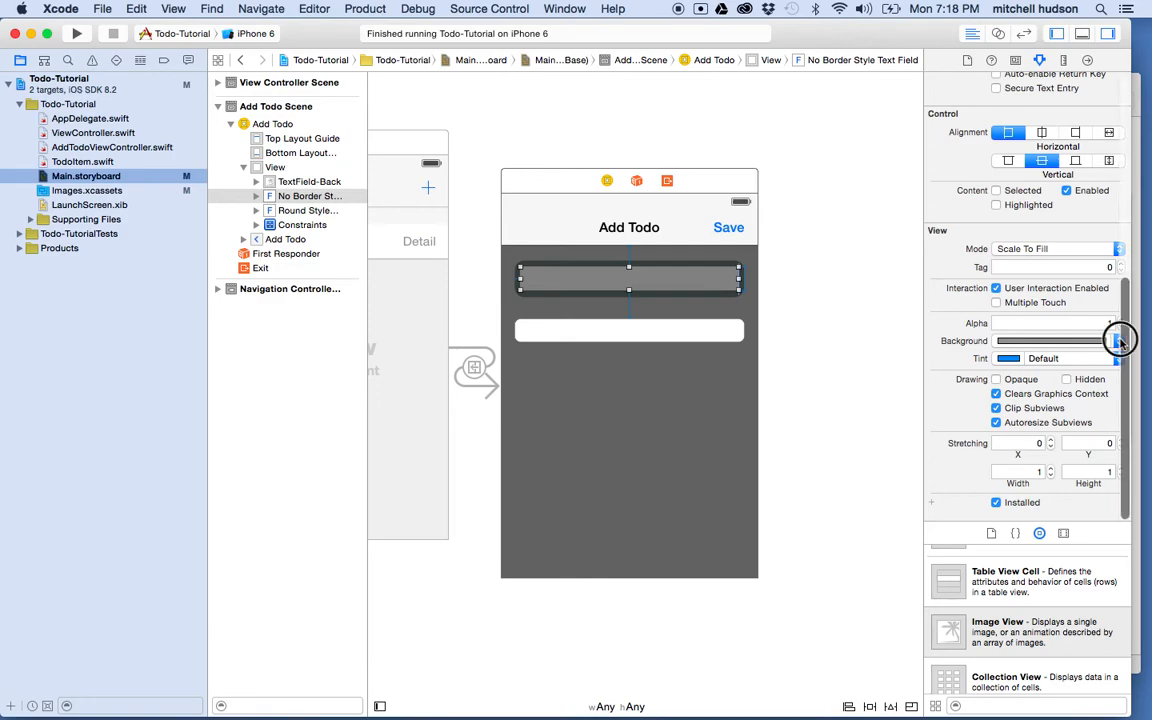
pyautogui.click(1118, 341)
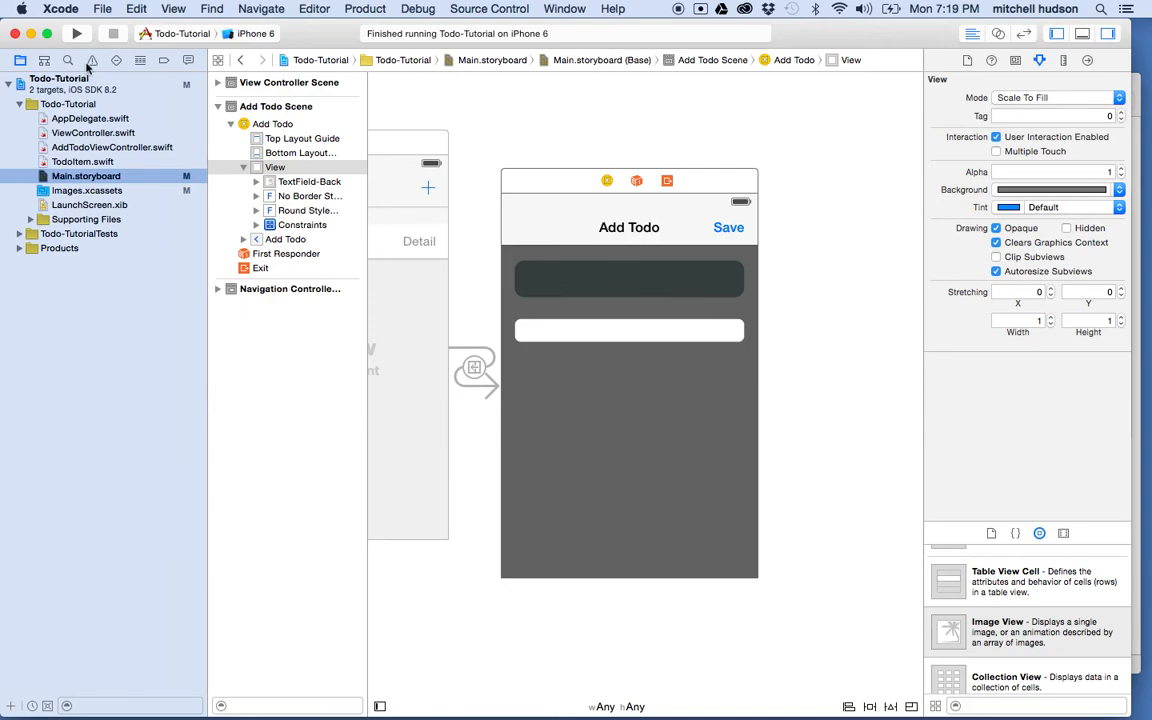
pyautogui.moveTo(648, 277)
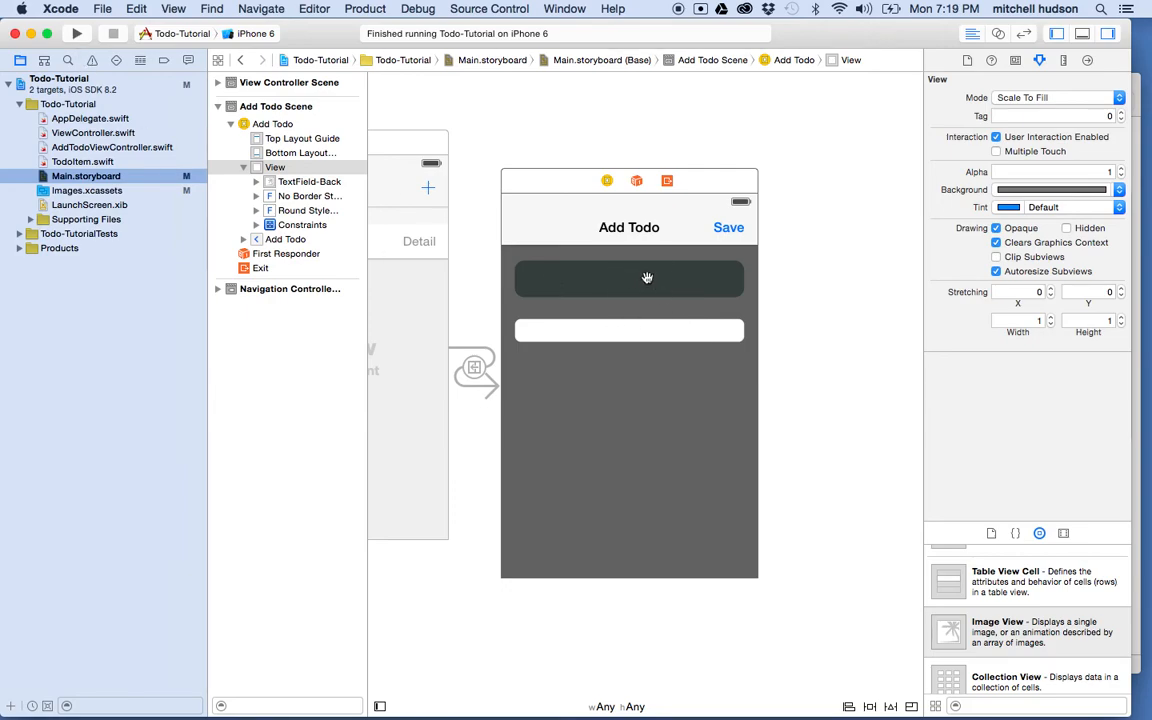
# Give the field white 'Some text' in System 19 and update its frame
pyautogui.click(629, 278)
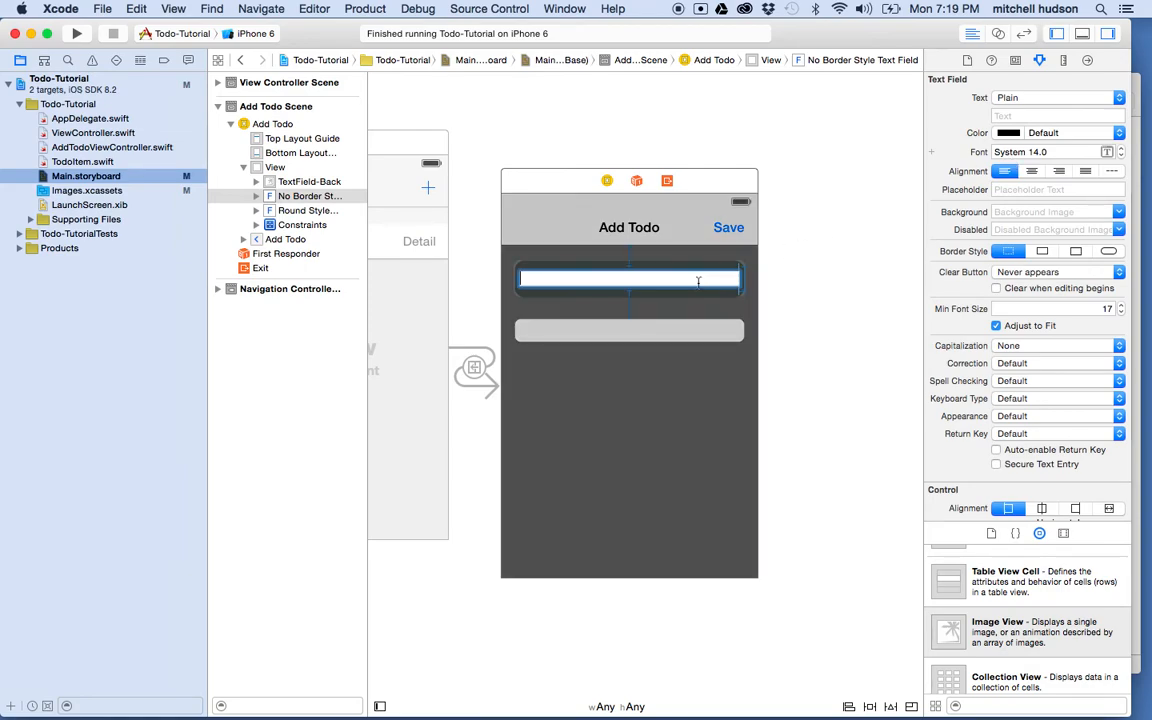
pyautogui.write('Some text')
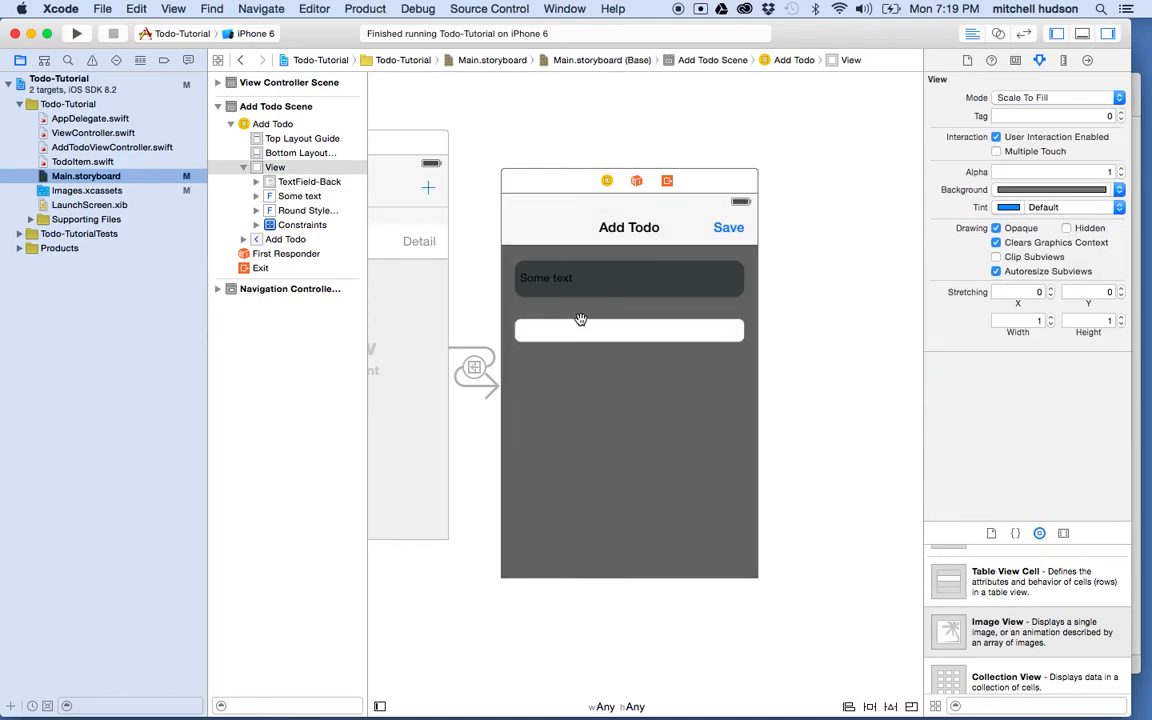
pyautogui.click(629, 278)
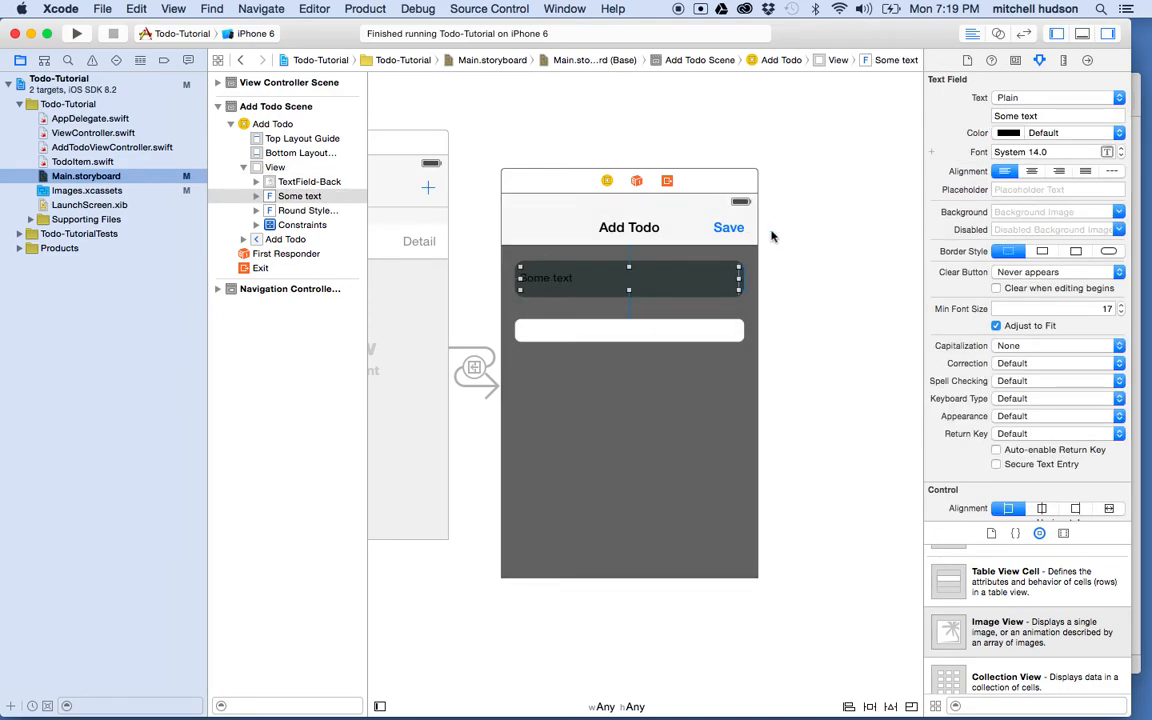
pyautogui.click(1038, 132)
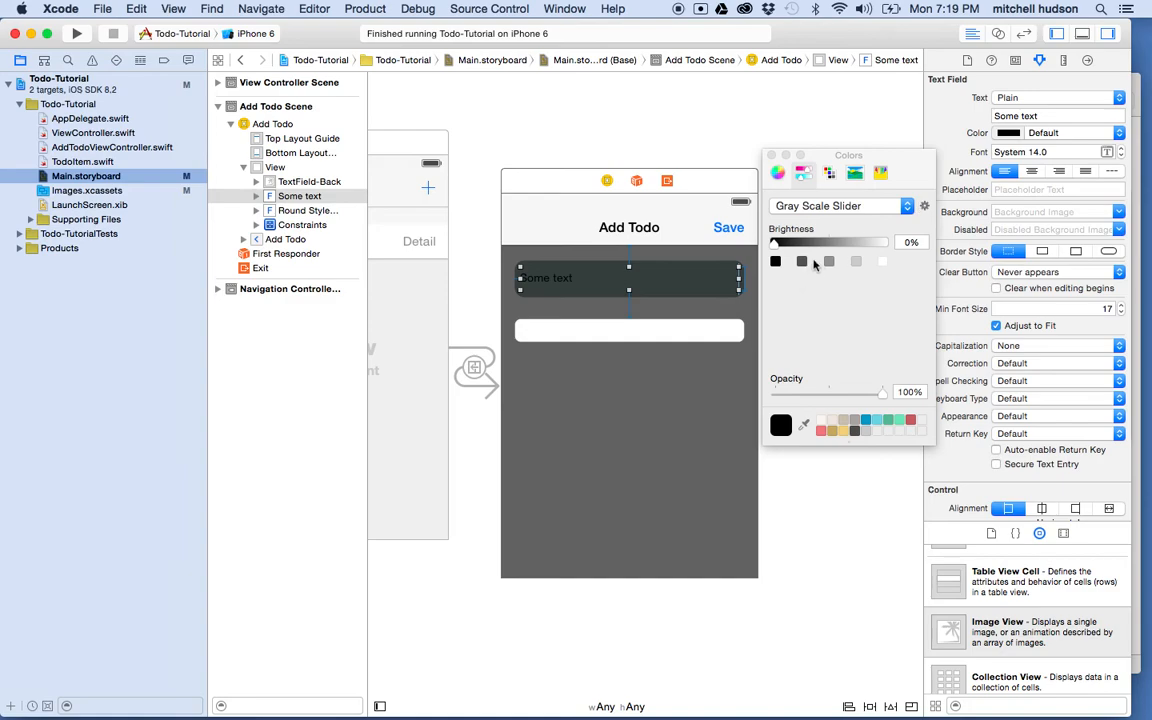
pyautogui.moveTo(772, 242); pyautogui.dragTo(875, 242)
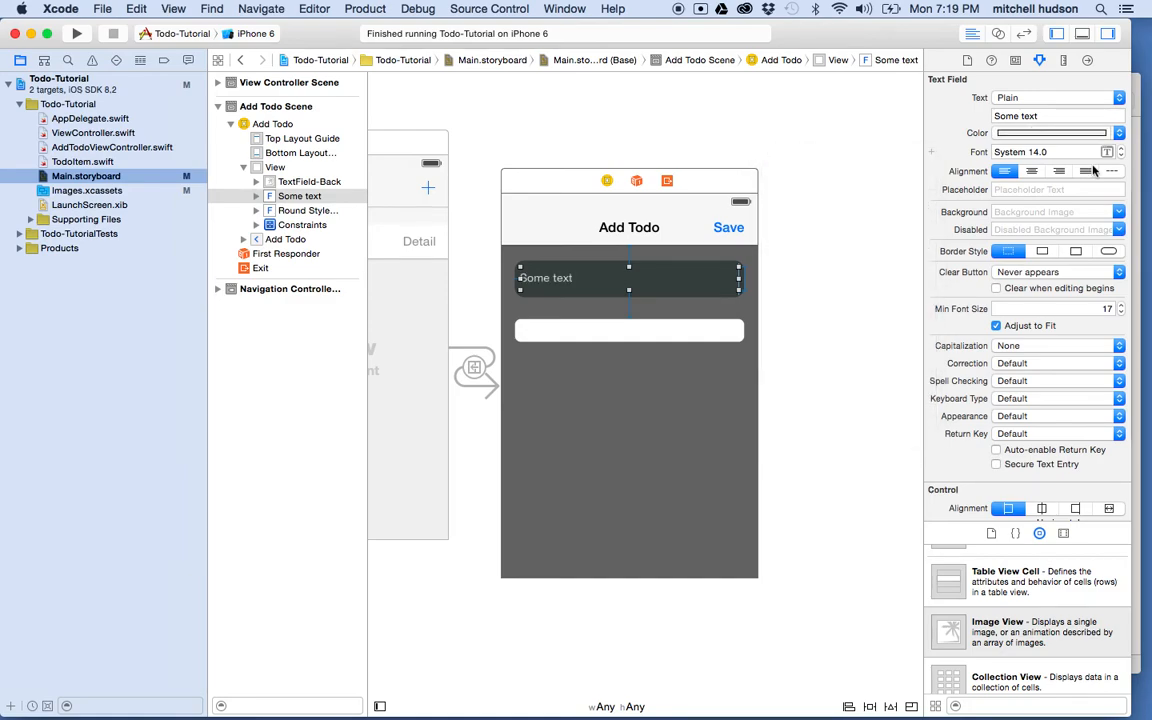
pyautogui.click(1112, 153)
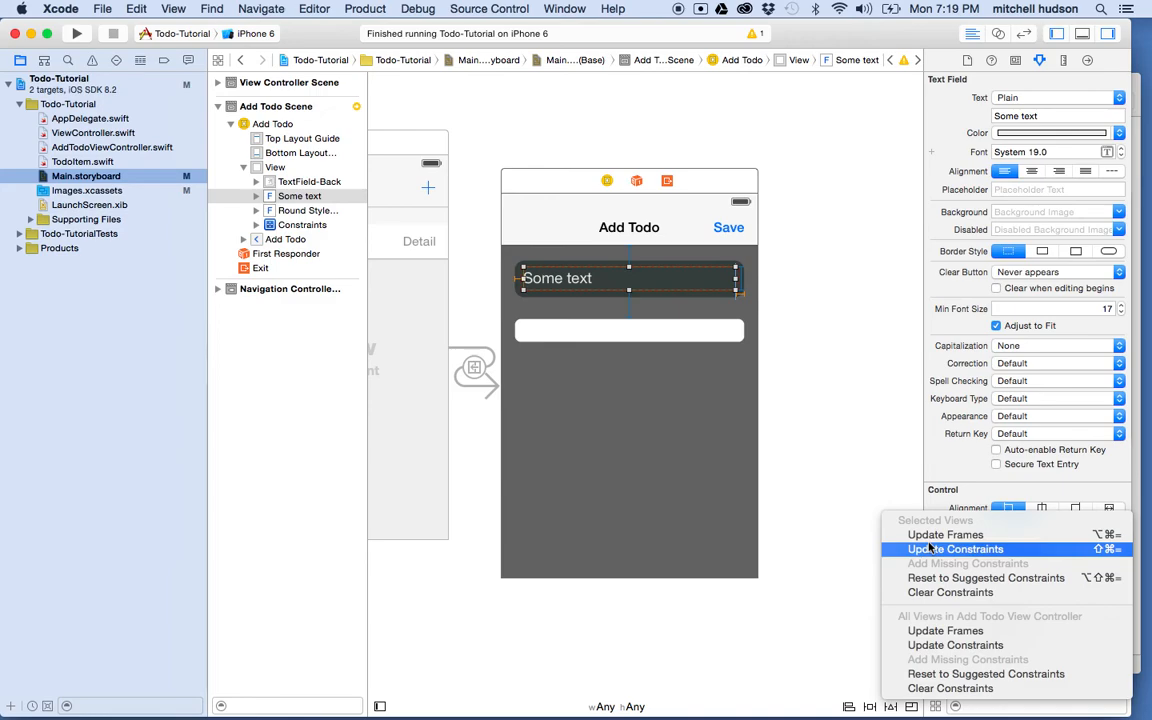
pyautogui.moveTo(945, 534)
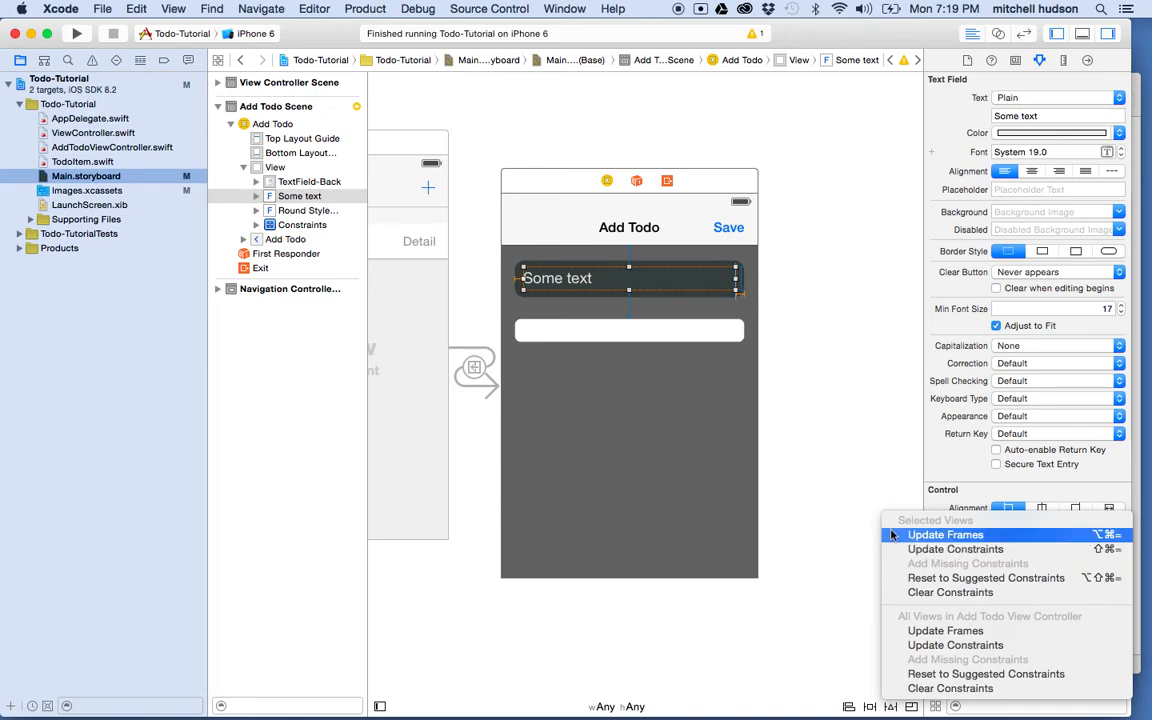
pyautogui.click(946, 534)
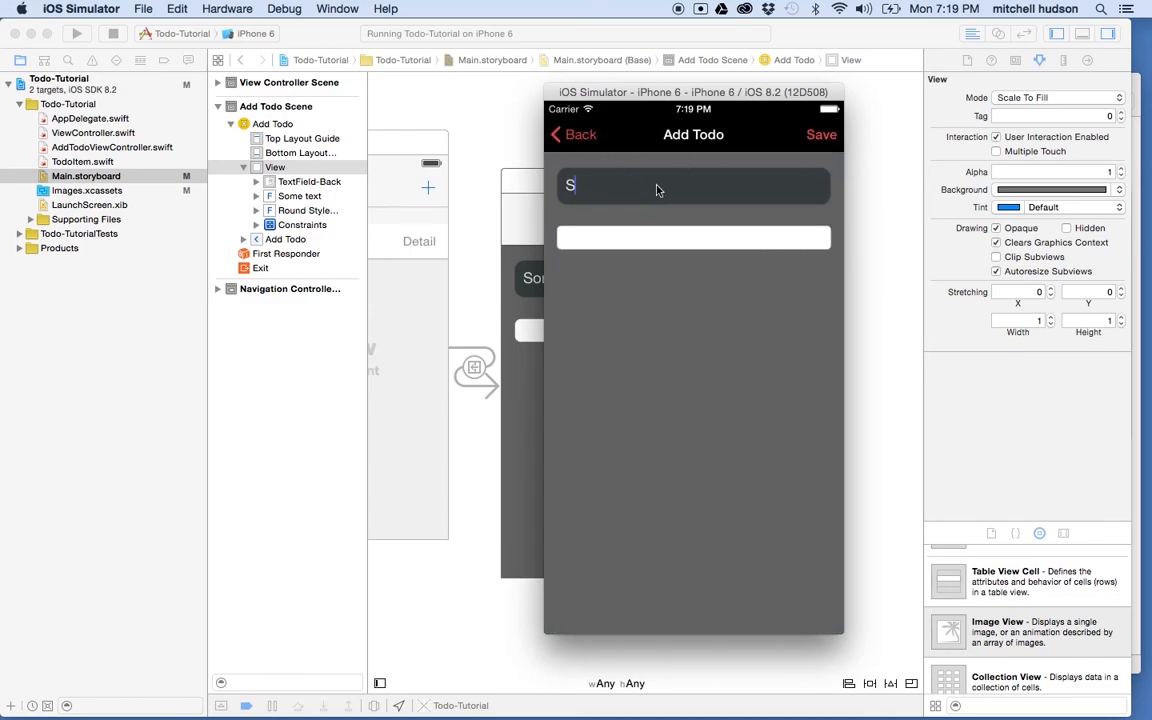
# Type 'Hello Typing' into the first field and save the todo
pyautogui.write('Hello Typ')
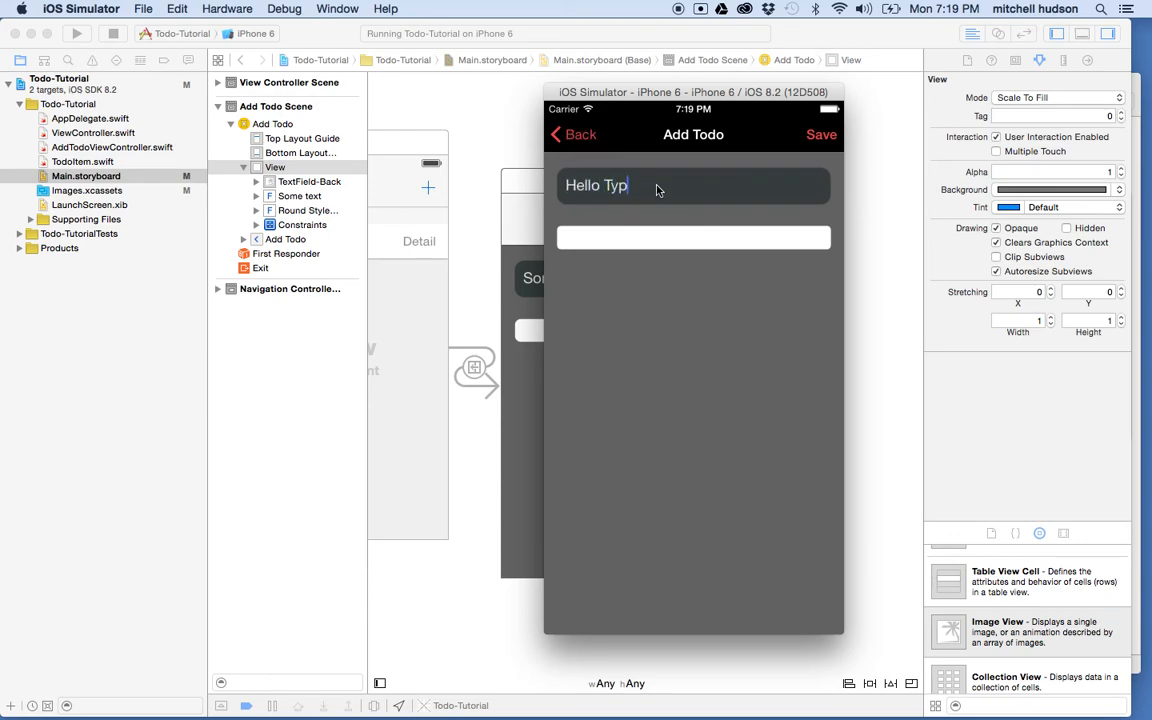
pyautogui.write('ing')
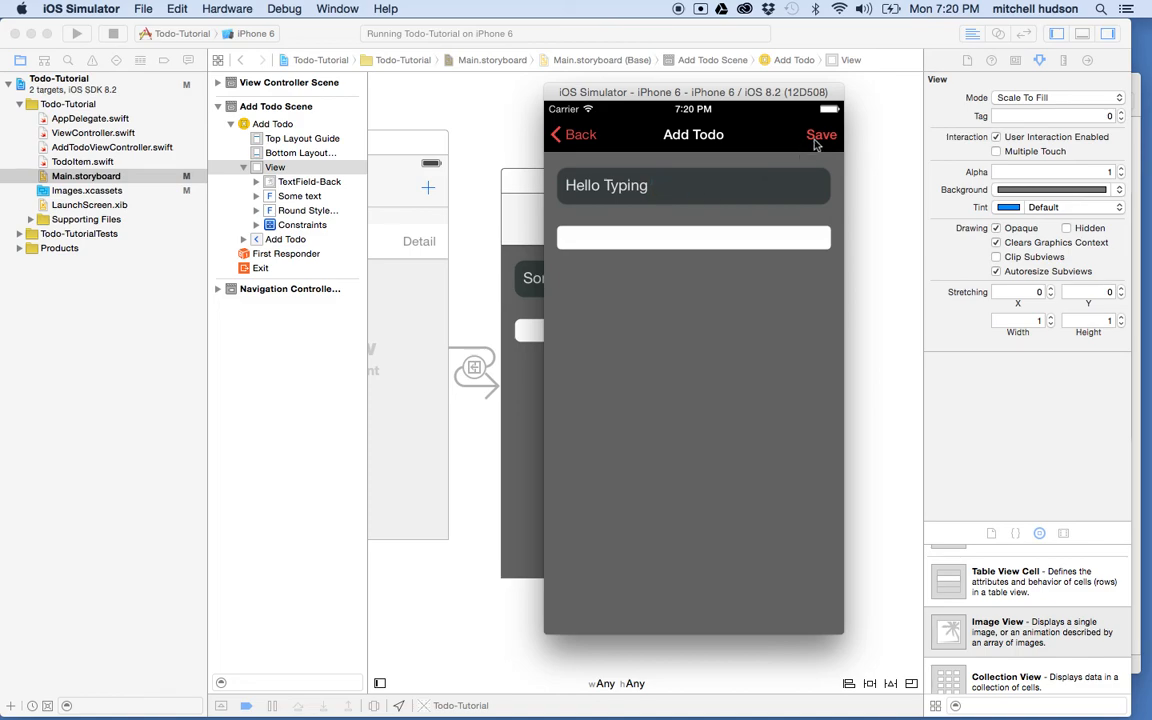
pyautogui.click(820, 134)
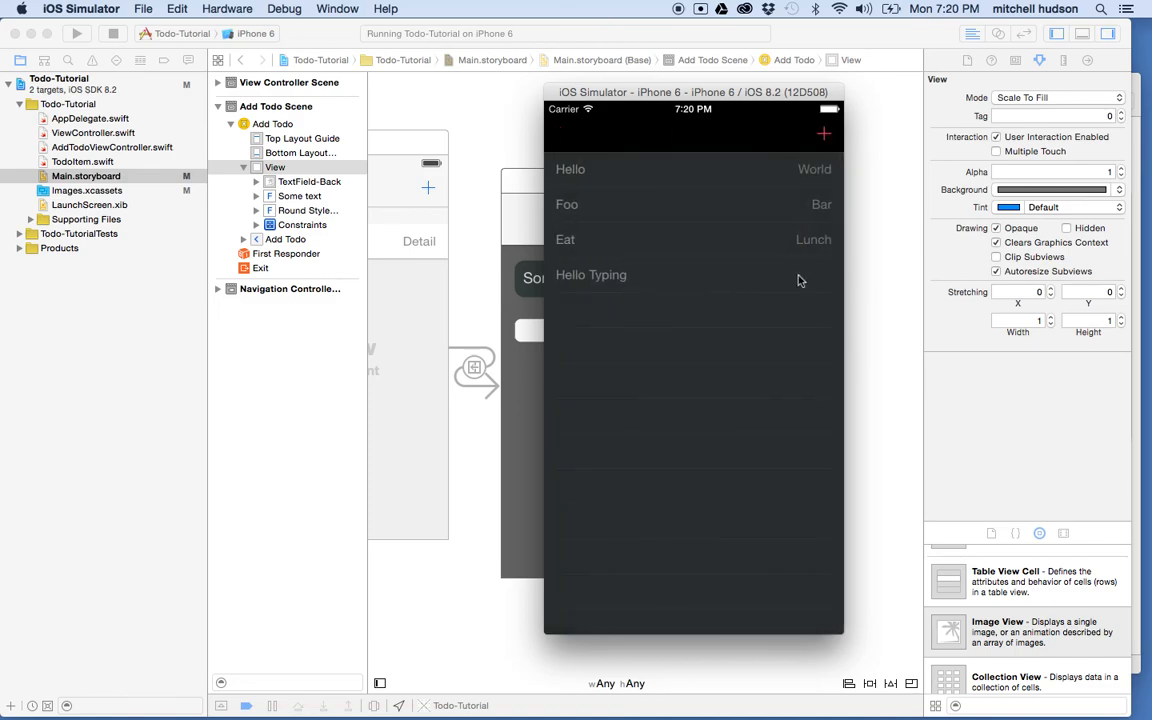